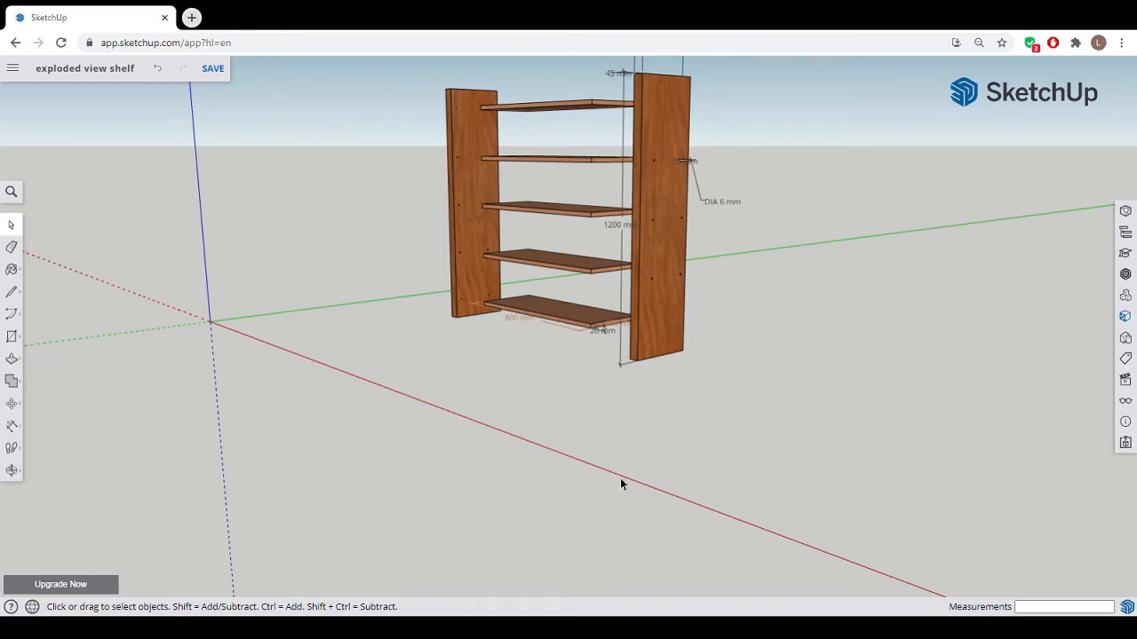
mouse_move(875, 405)
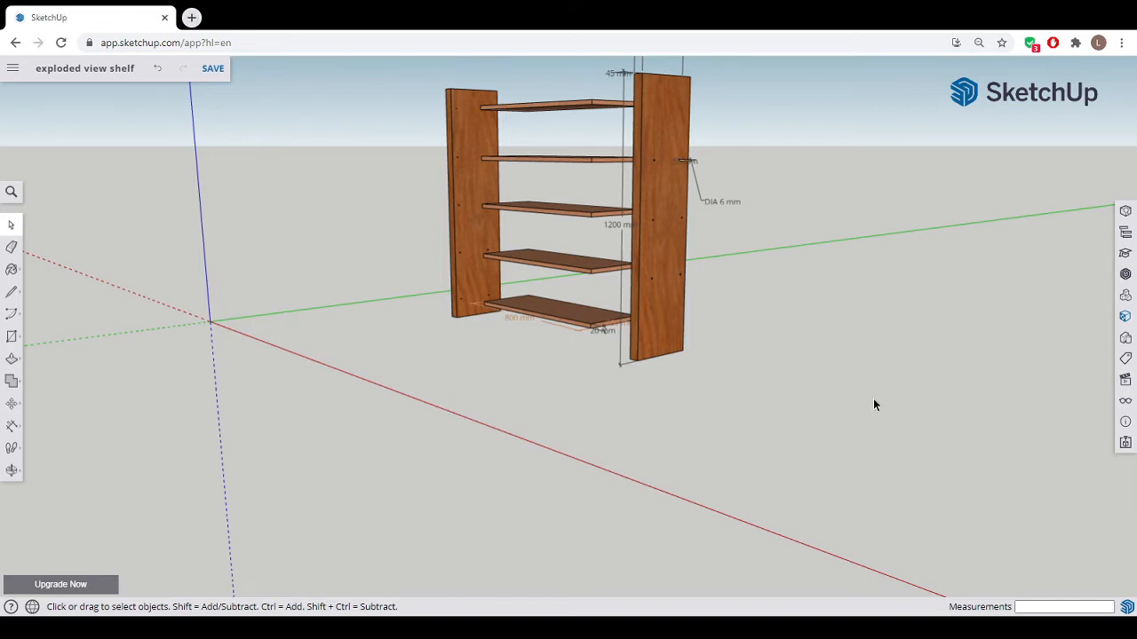
mouse_move(719, 424)
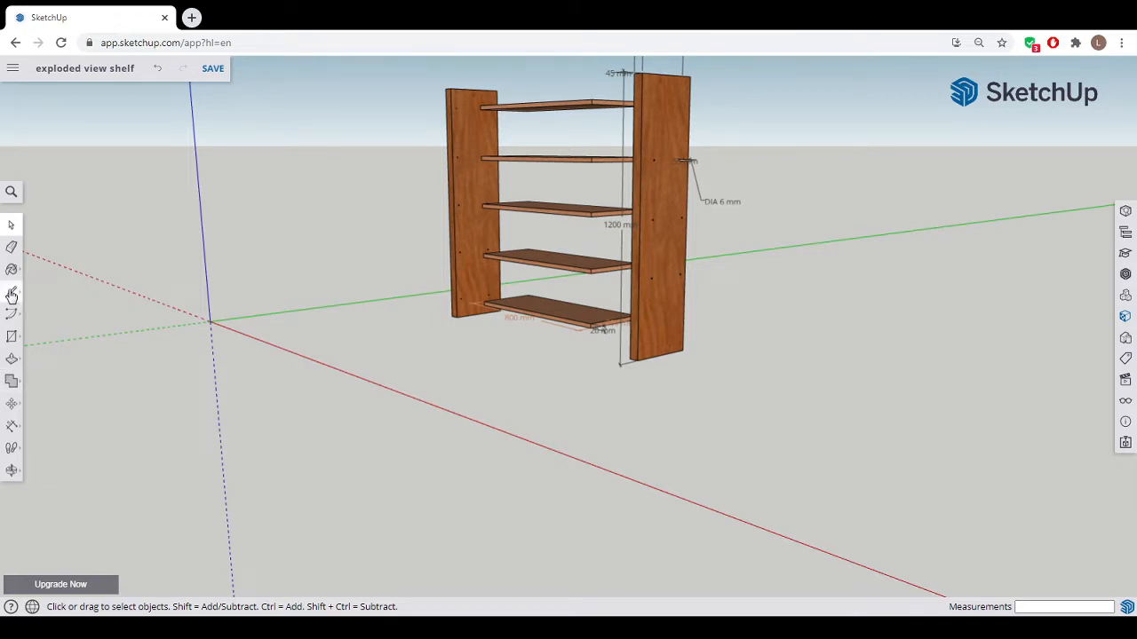
- Reduce a ground rectangle right of the shelf to three corner reference lines, including a vertical line
click(11, 295)
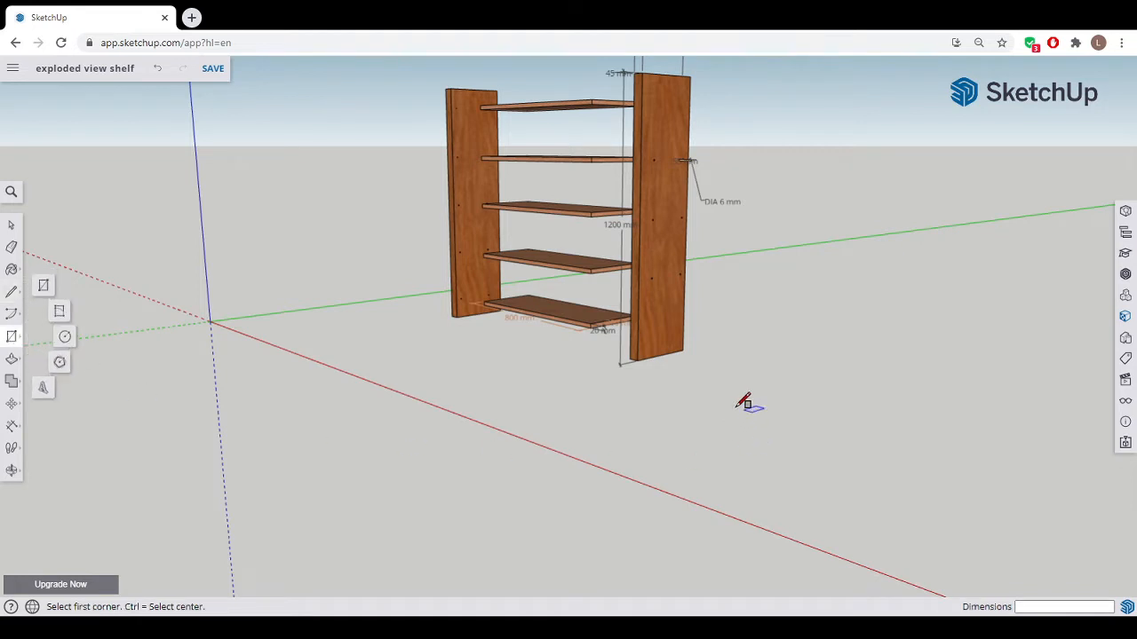
drag(746, 404, 857, 418)
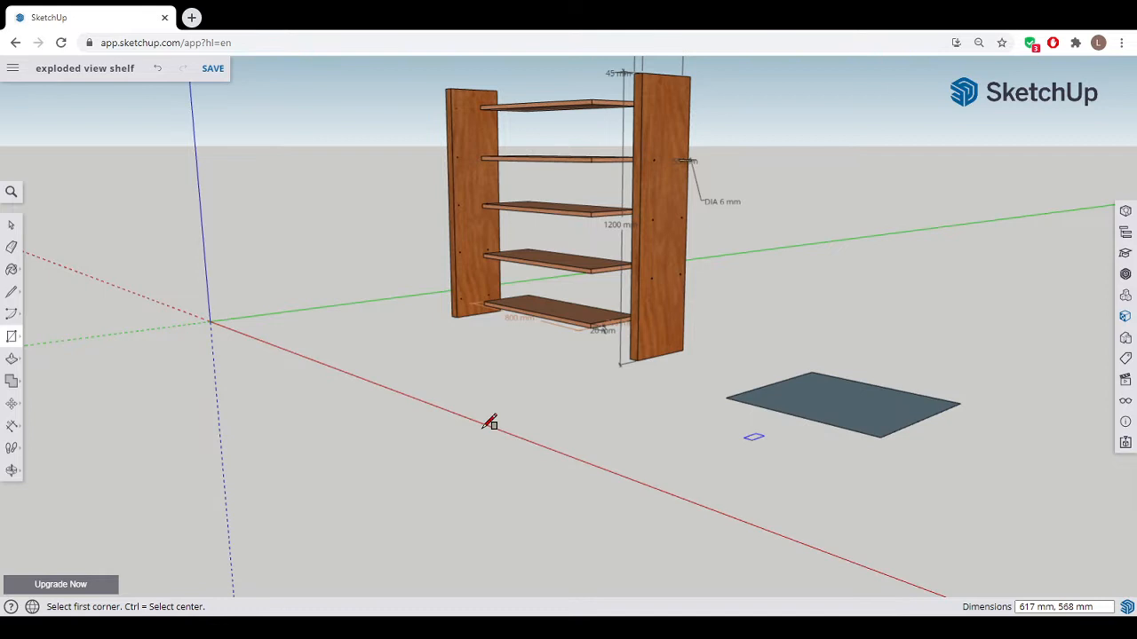
mouse_move(628, 296)
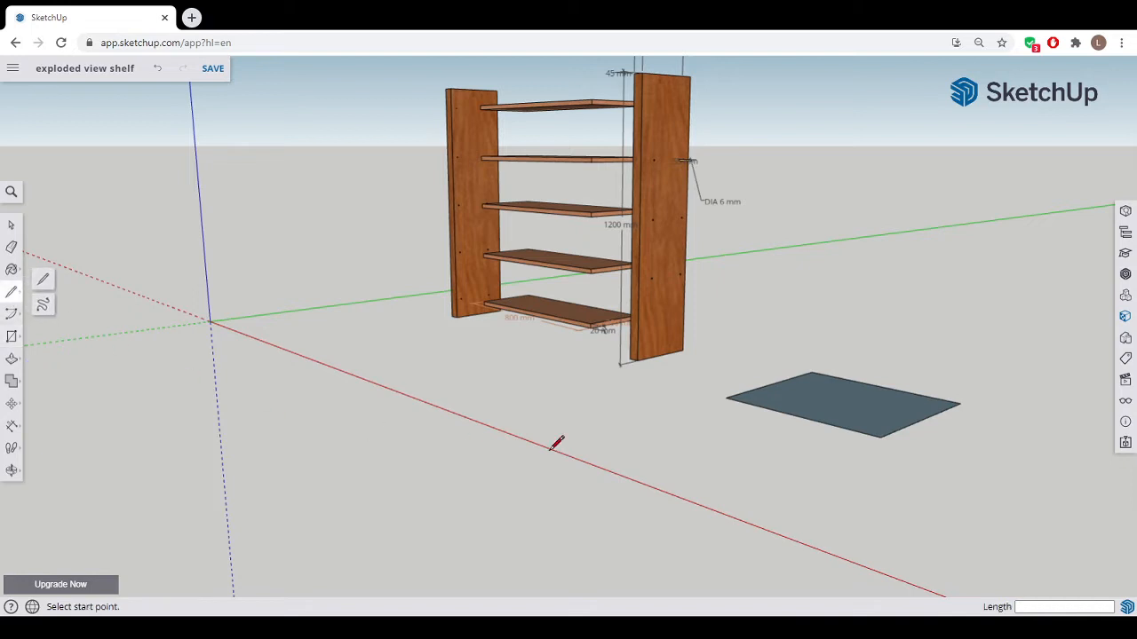
mouse_move(737, 389)
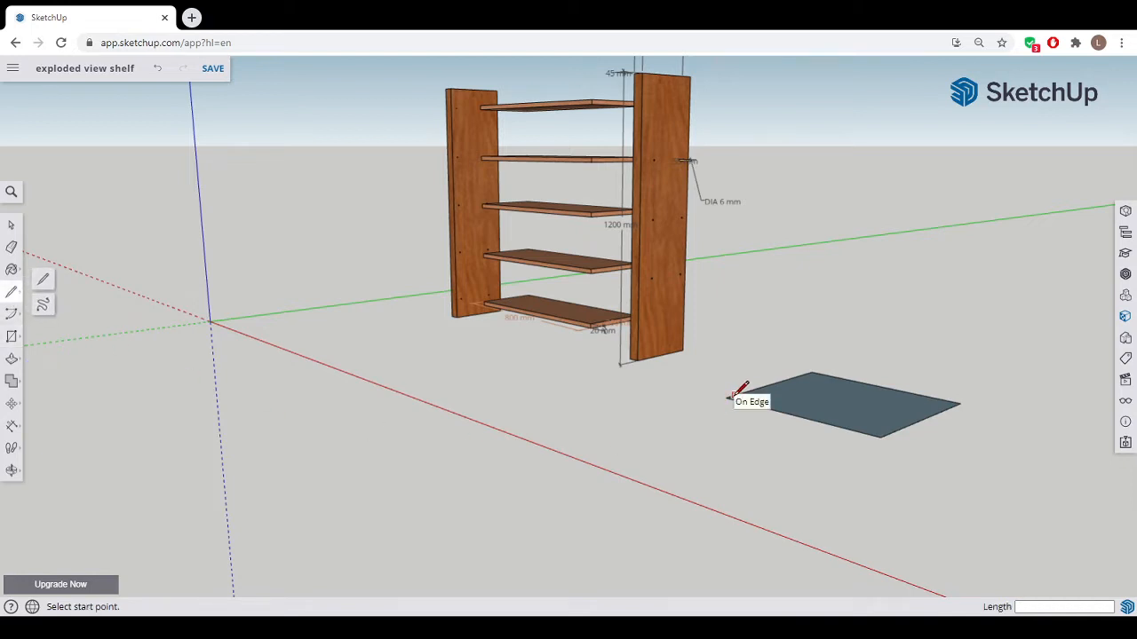
click(727, 397)
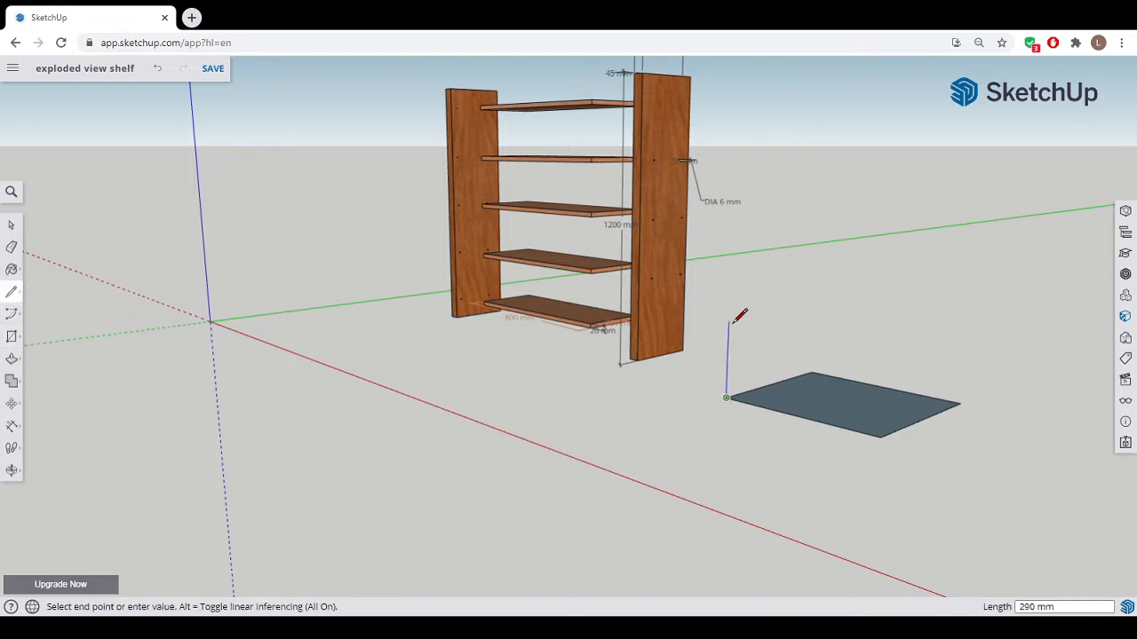
mouse_move(739, 318)
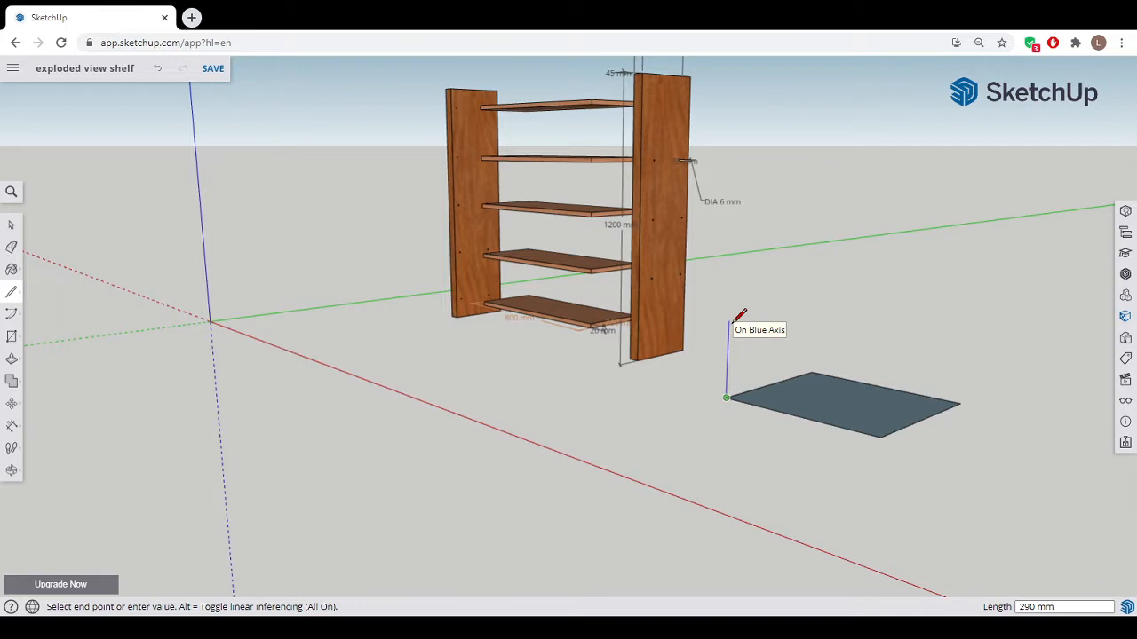
mouse_move(836, 425)
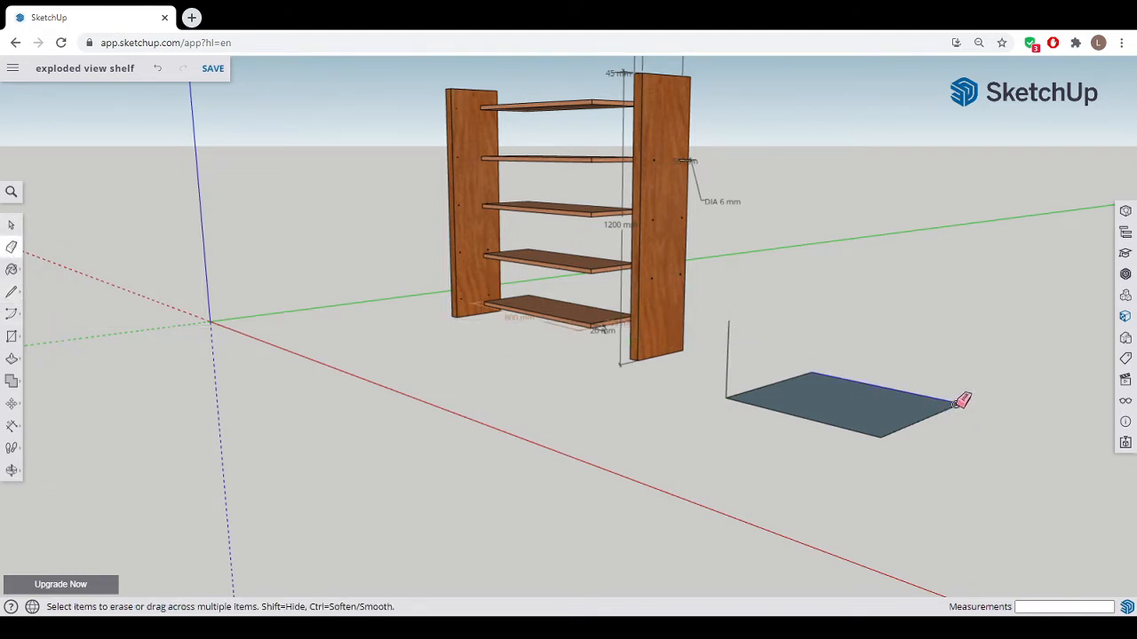
click(964, 402)
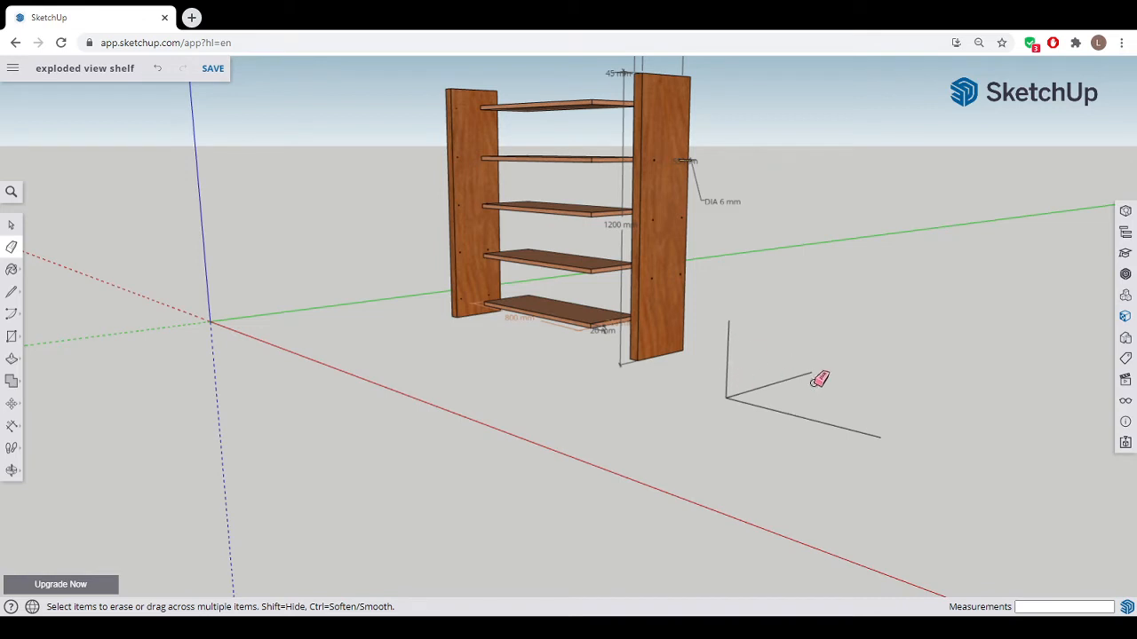
mouse_move(344, 370)
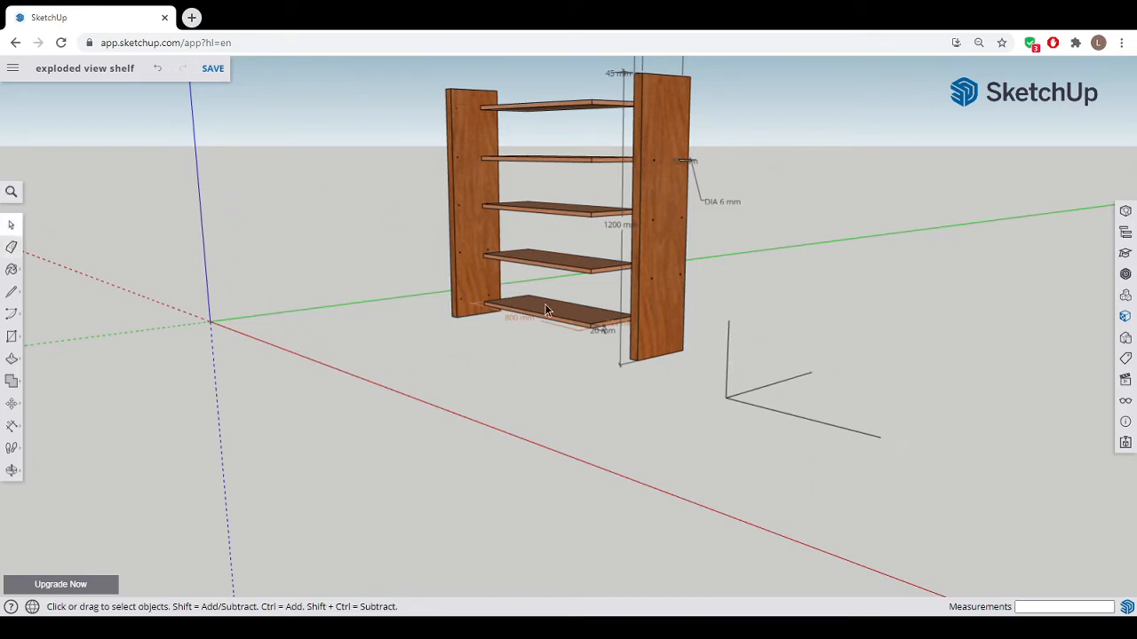
- Copy the bottom shelf and snap its corner onto the reference corner on the ground
click(547, 309)
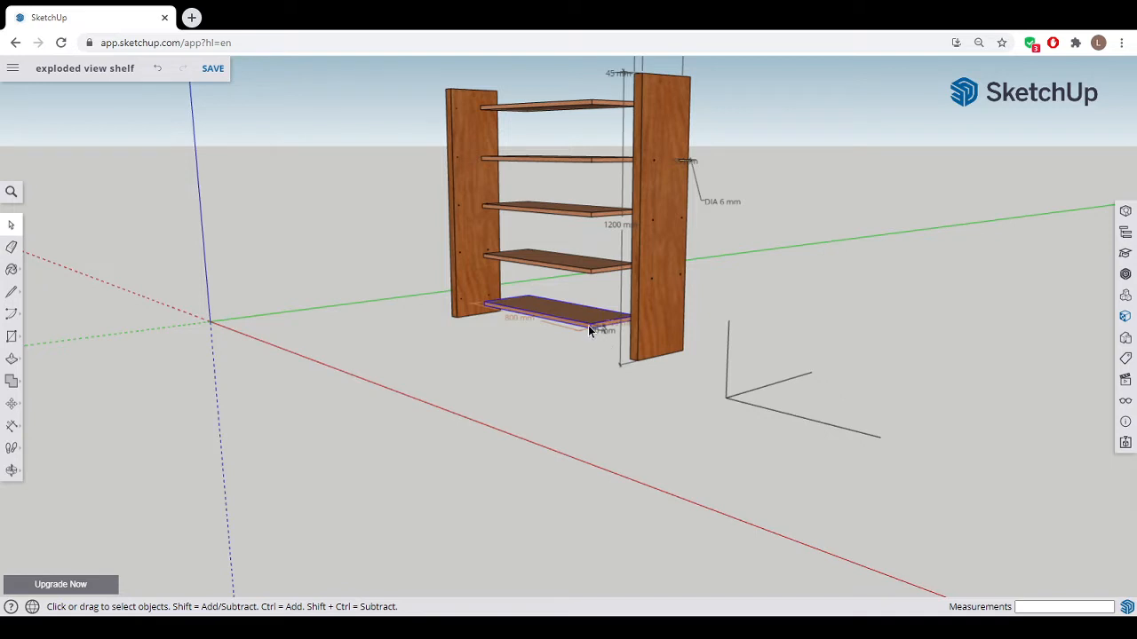
mouse_move(11, 405)
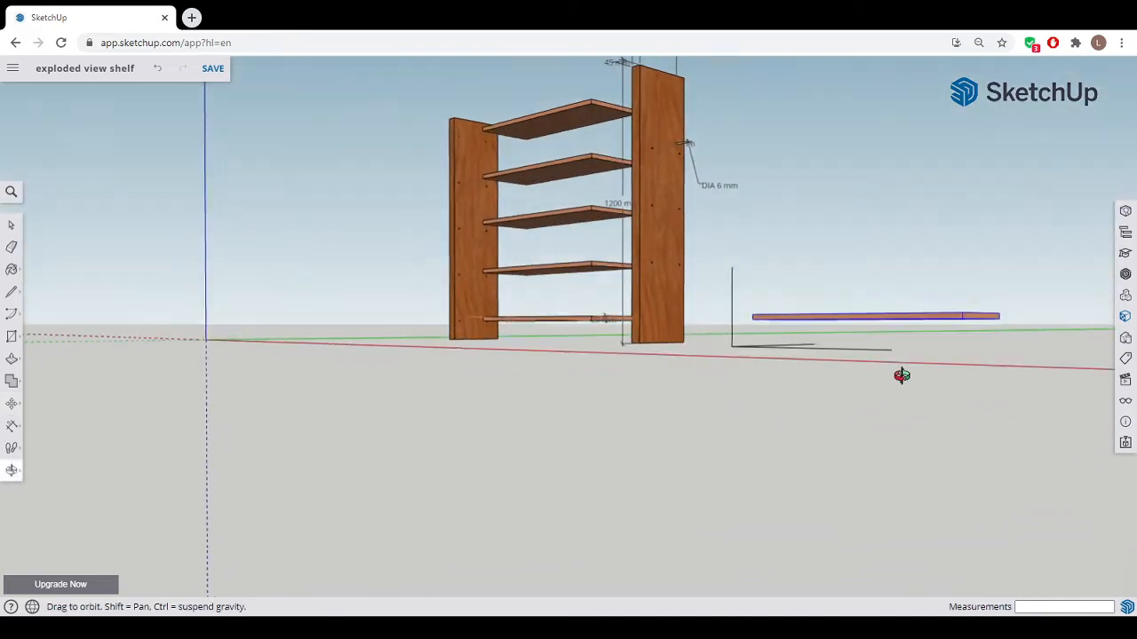
drag(901, 375, 977, 406)
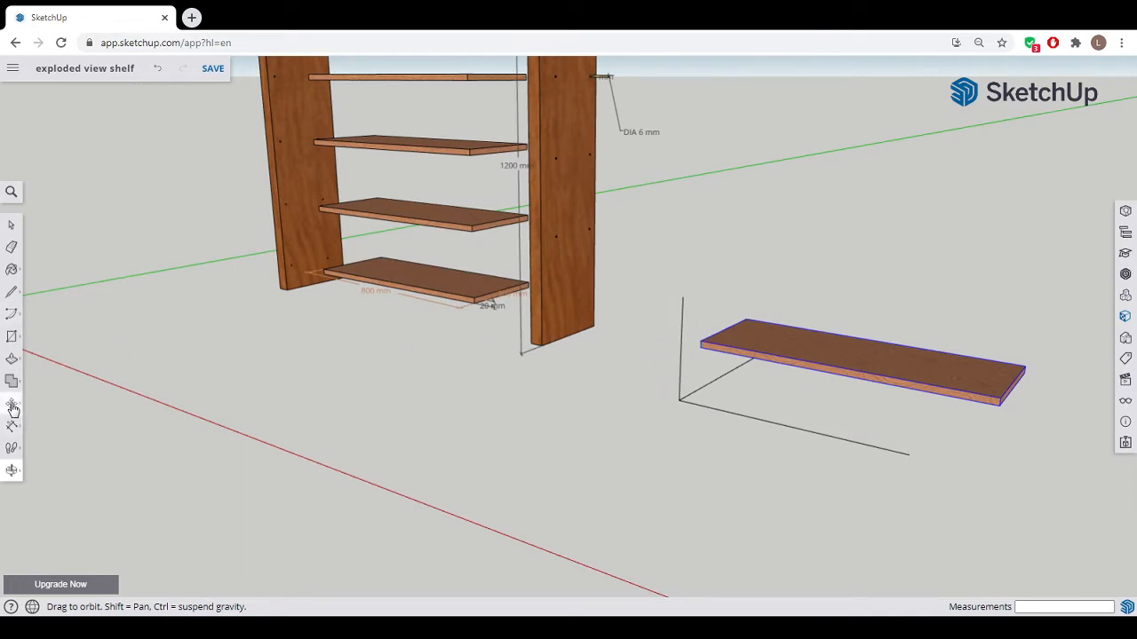
click(13, 409)
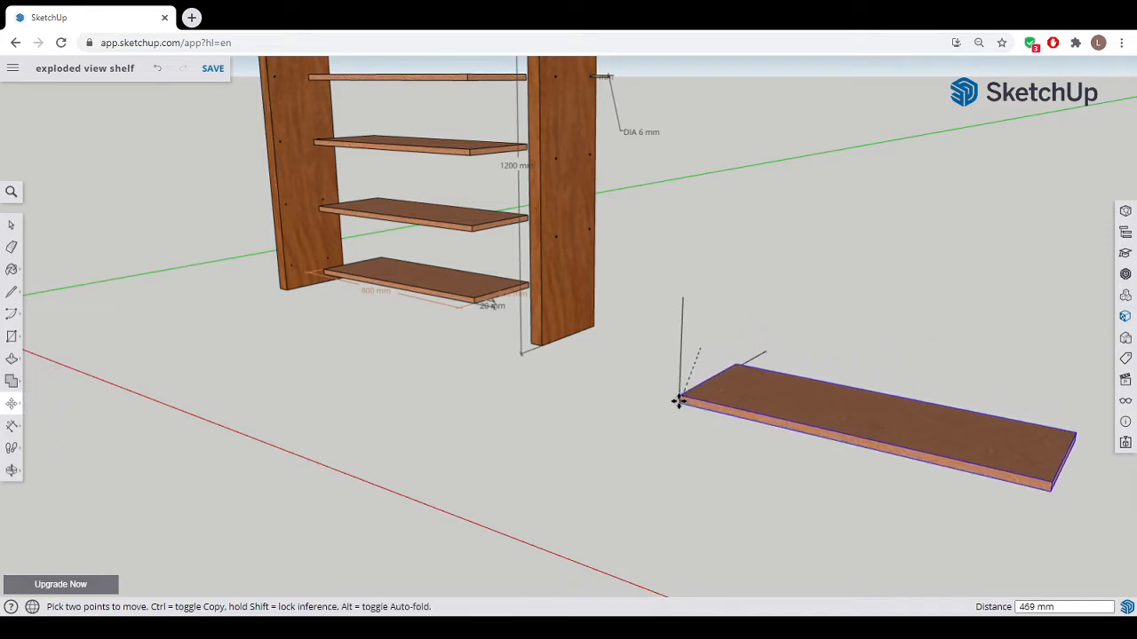
drag(679, 400, 684, 359)
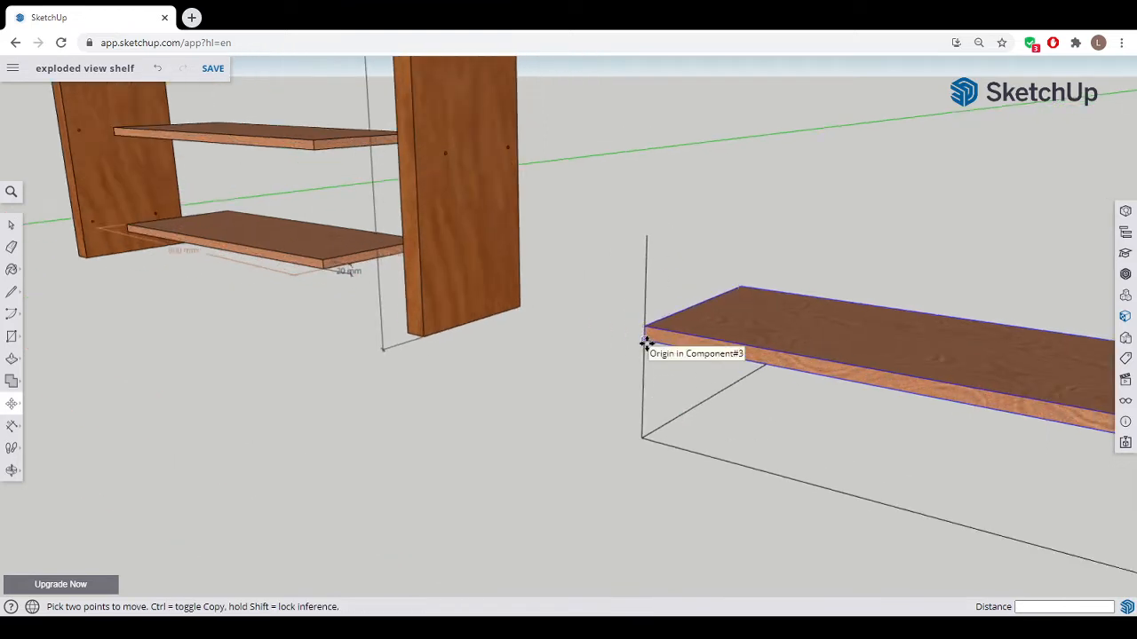
drag(647, 343, 648, 419)
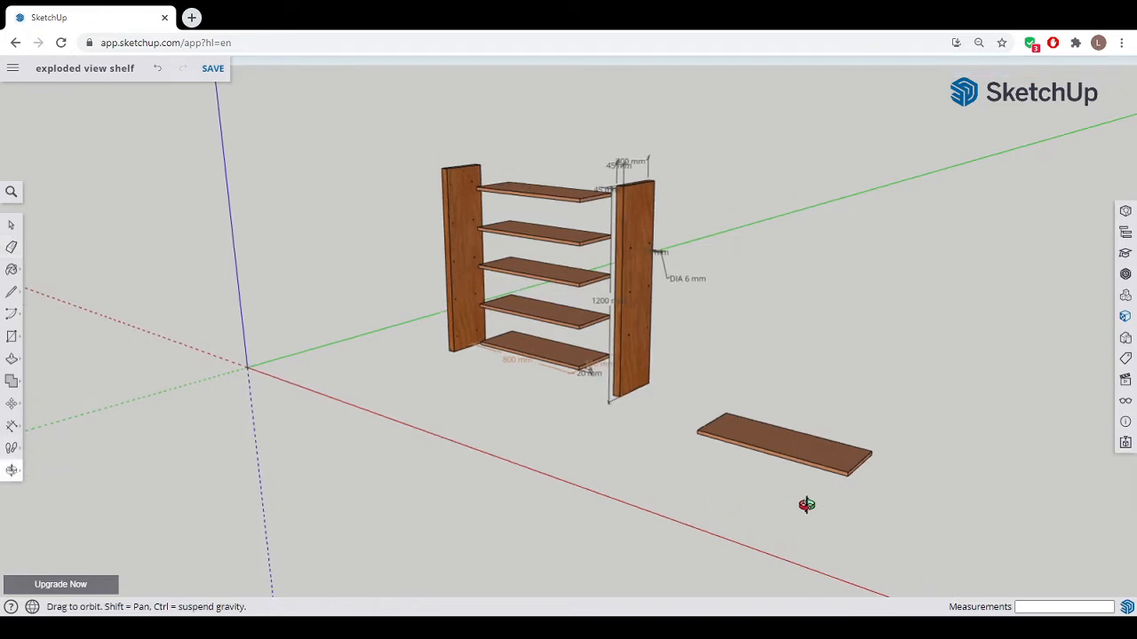
- Copy the laid-out board repeatedly, butting each copy edge to edge into a row of five
drag(807, 504, 432, 508)
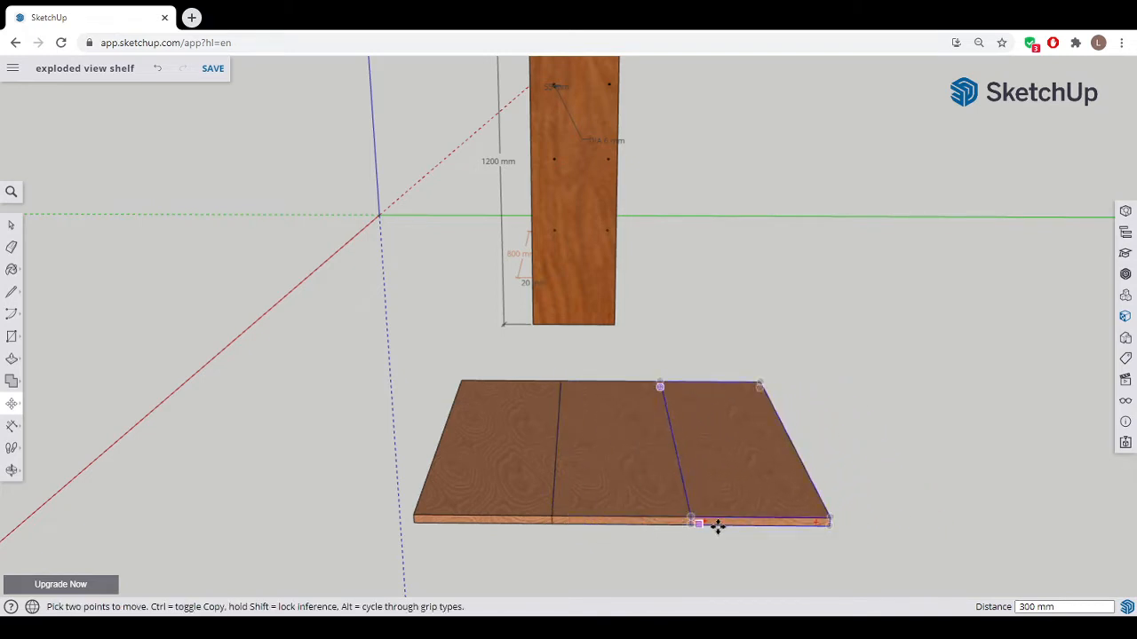
drag(698, 523, 840, 529)
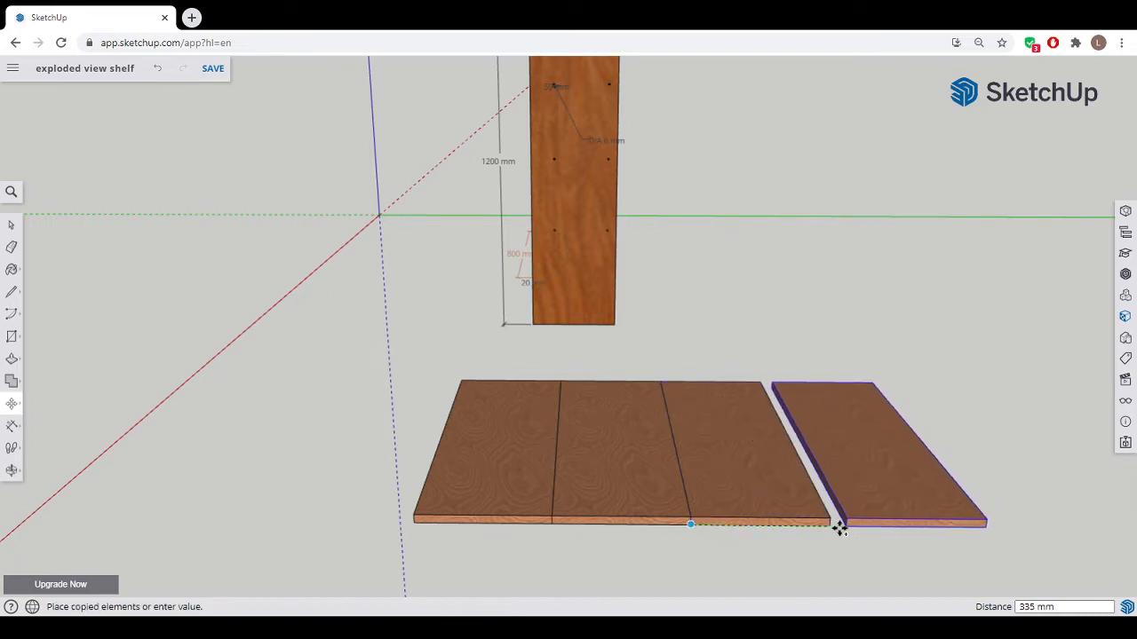
drag(839, 528, 830, 524)
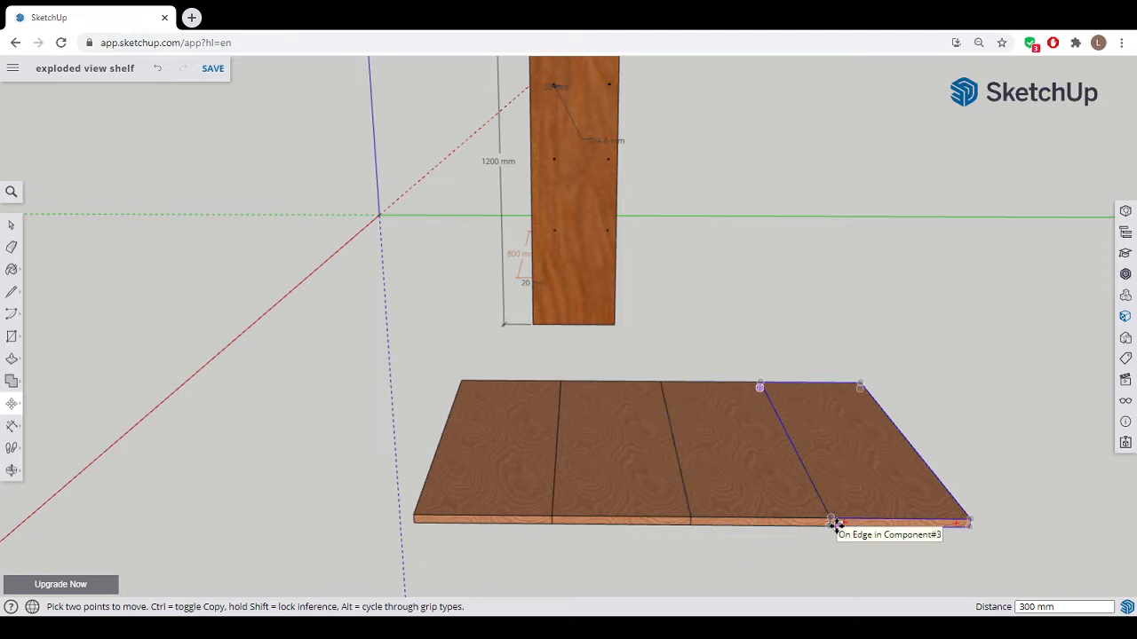
drag(833, 524, 973, 526)
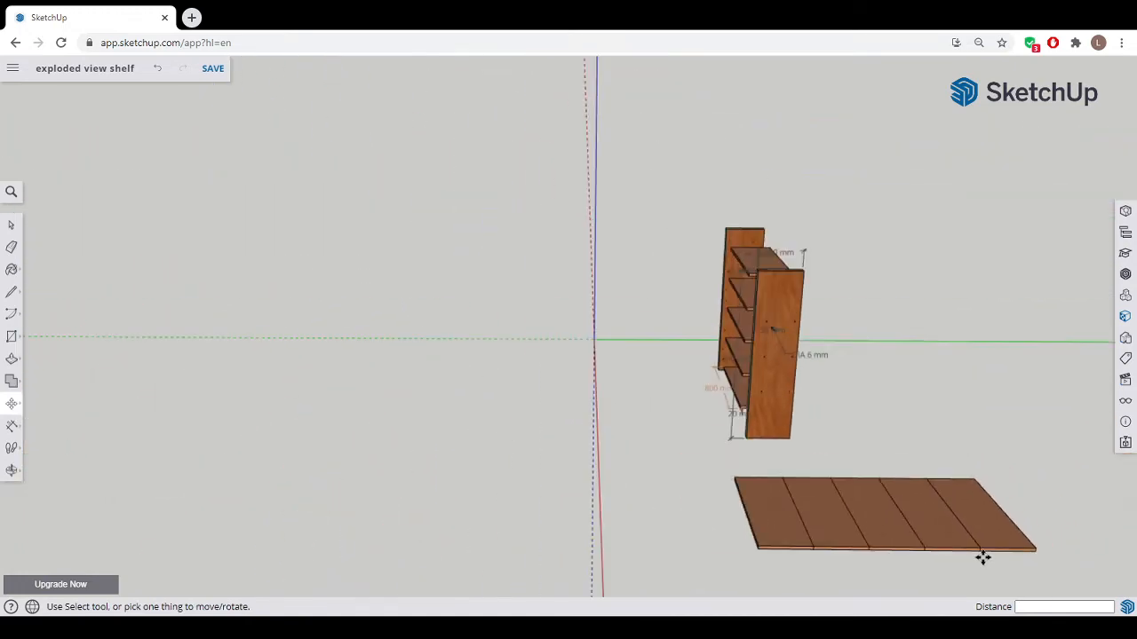
mouse_move(588, 467)
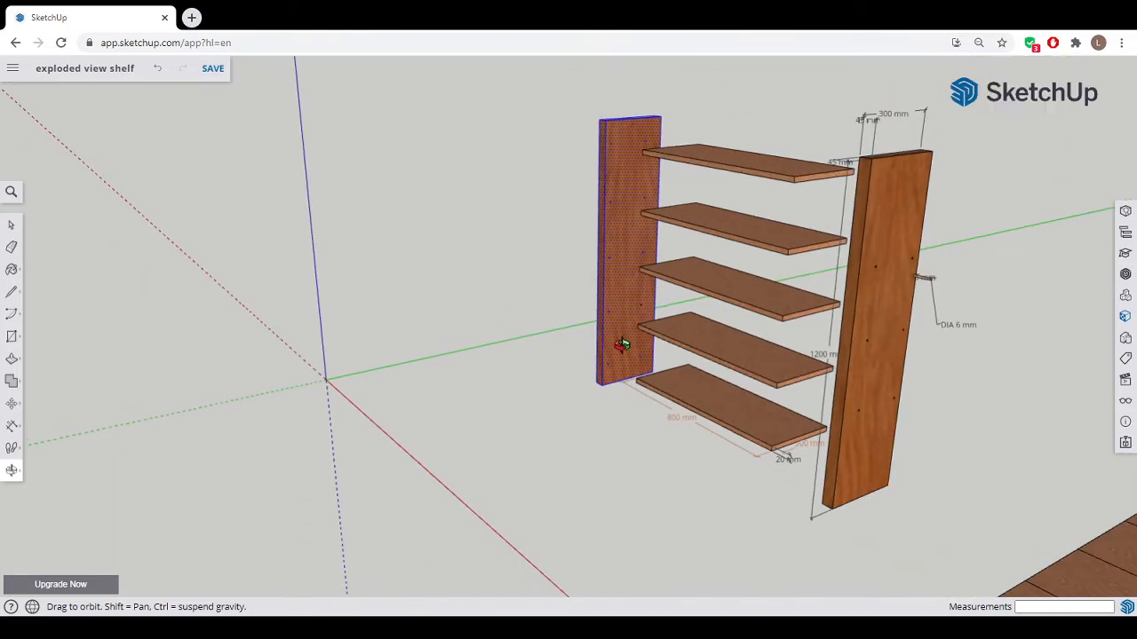
- Make the left post a component, keeping the default name Component#9
drag(622, 347, 744, 451)
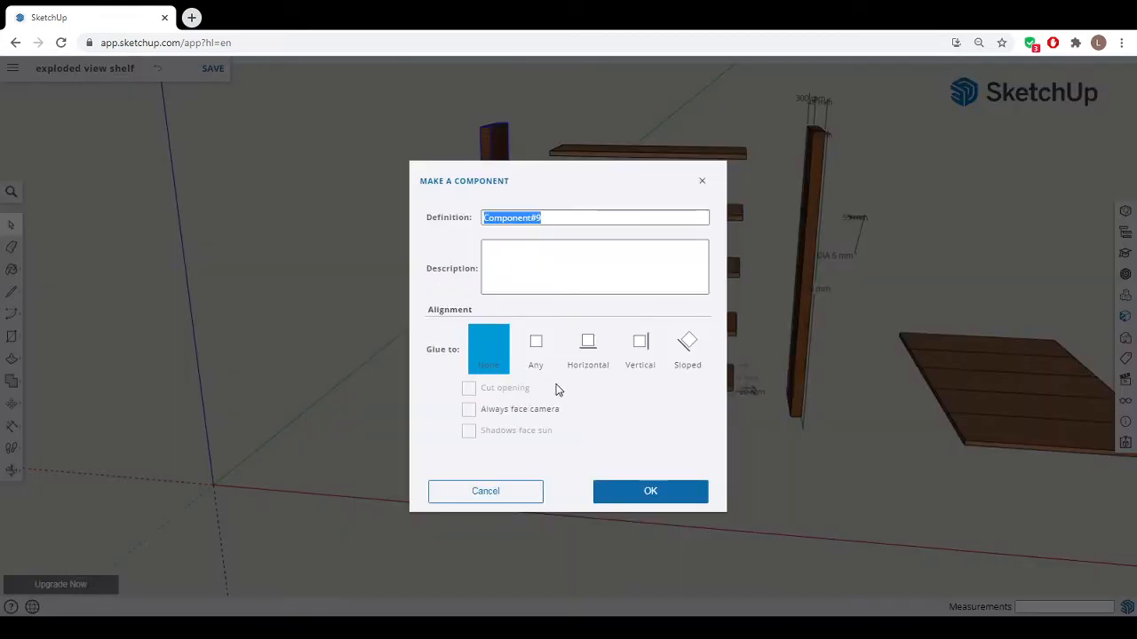
click(650, 491)
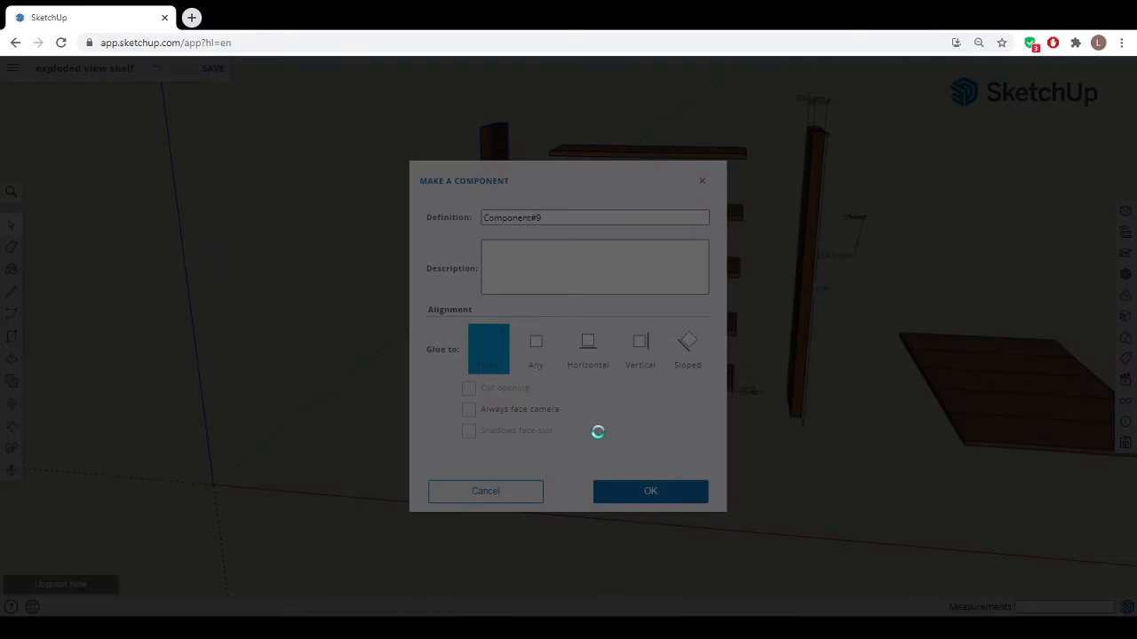
click(650, 491)
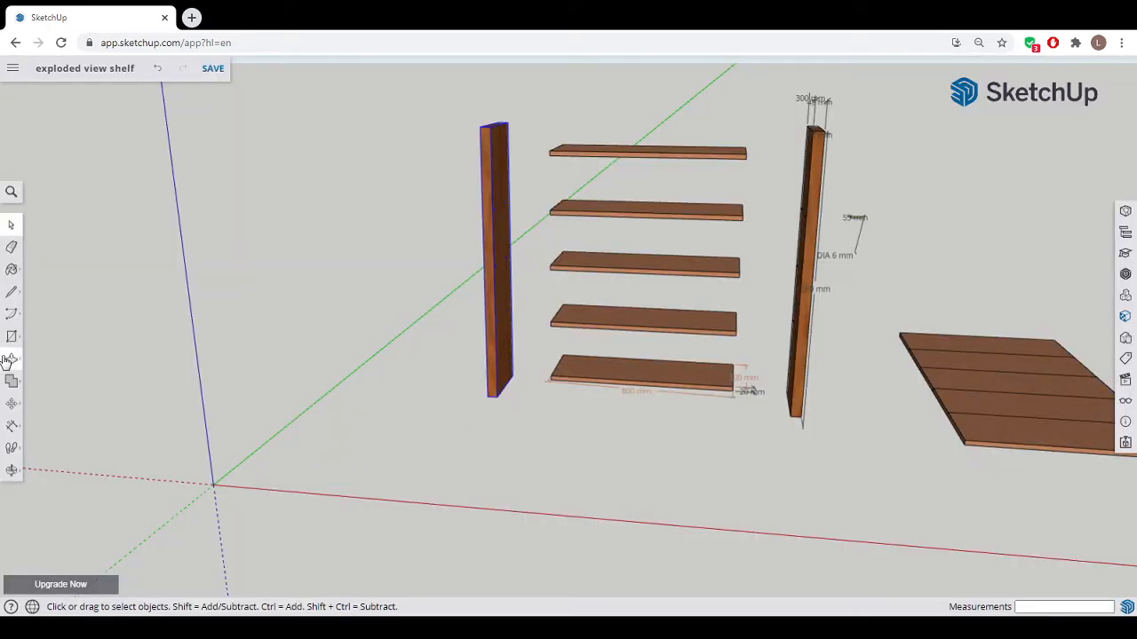
- Lay a copy of the side panel flat on the ground beside the five boards
click(12, 360)
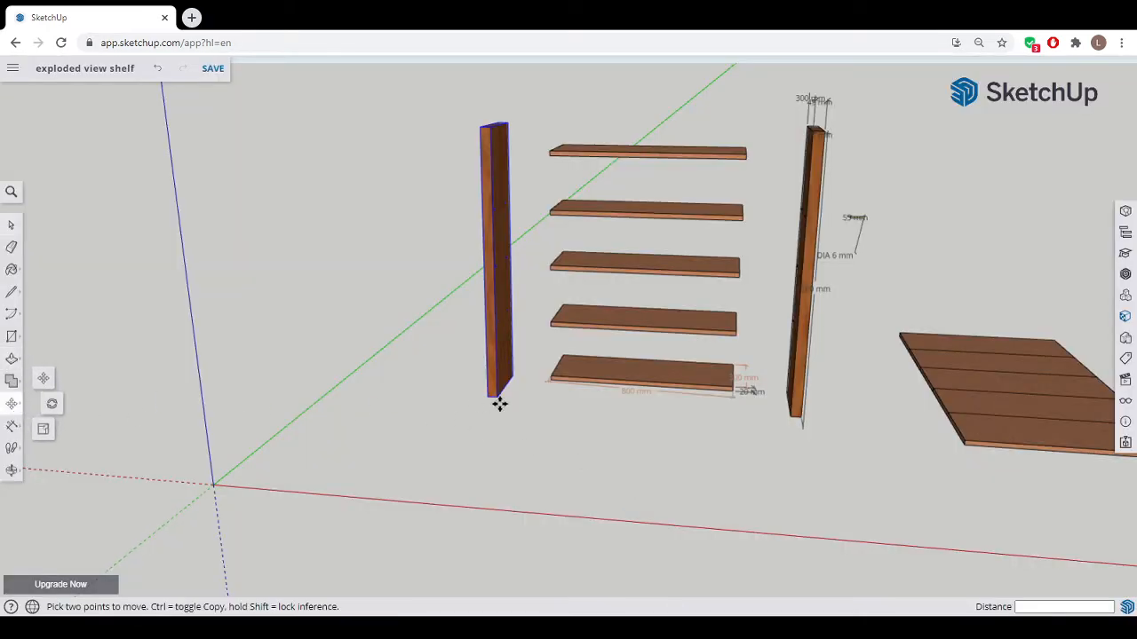
mouse_move(493, 397)
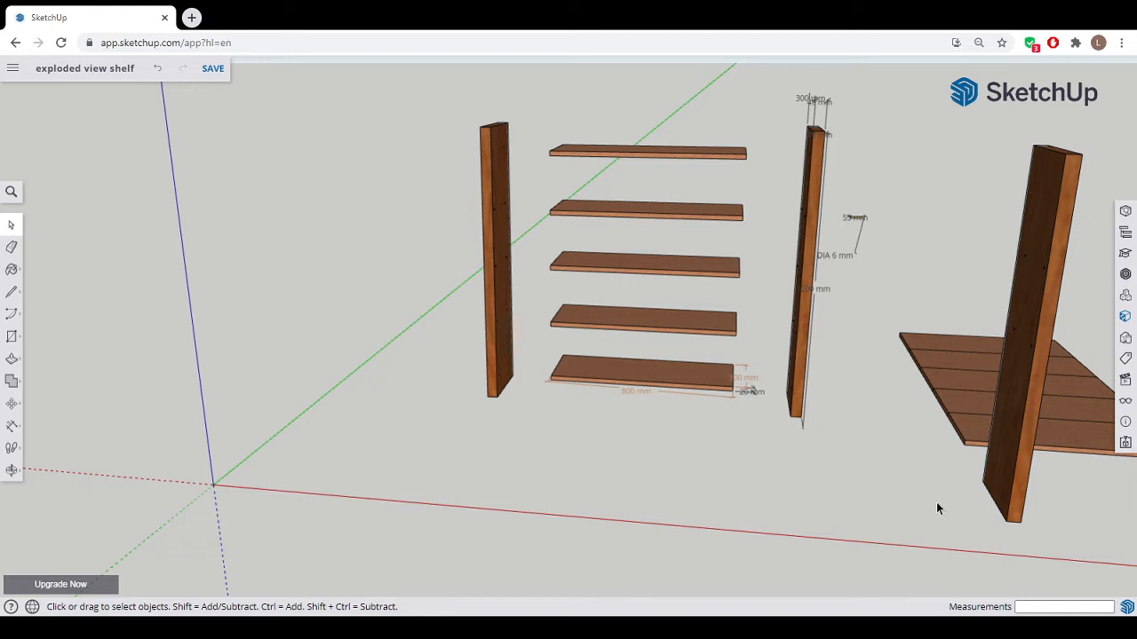
mouse_move(696, 524)
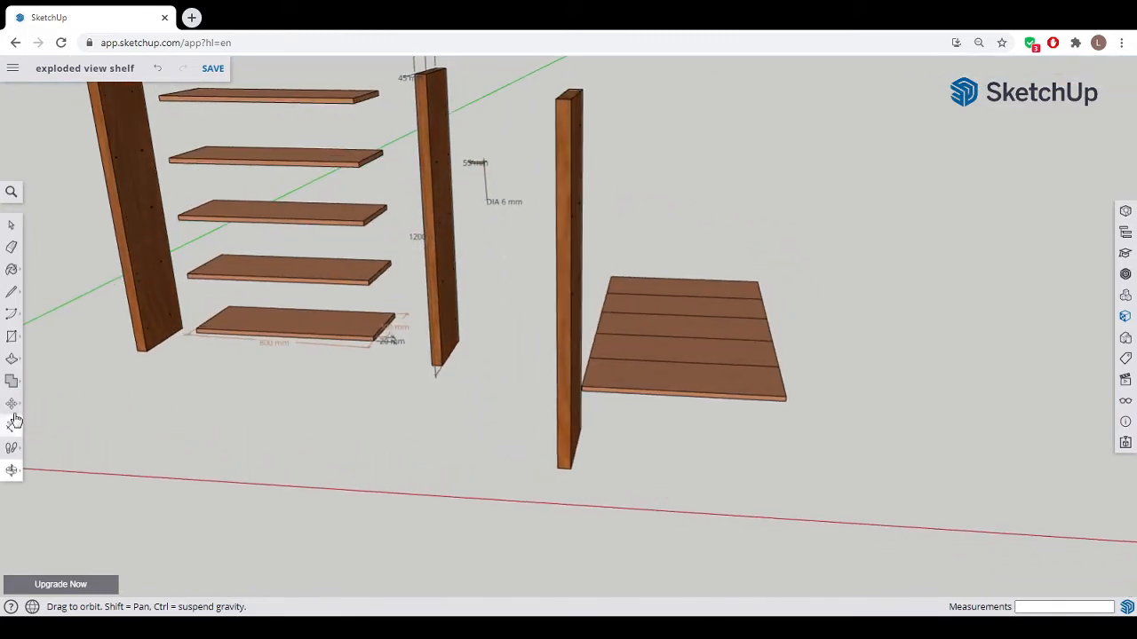
click(13, 404)
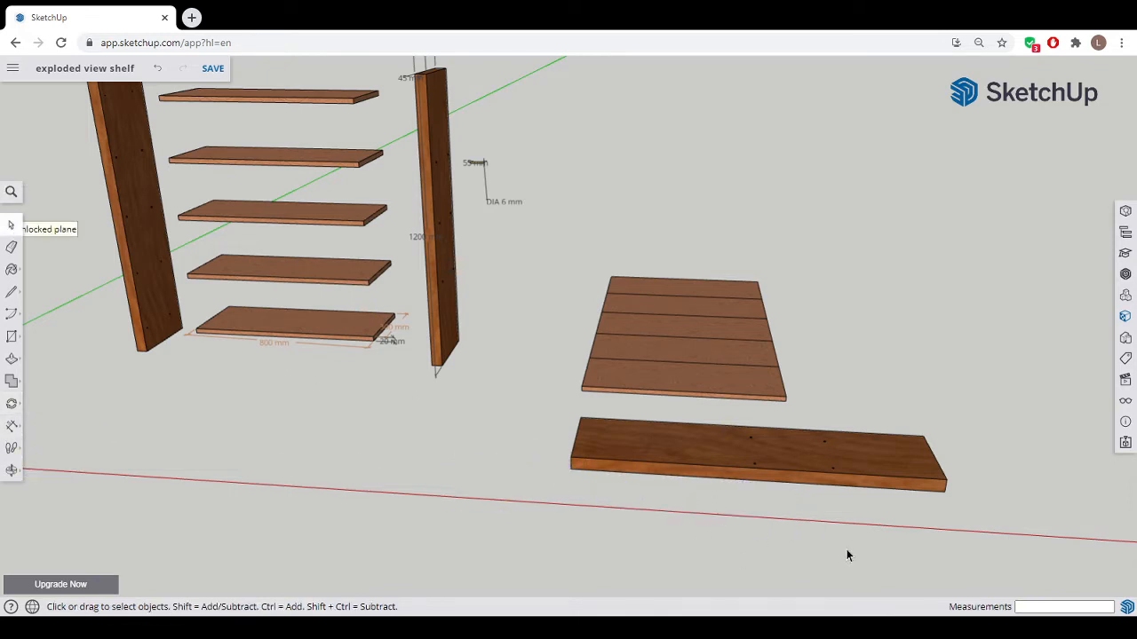
- Orbit to a top-down view and pan to centre the flat-laid panel beside the board row
drag(848, 555, 722, 453)
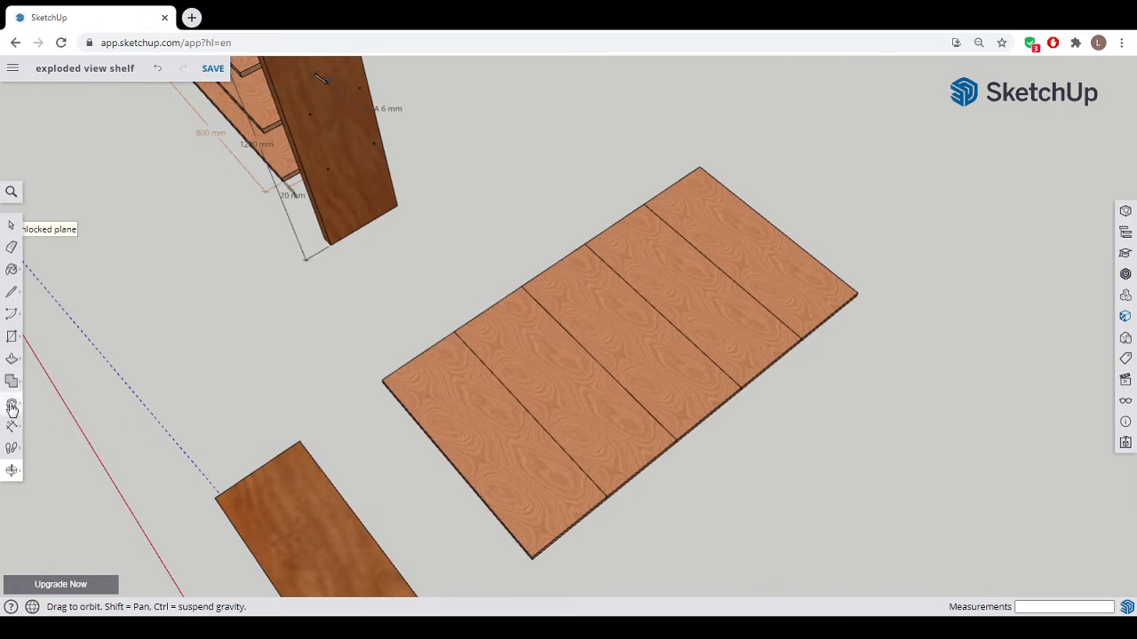
click(11, 405)
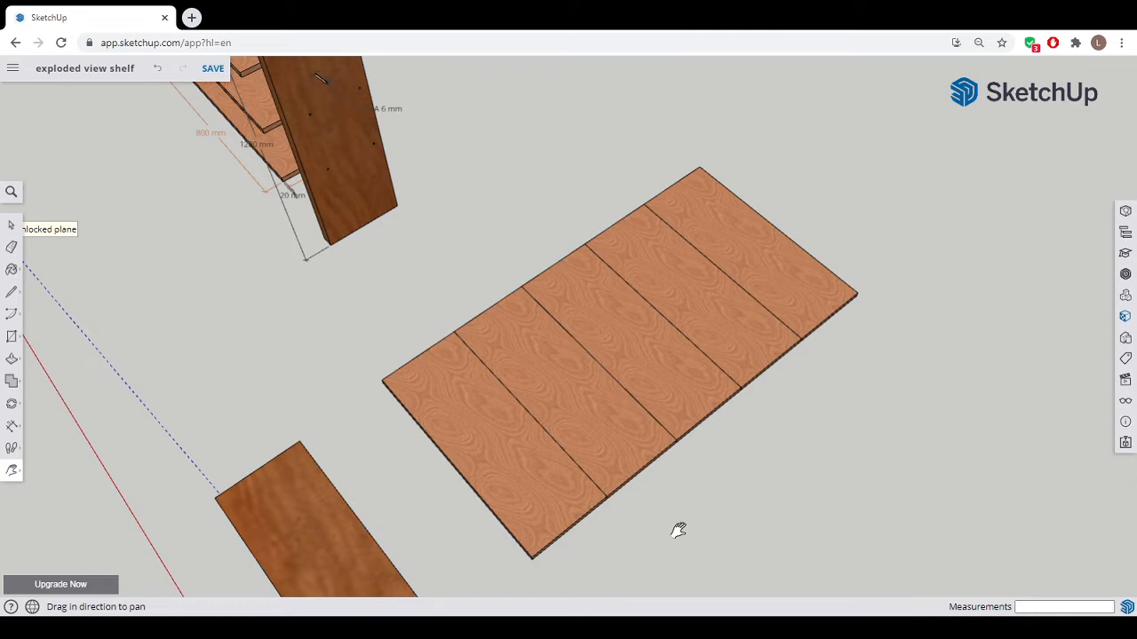
drag(678, 531, 848, 556)
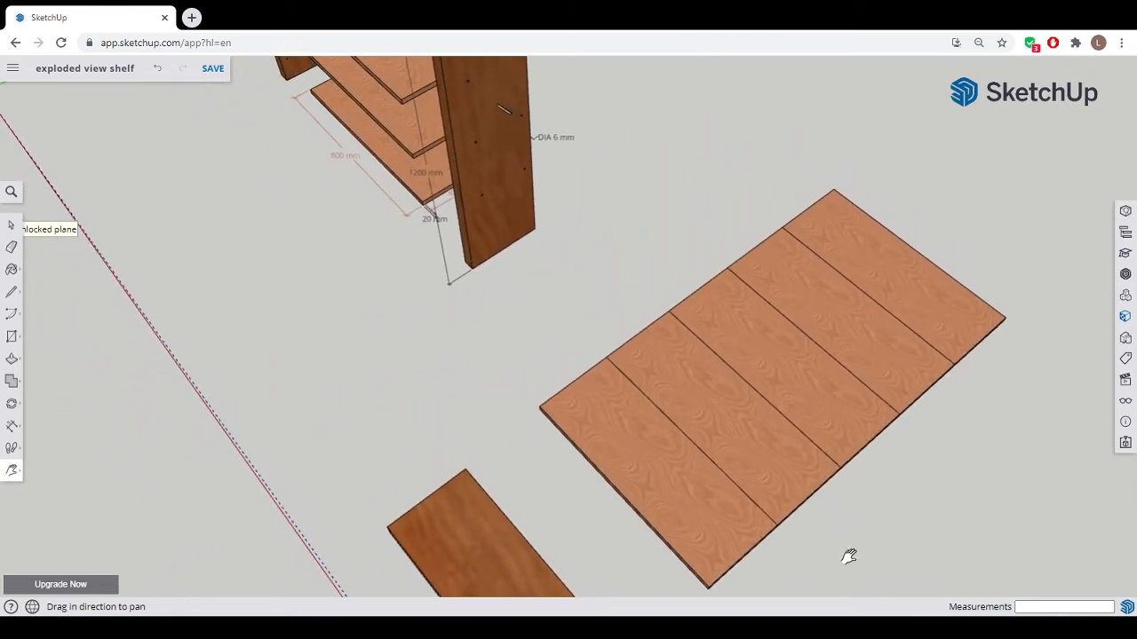
drag(849, 557, 577, 258)
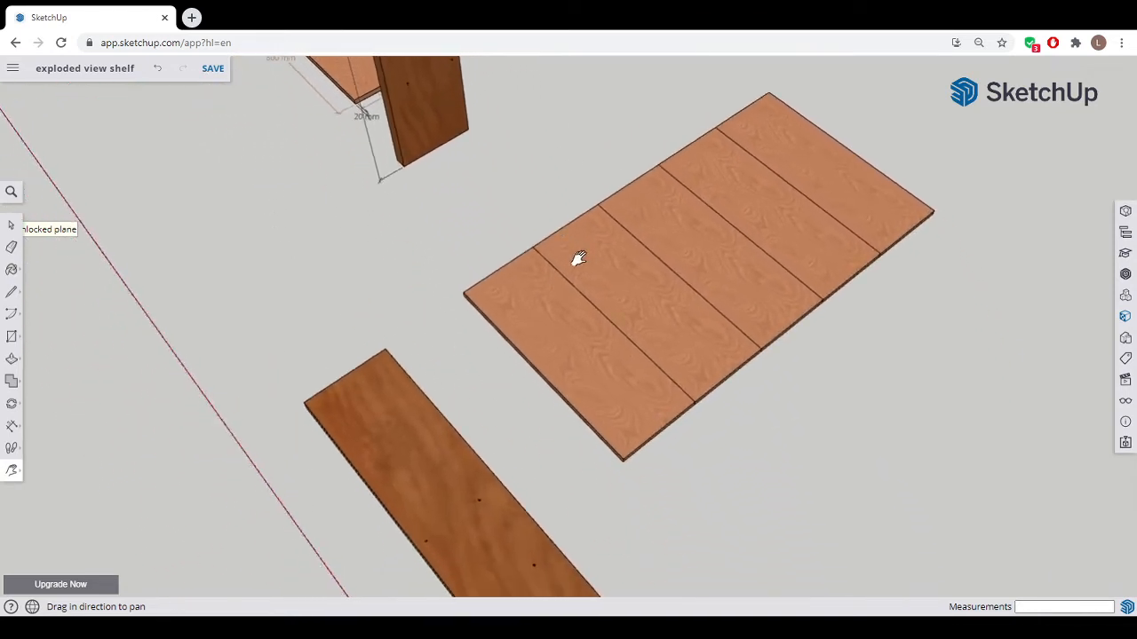
drag(577, 257, 666, 413)
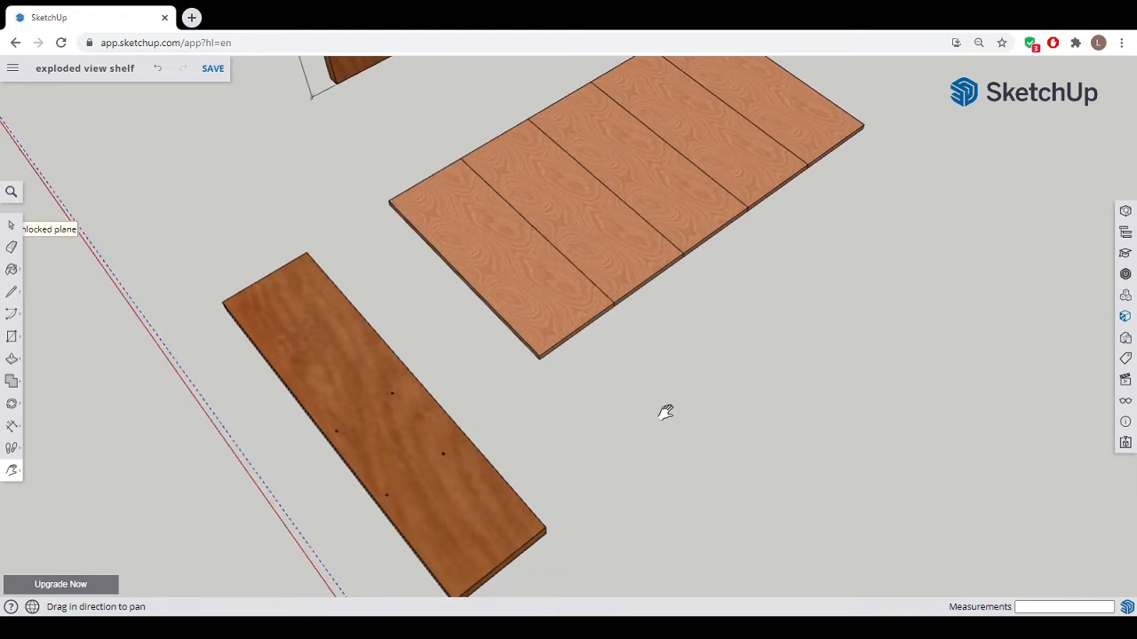
drag(666, 411, 673, 434)
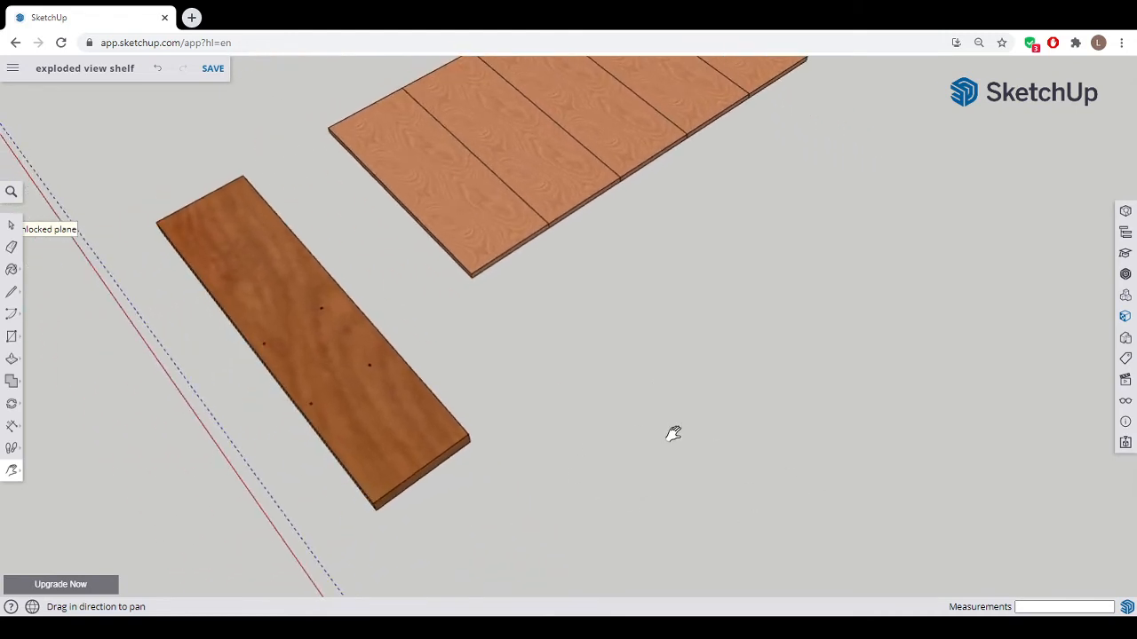
mouse_move(604, 464)
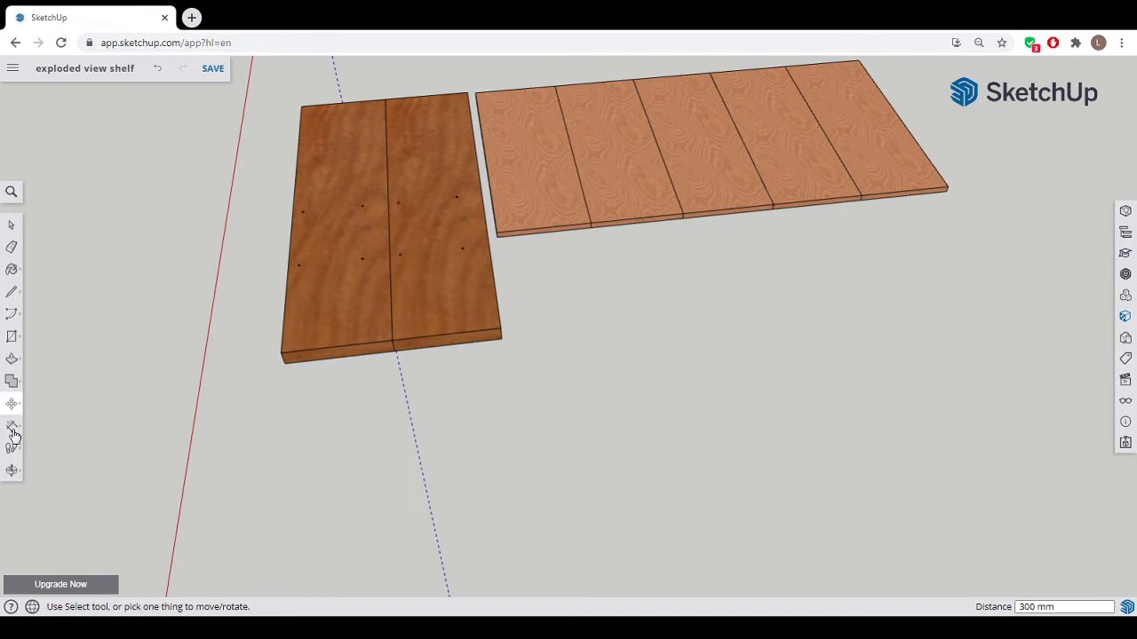
- Dimension the sheets: 1500 mm and 800 mm on the panel, 1200 mm plus thickness on the board
click(13, 431)
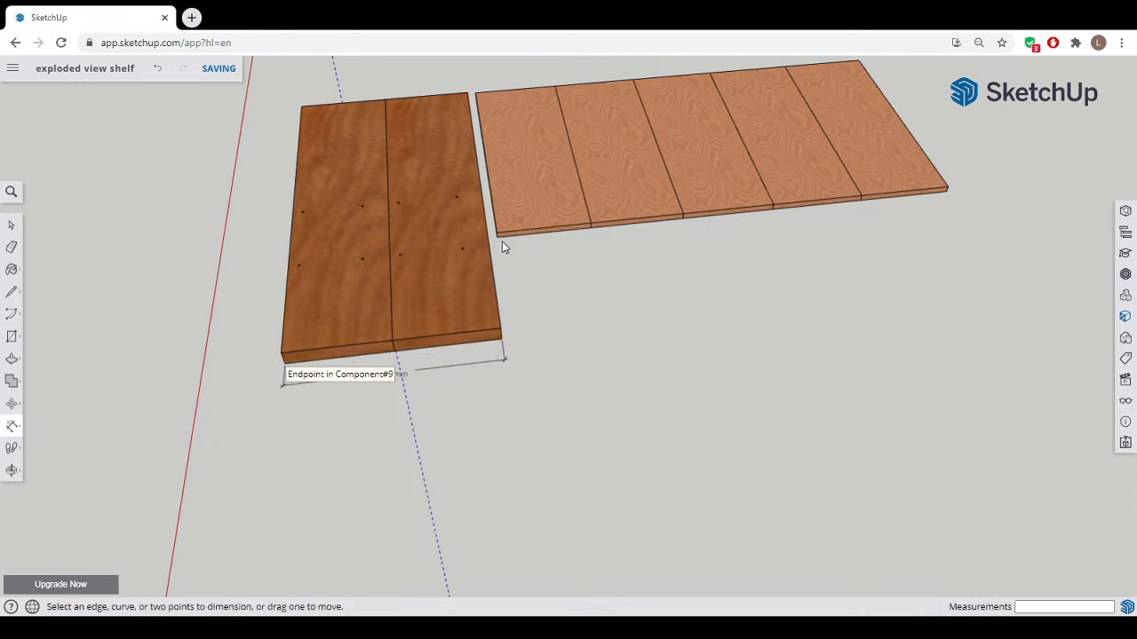
click(497, 236)
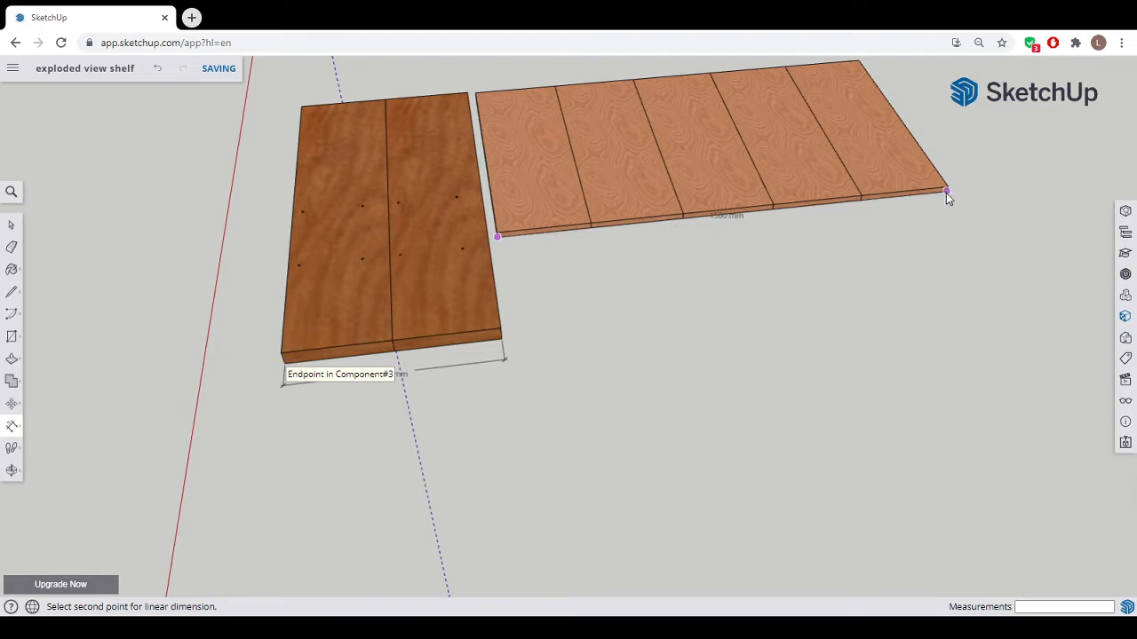
click(946, 193)
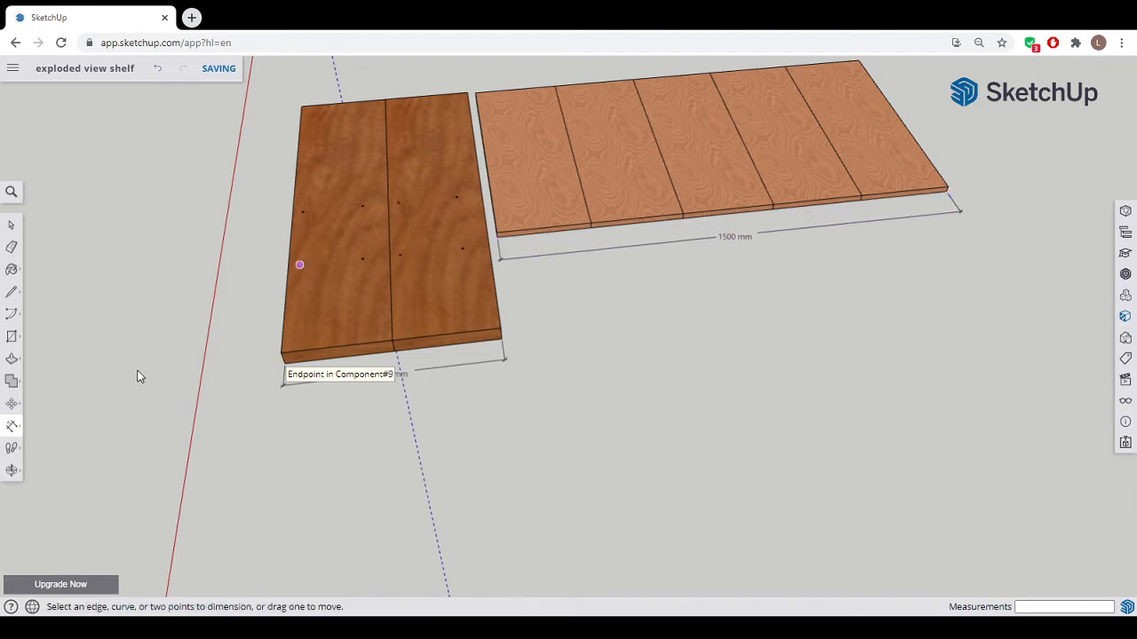
mouse_move(1070, 428)
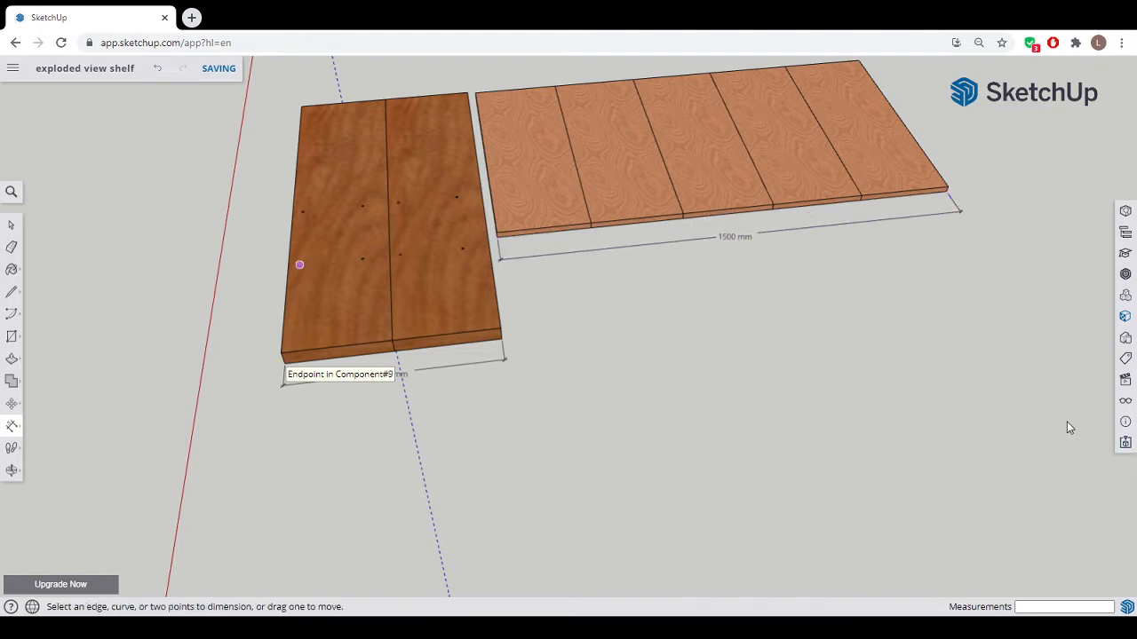
mouse_move(138, 429)
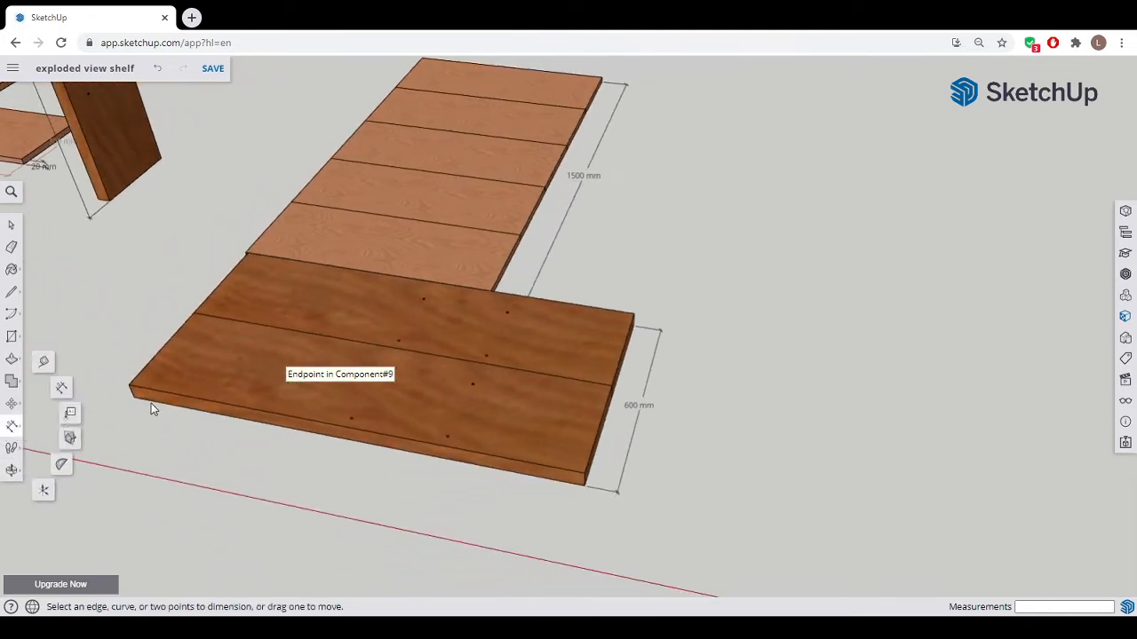
click(133, 397)
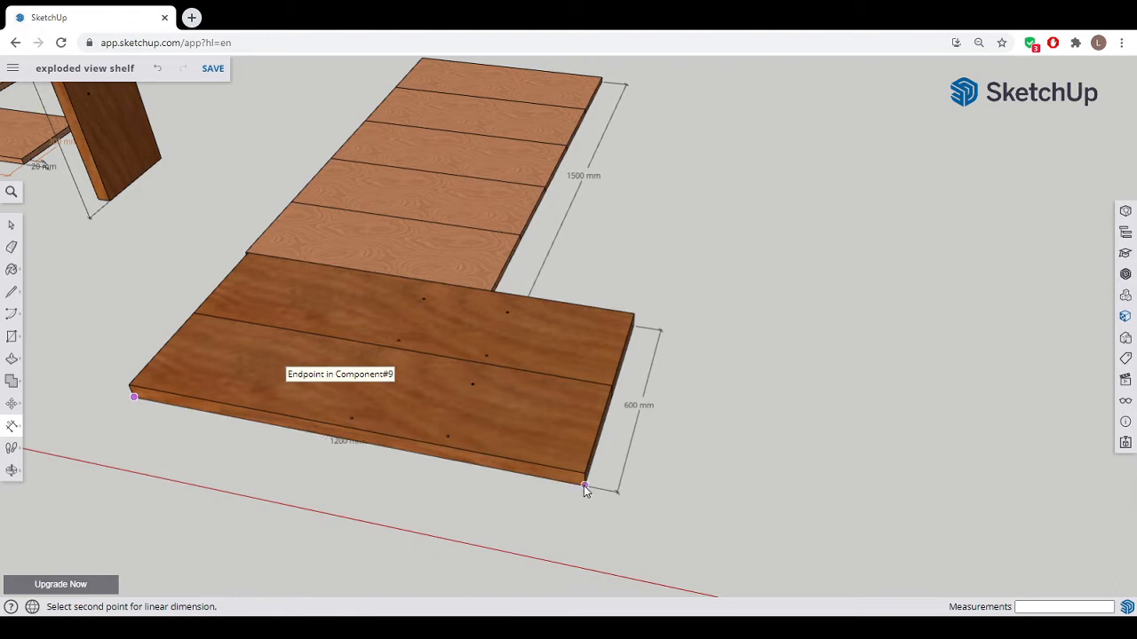
click(584, 490)
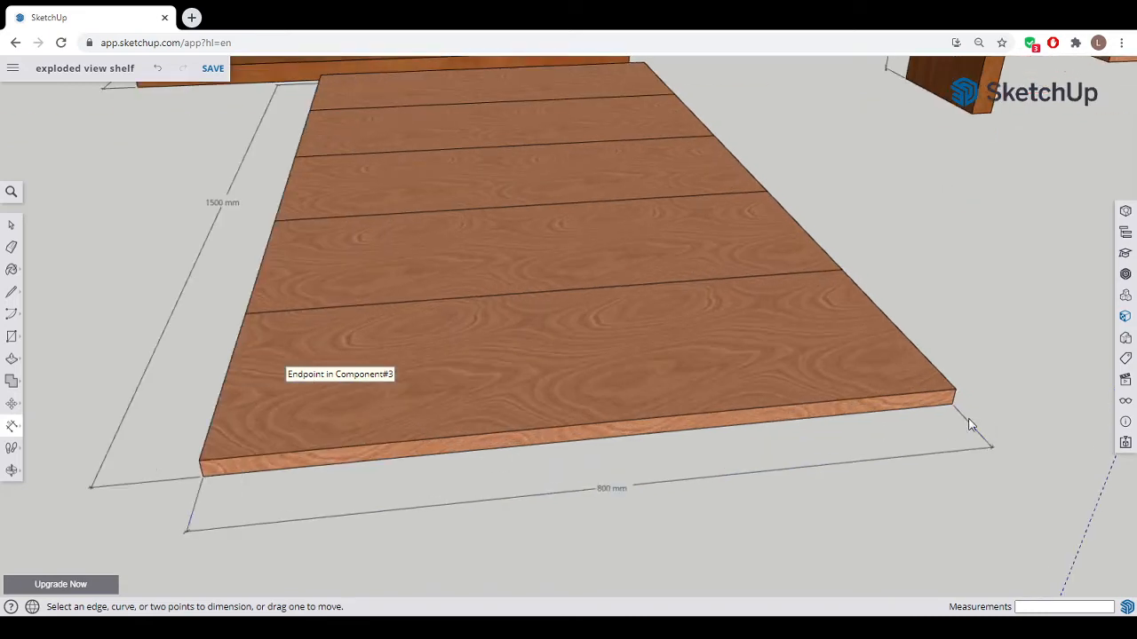
click(955, 400)
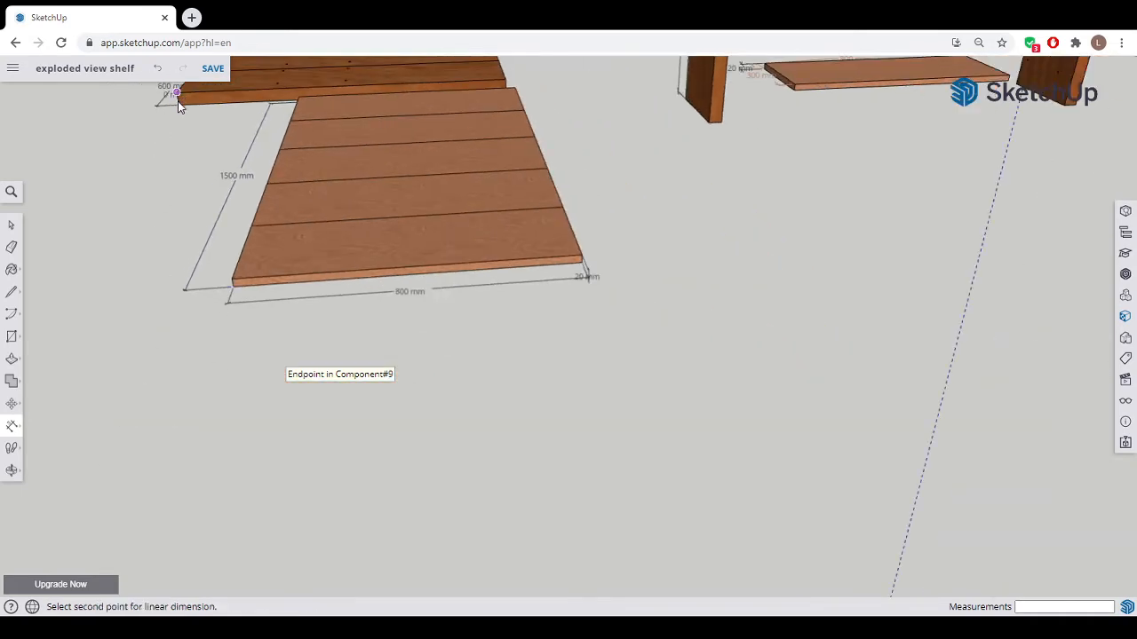
click(178, 105)
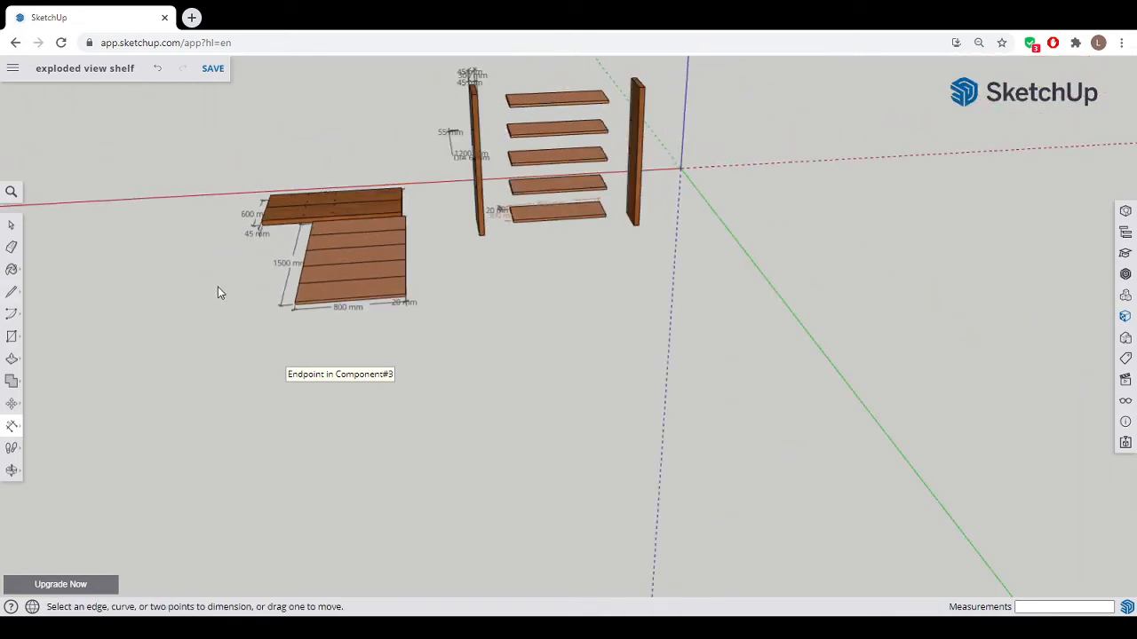
mouse_move(199, 325)
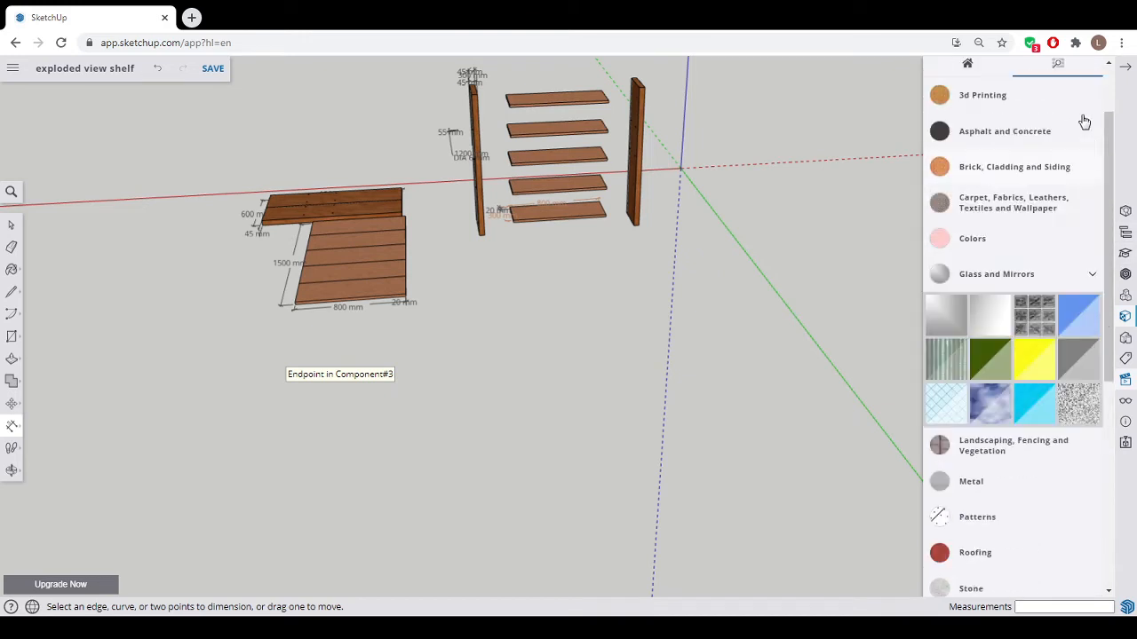
- Switch to the standard Top view from the Scenes panel
click(1125, 378)
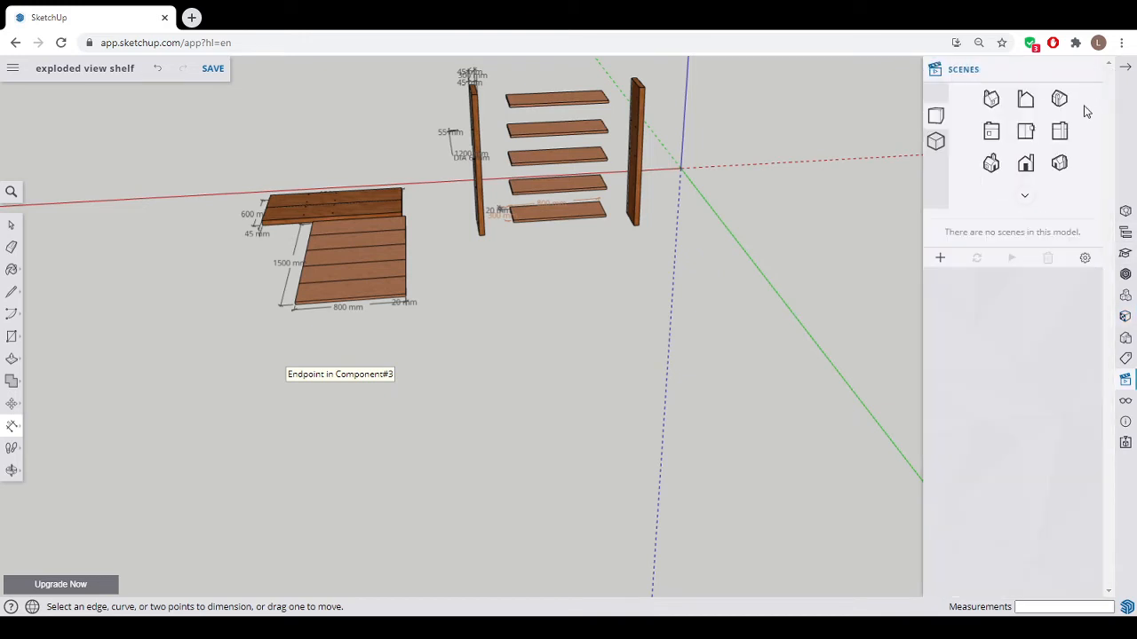
click(1026, 131)
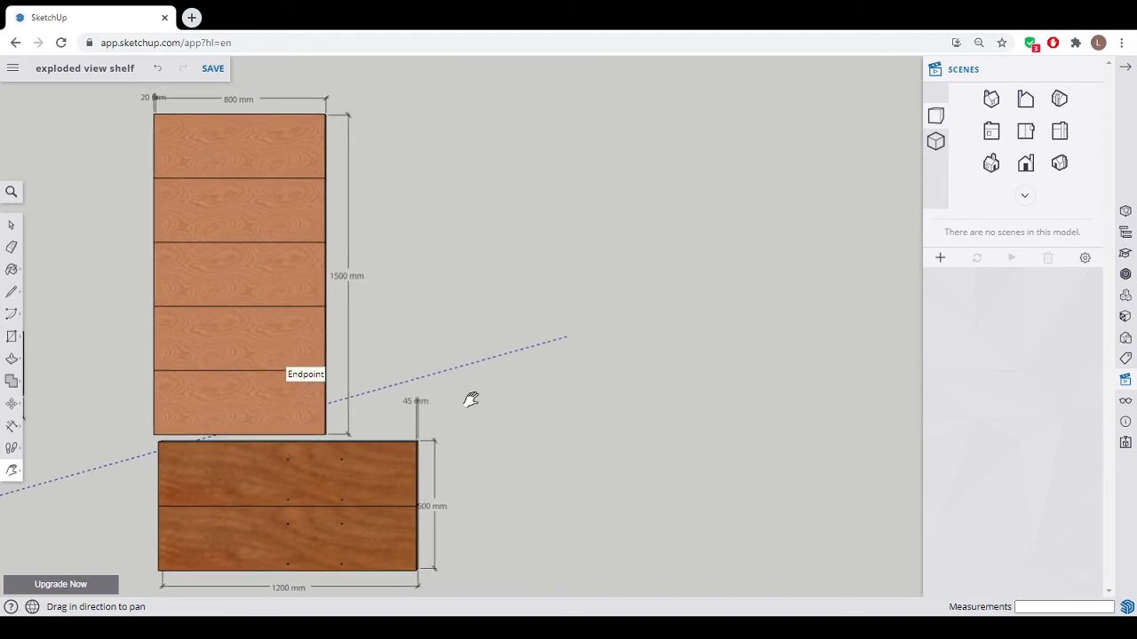
mouse_move(478, 395)
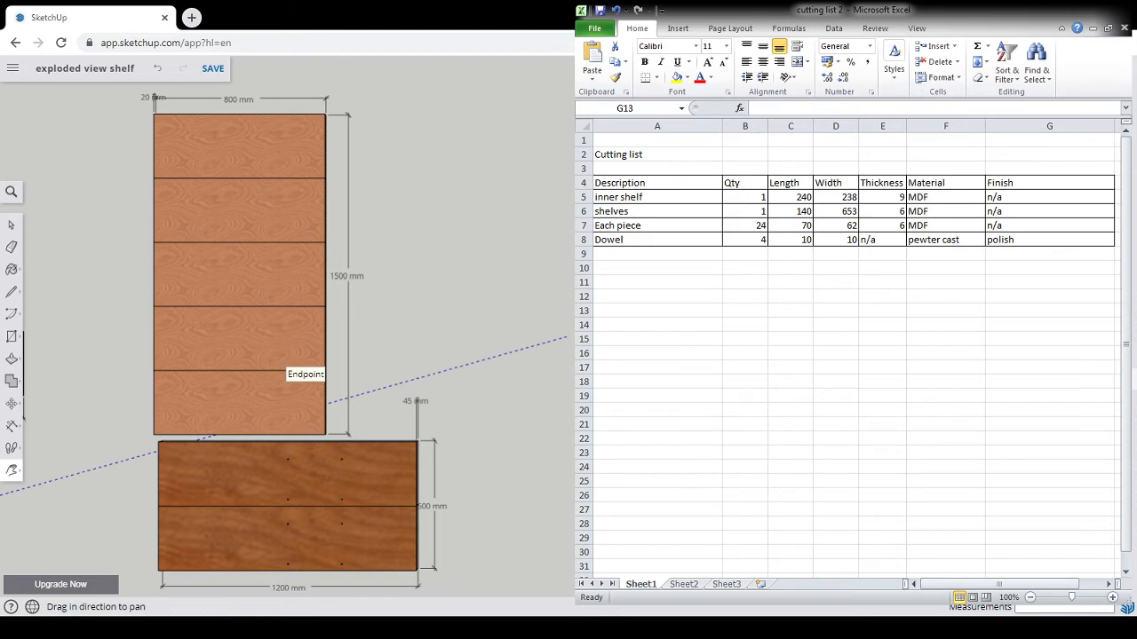
- In Excel, remove the inner shelf row and enter 5 as the shelves quantity
click(1049, 310)
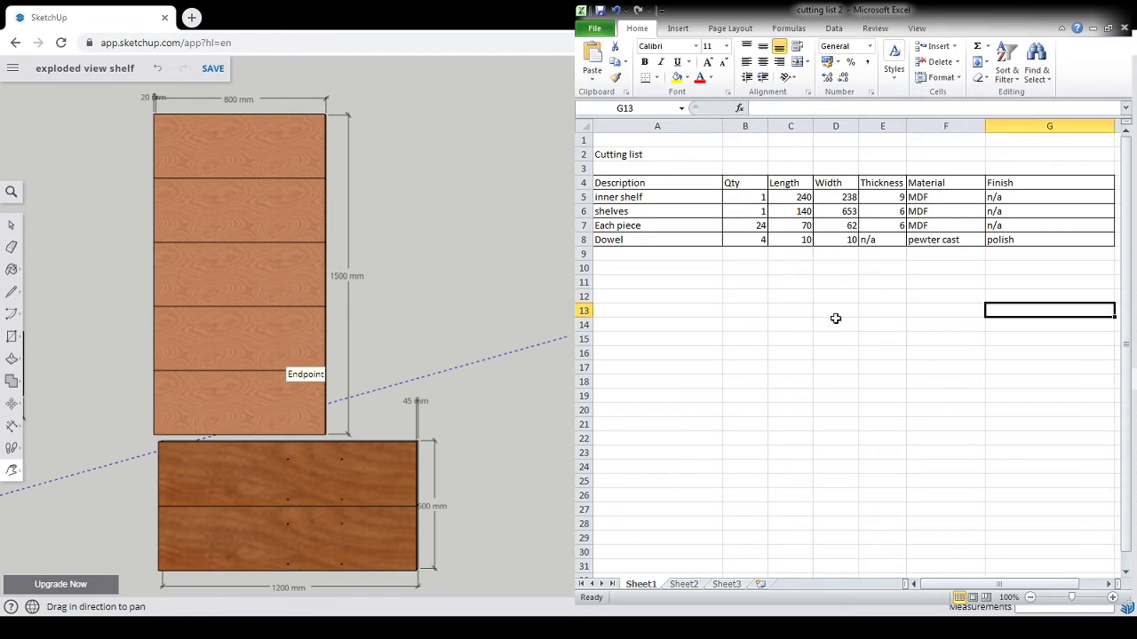
mouse_move(704, 205)
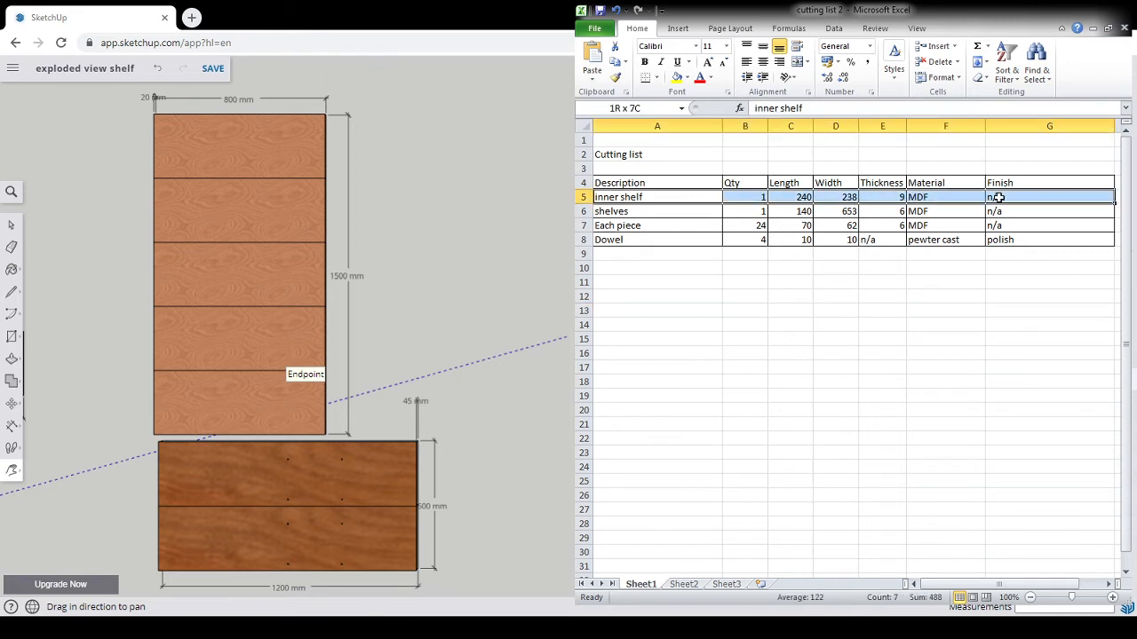
click(999, 197)
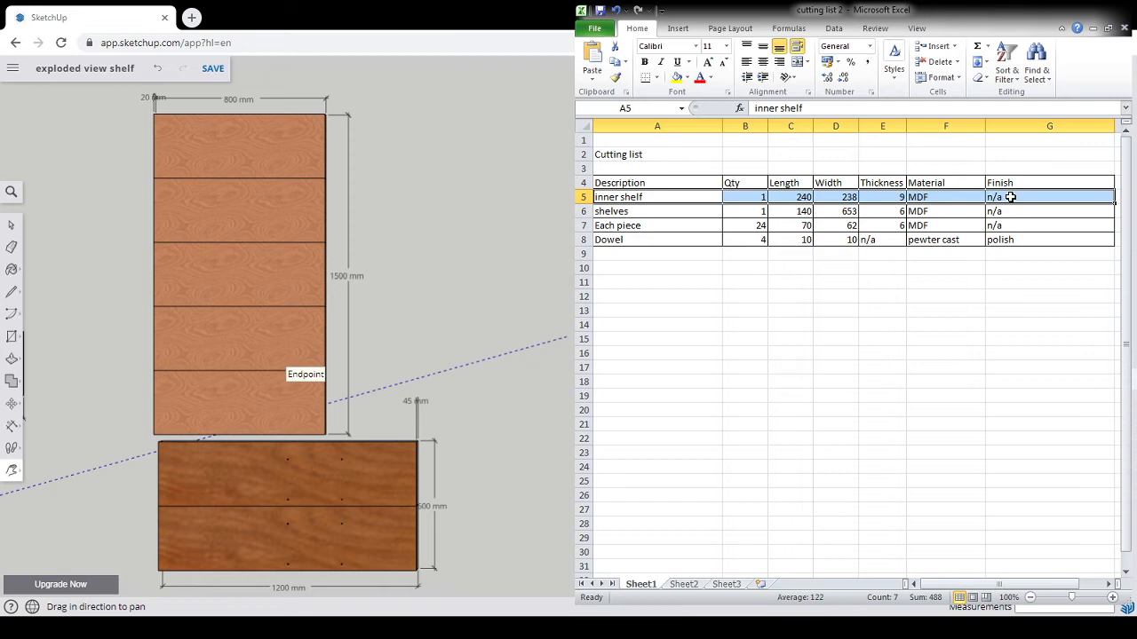
mouse_move(952, 302)
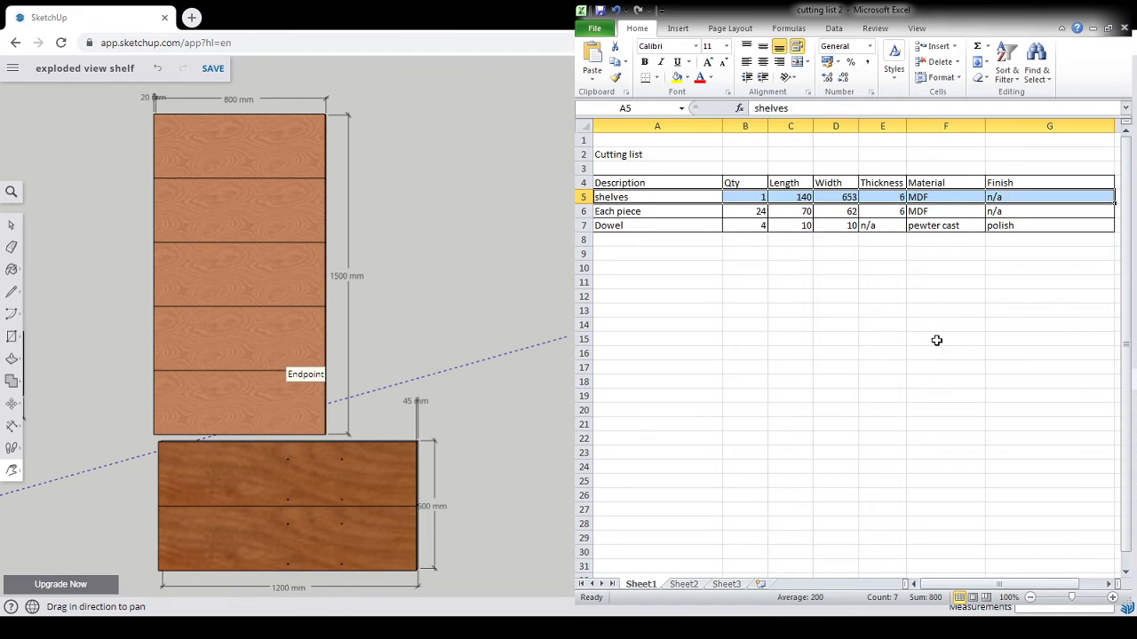
click(744, 196)
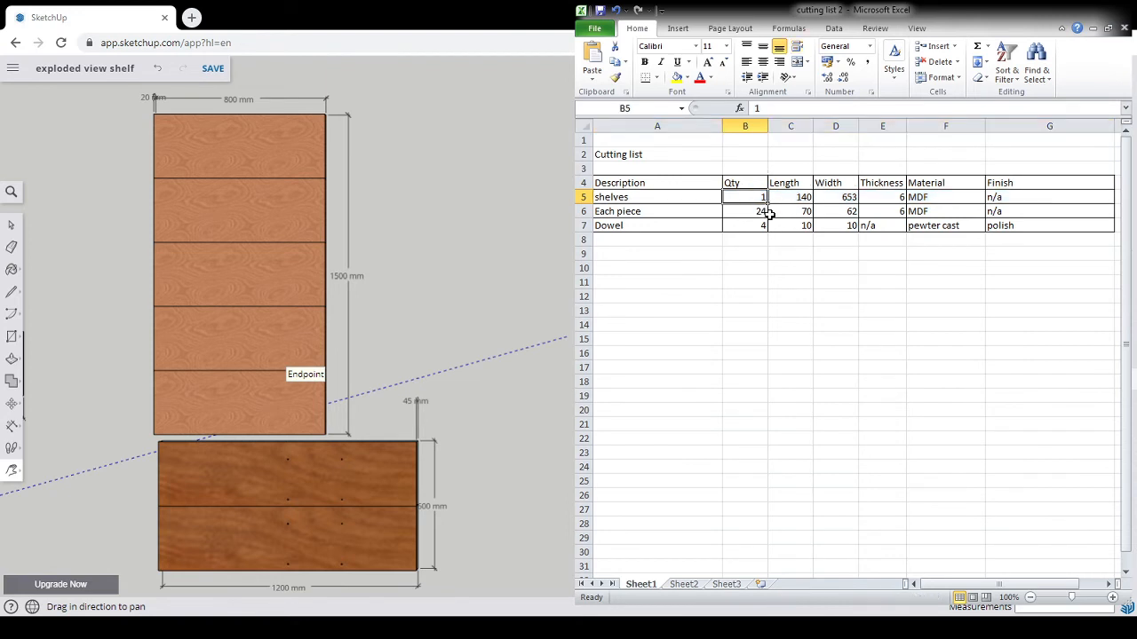
text(5)
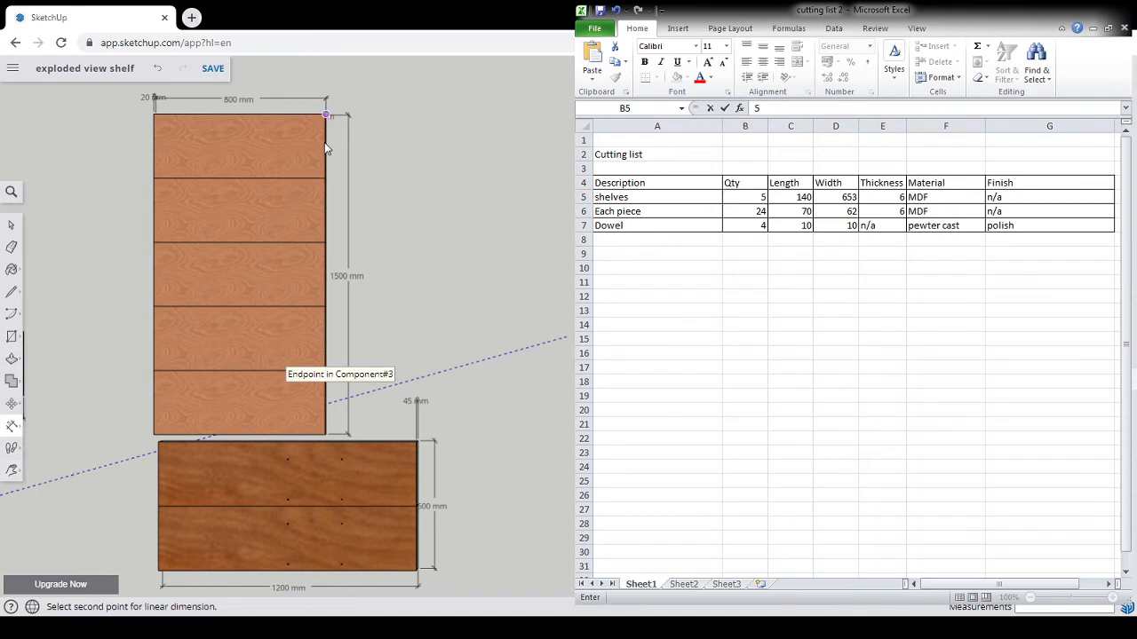
- Place 300 mm dimensions from the upright's top corner and at the base's bottom corner
click(325, 178)
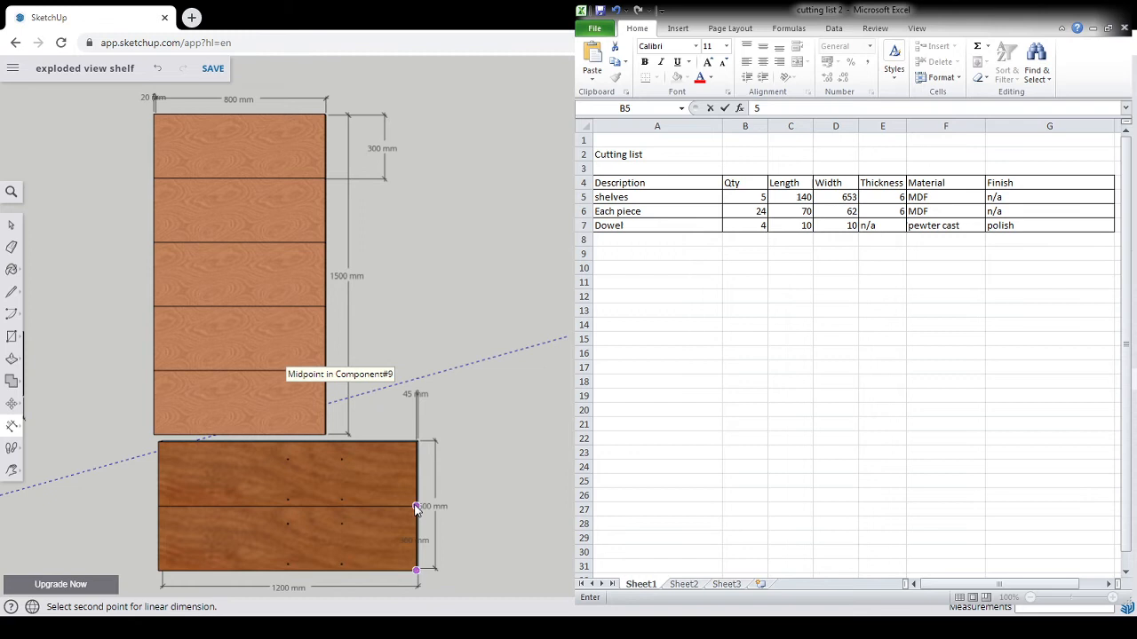
click(417, 506)
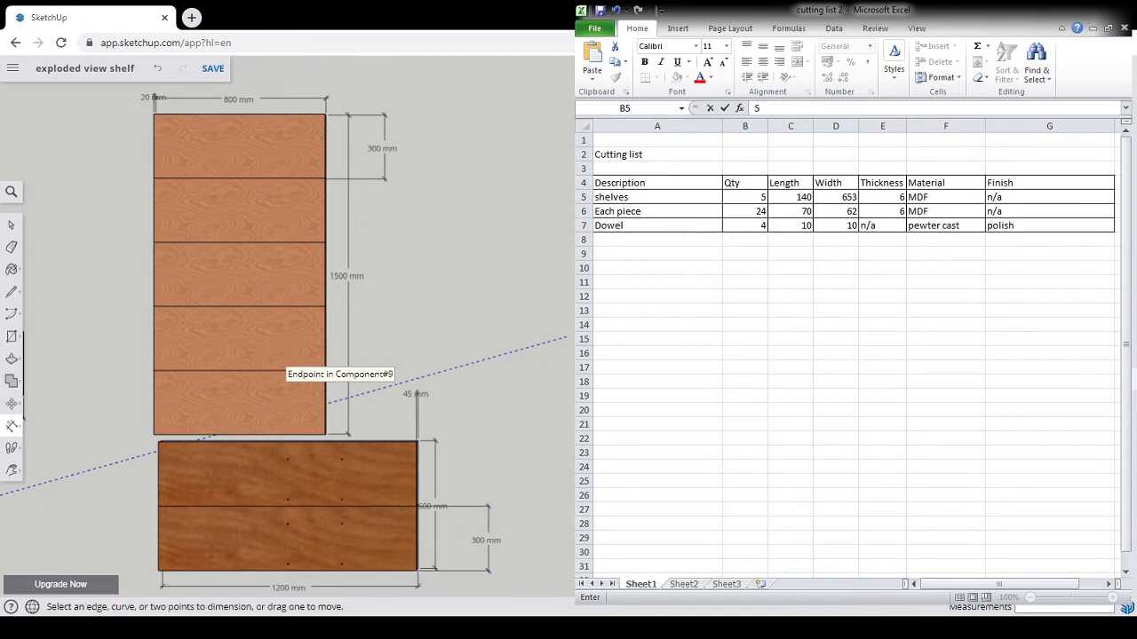
click(744, 196)
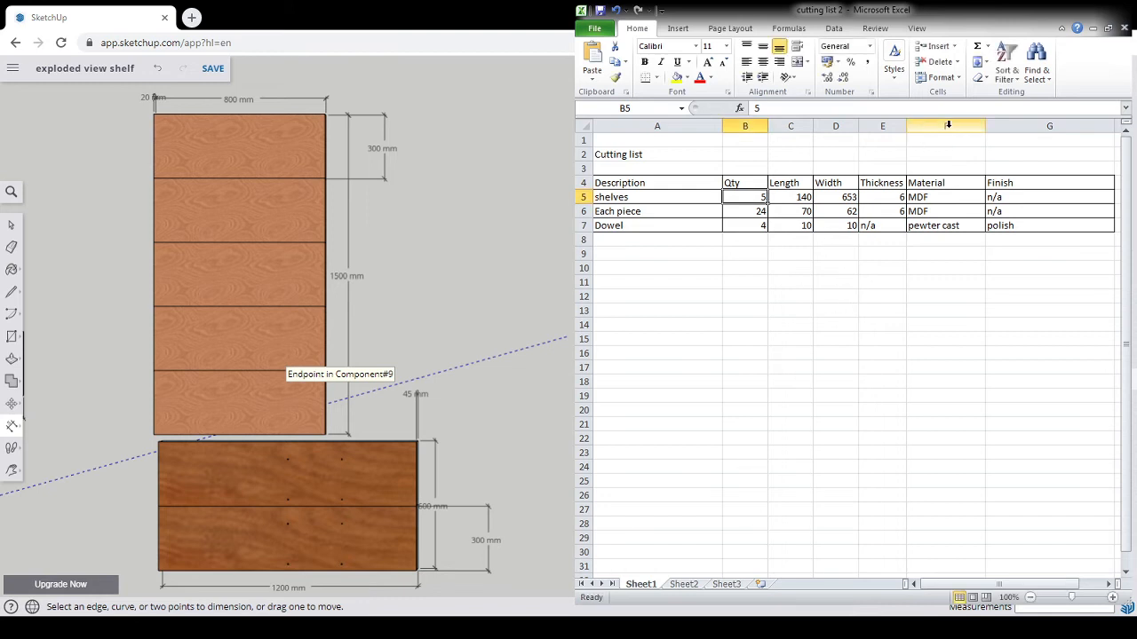
- Insert a 'sheet L' column before Material and enter shelves dimensions 800 × 20 × 45
click(945, 126)
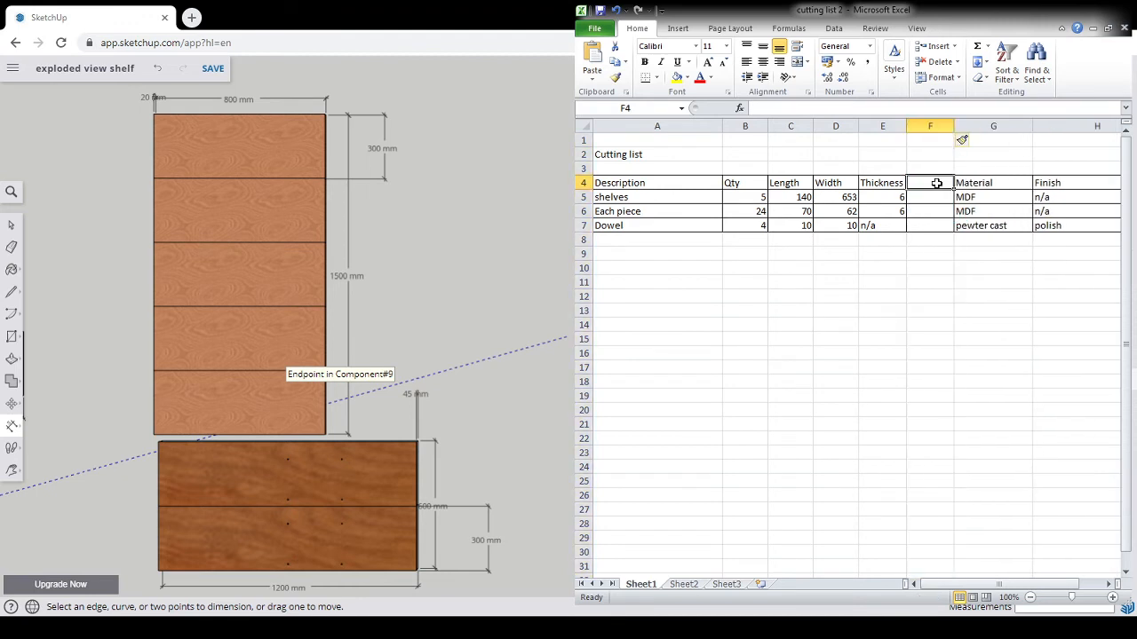
text(sheet)
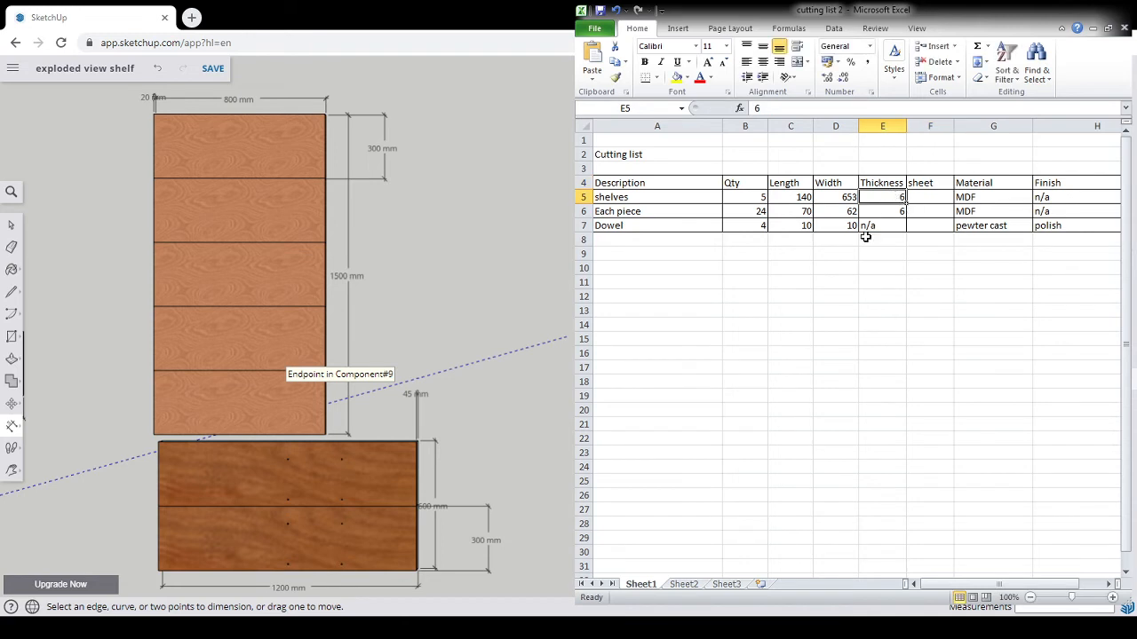
text(20)
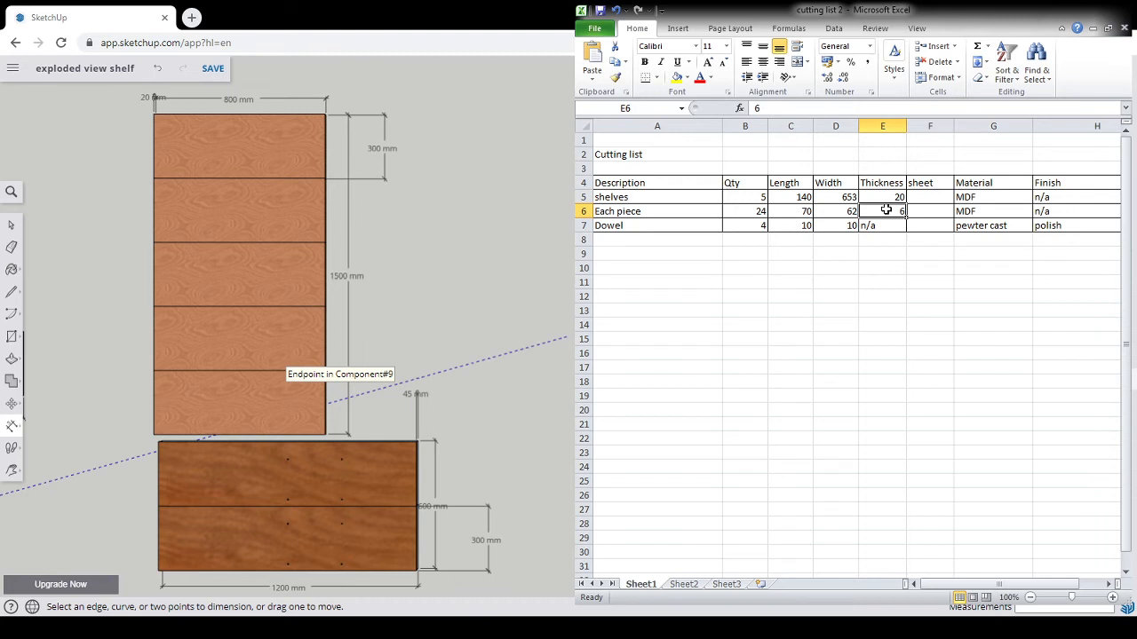
text(45)
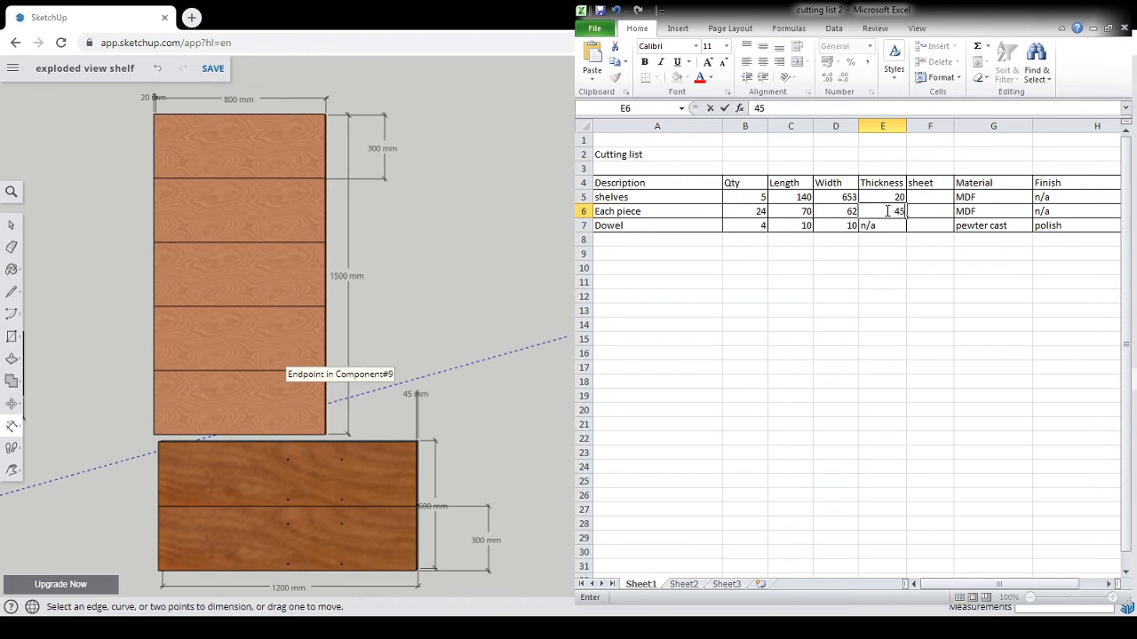
click(790, 197)
text(300)
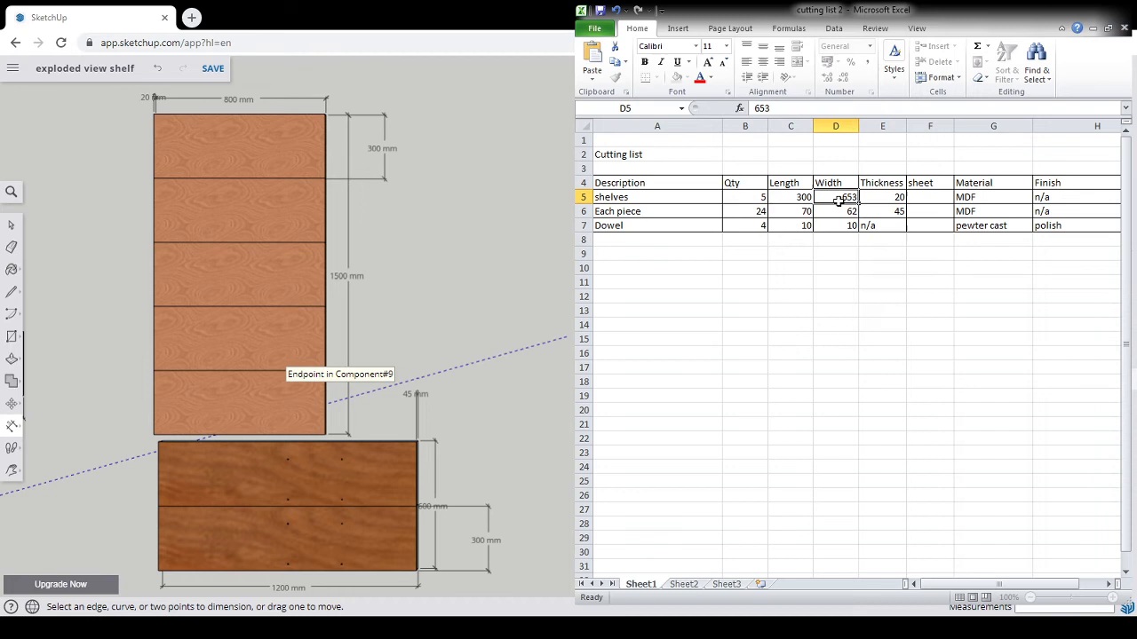
text(800)
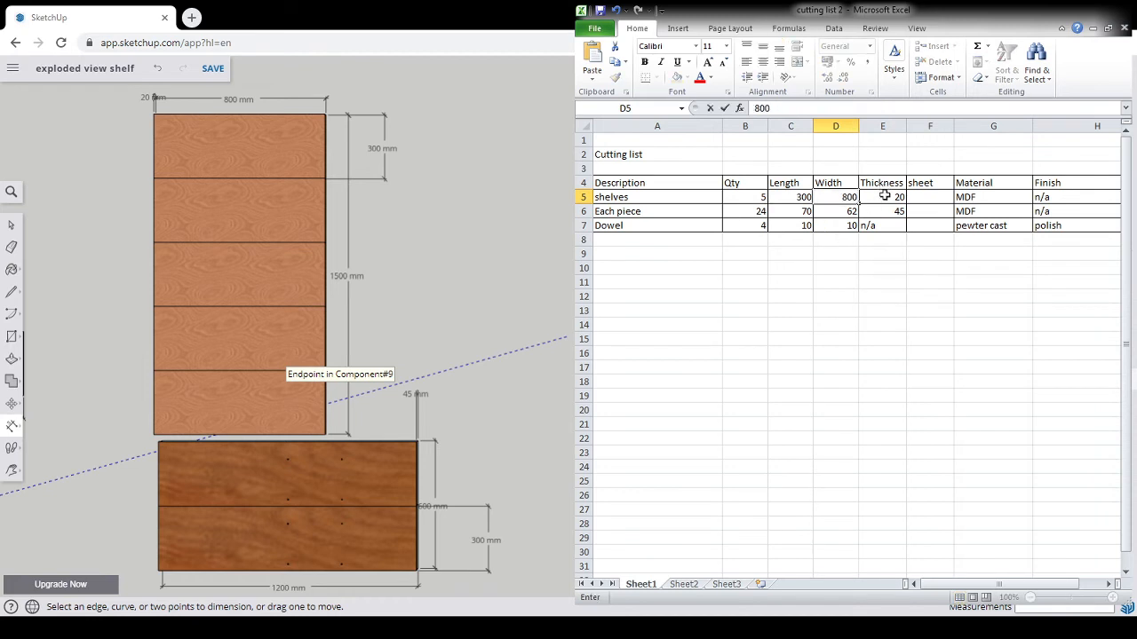
click(930, 197)
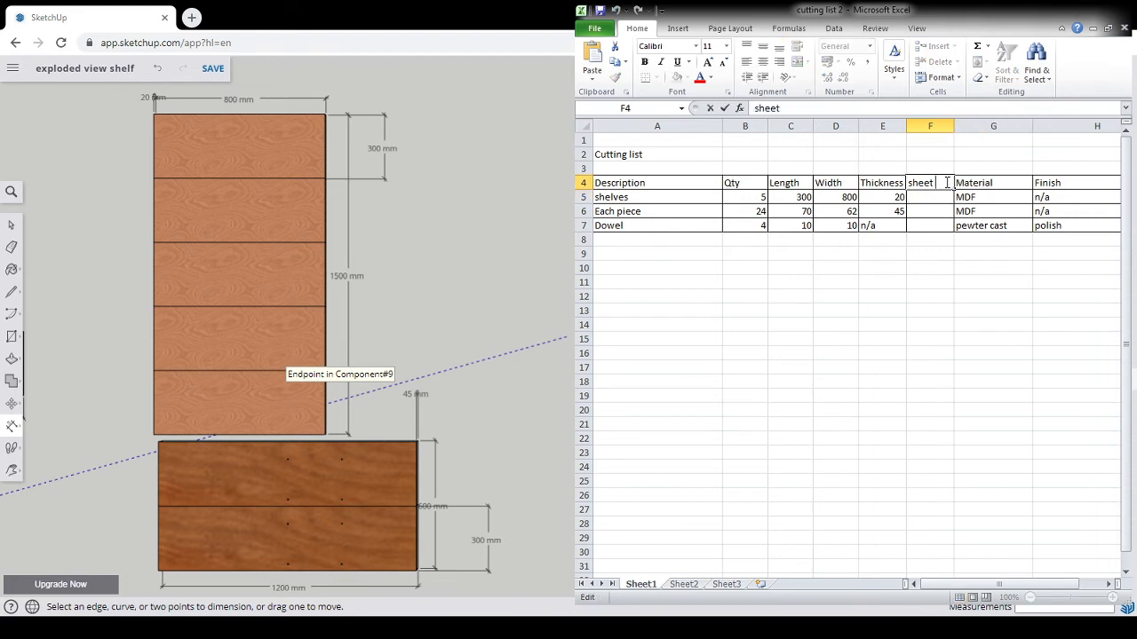
- Add a 'Sheet W' column, enter the 1500 × 800 shelves sheet size, and note MM units
click(993, 125)
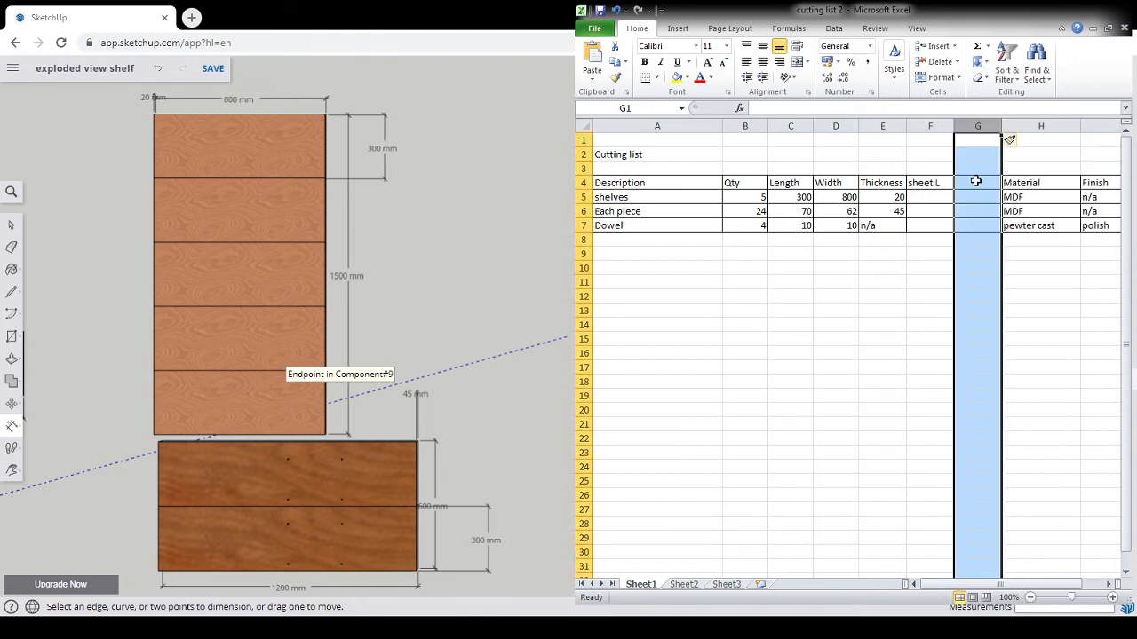
text(S)
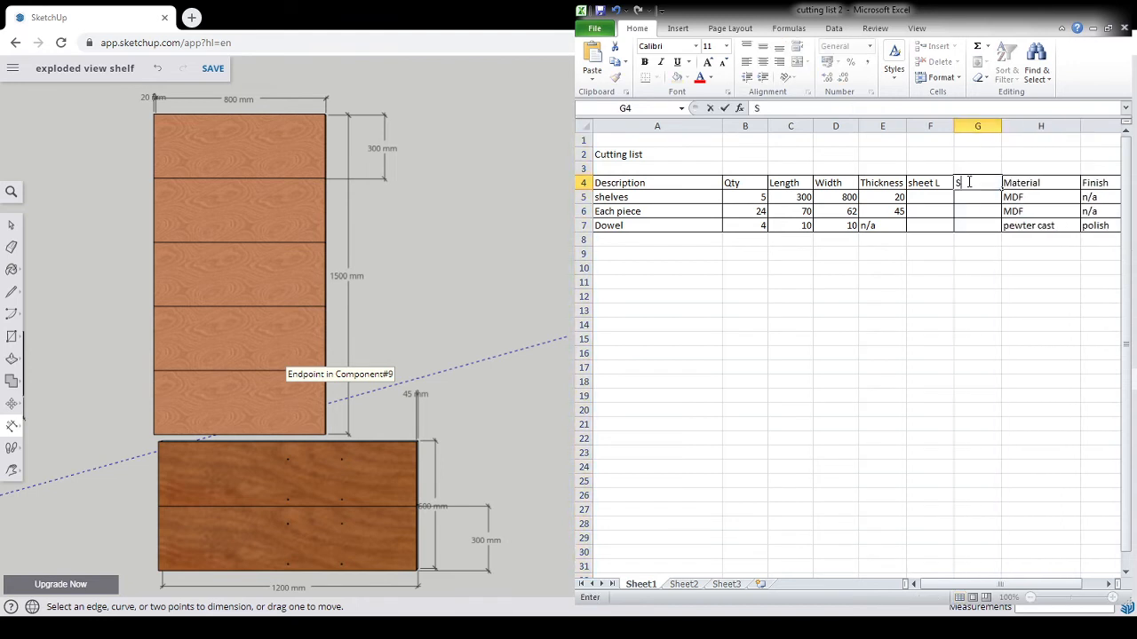
text(heet W)
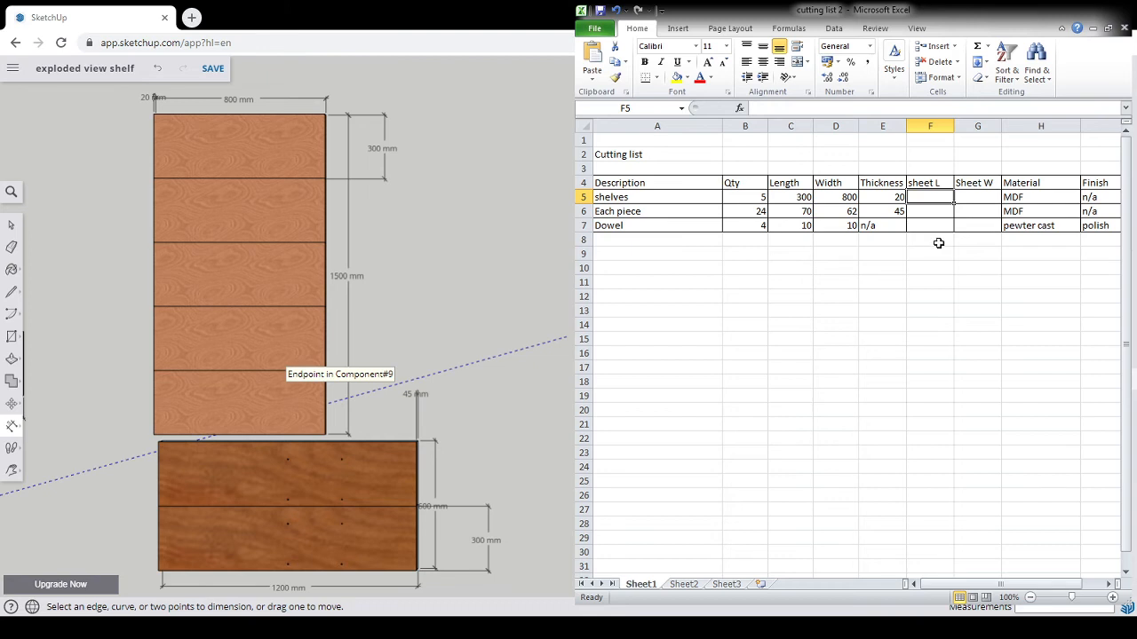
text(1)
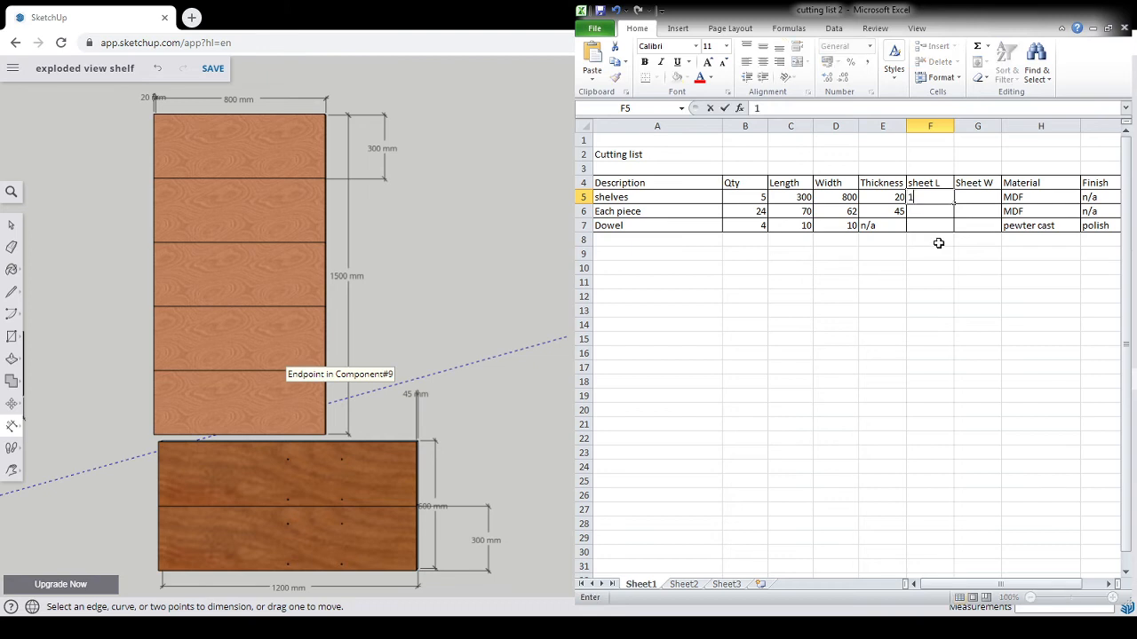
text(1500)
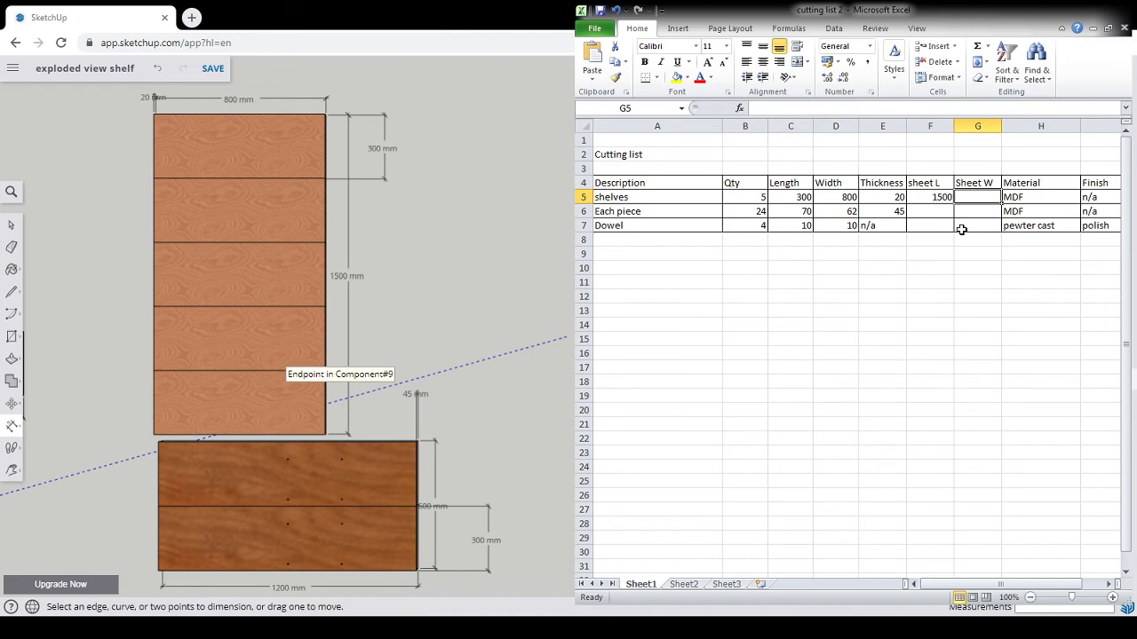
text(8000)
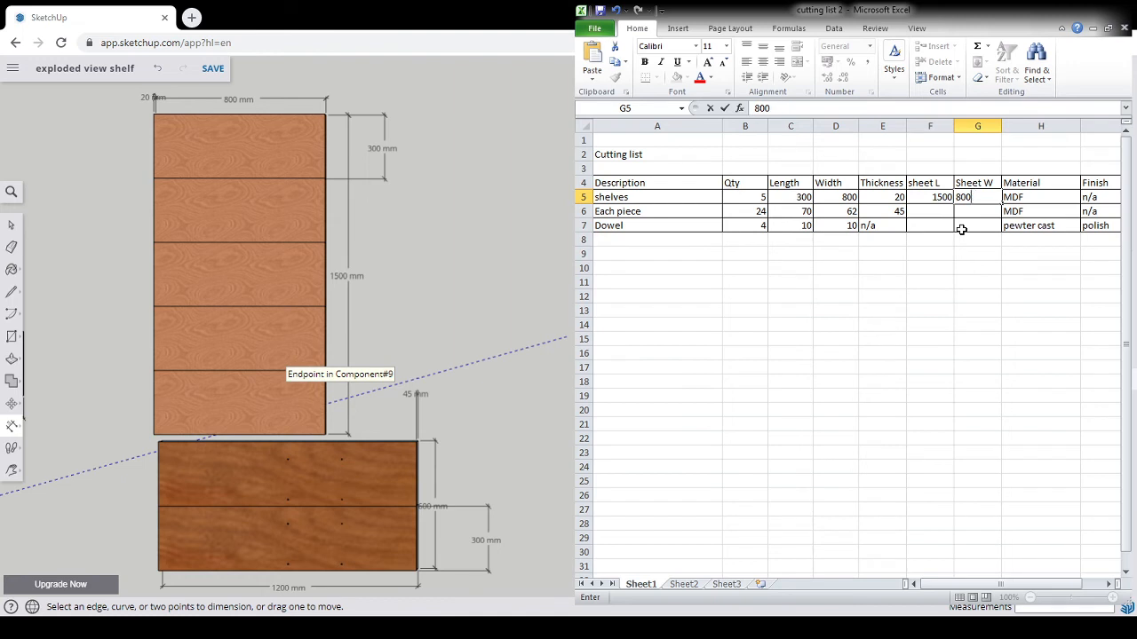
text(M)
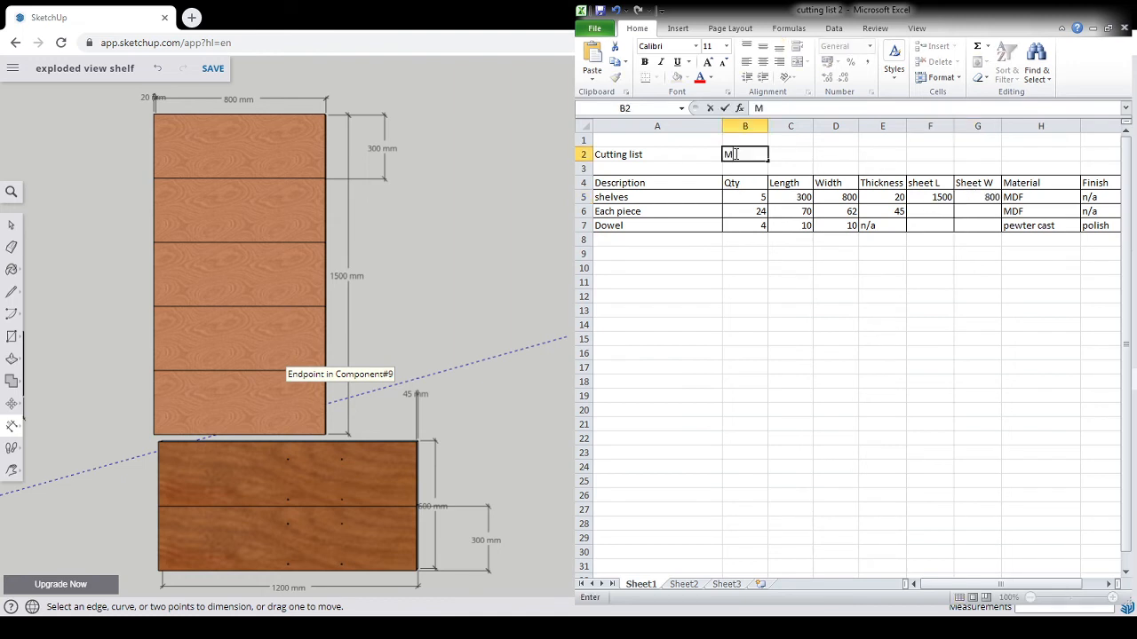
text(M)
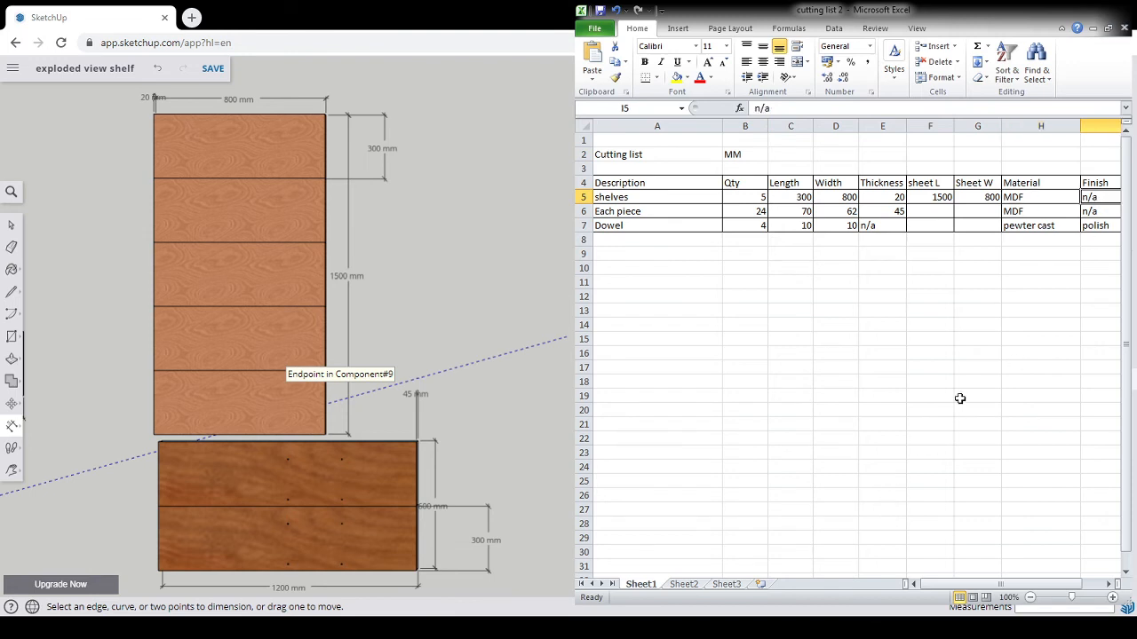
- Set the shelves finish to Rosewood veneer/WB varnish
text(Rosewood)
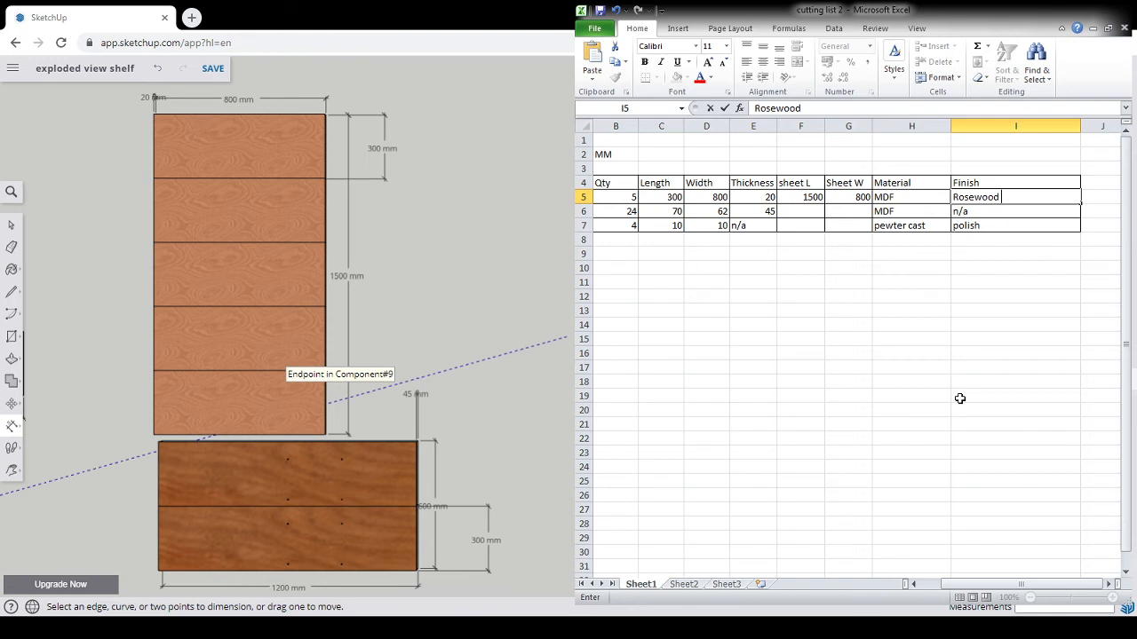
text(veneer)
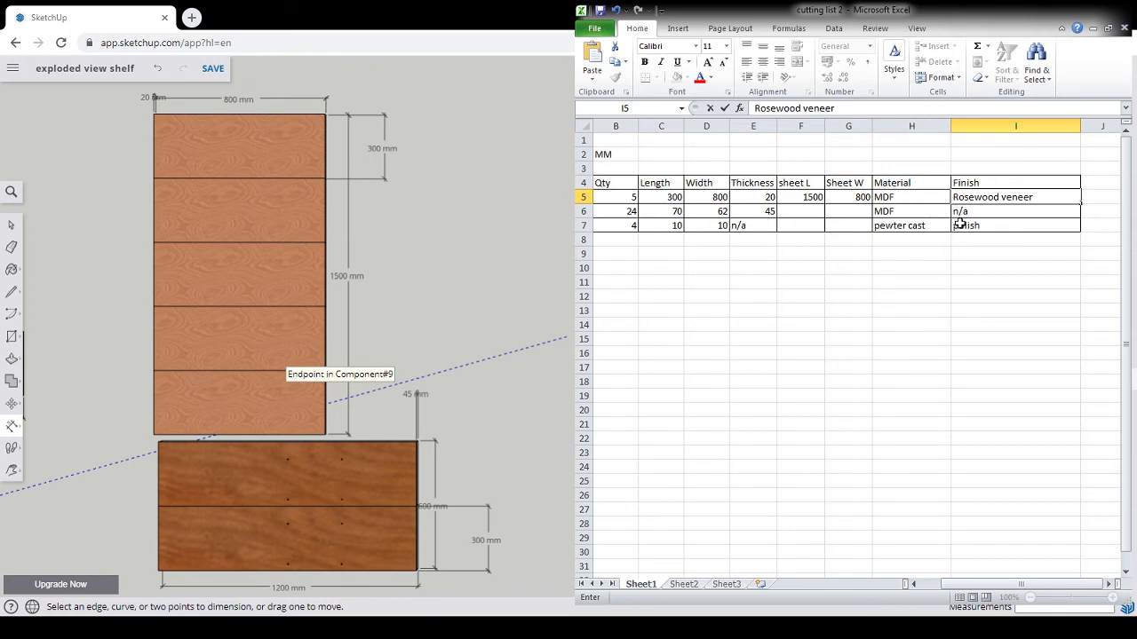
text(/varnish)
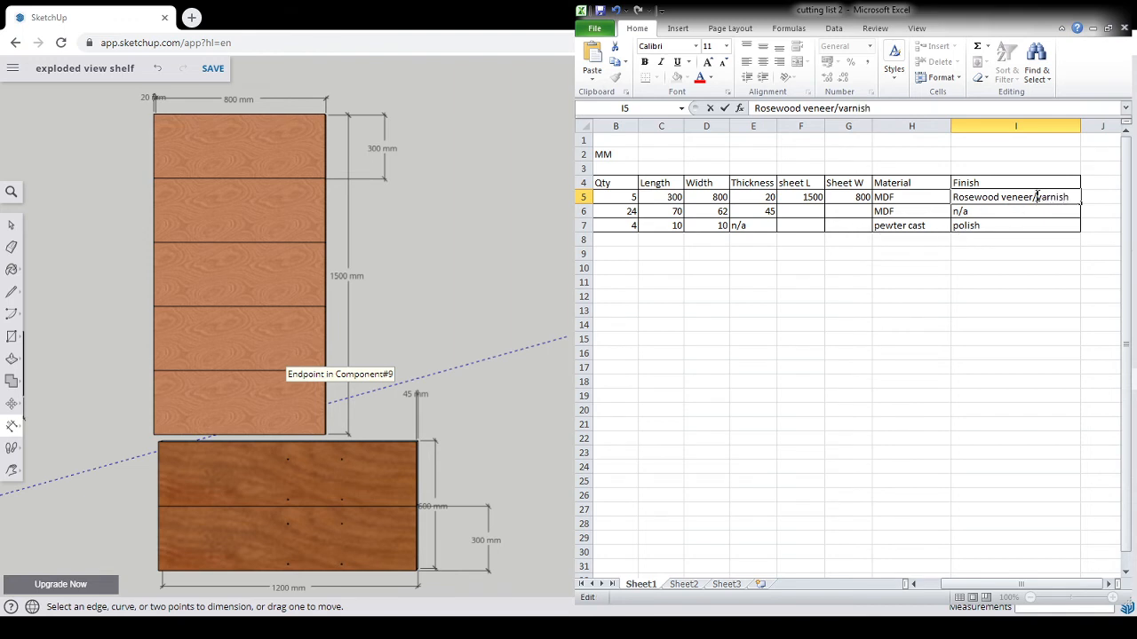
text(V)
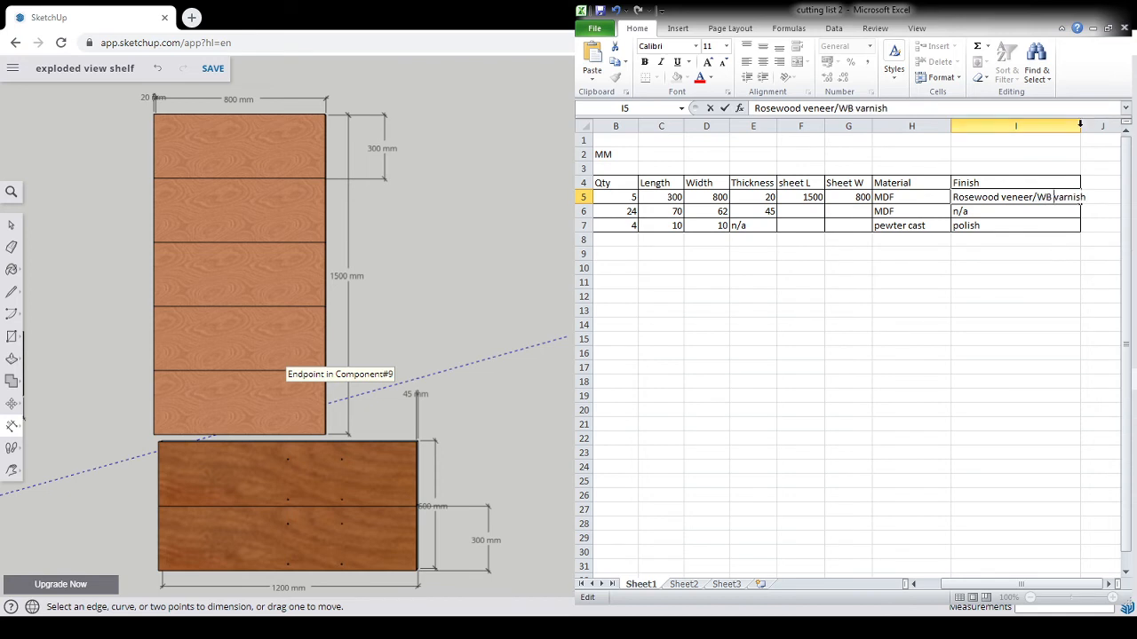
click(615, 211)
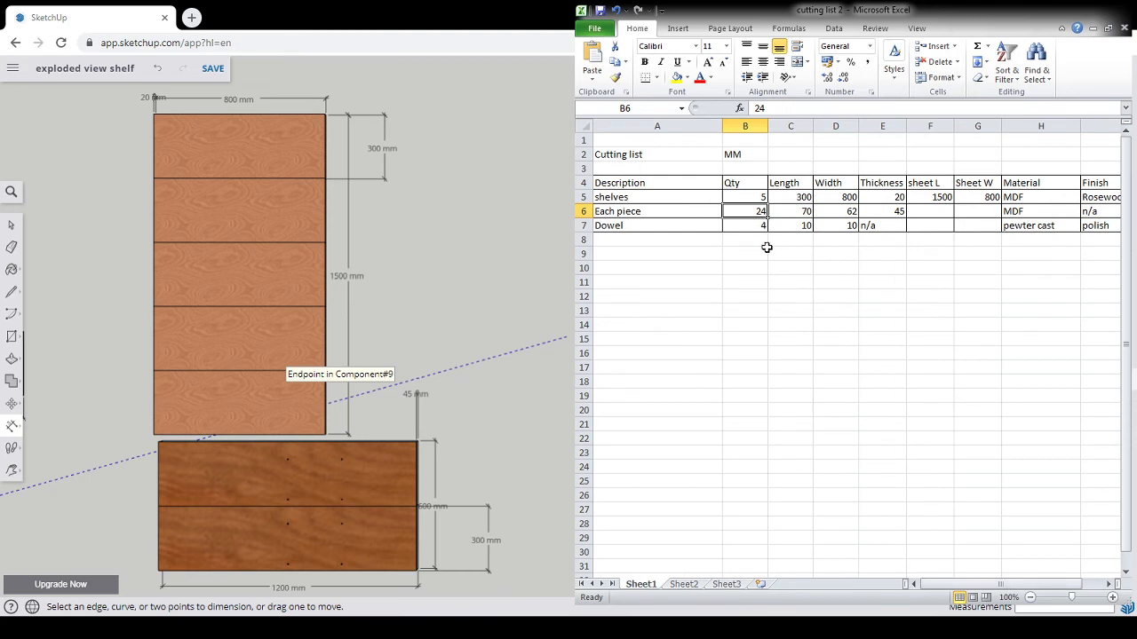
- Relabel the row as 'Posts' and set its quantity to 2
click(656, 210)
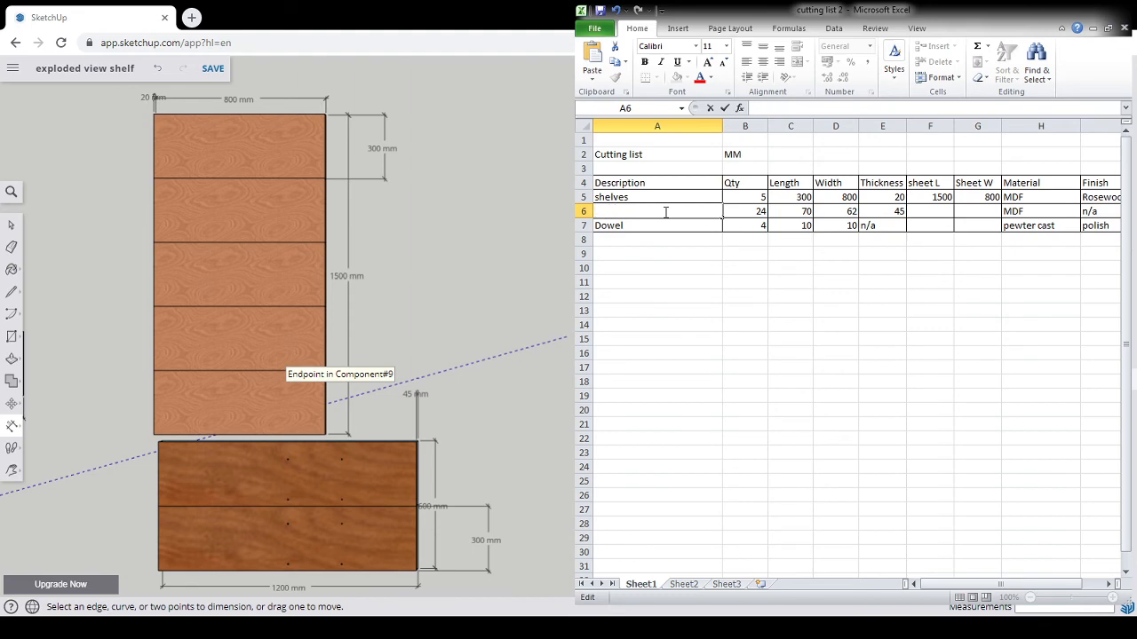
text(Psot)
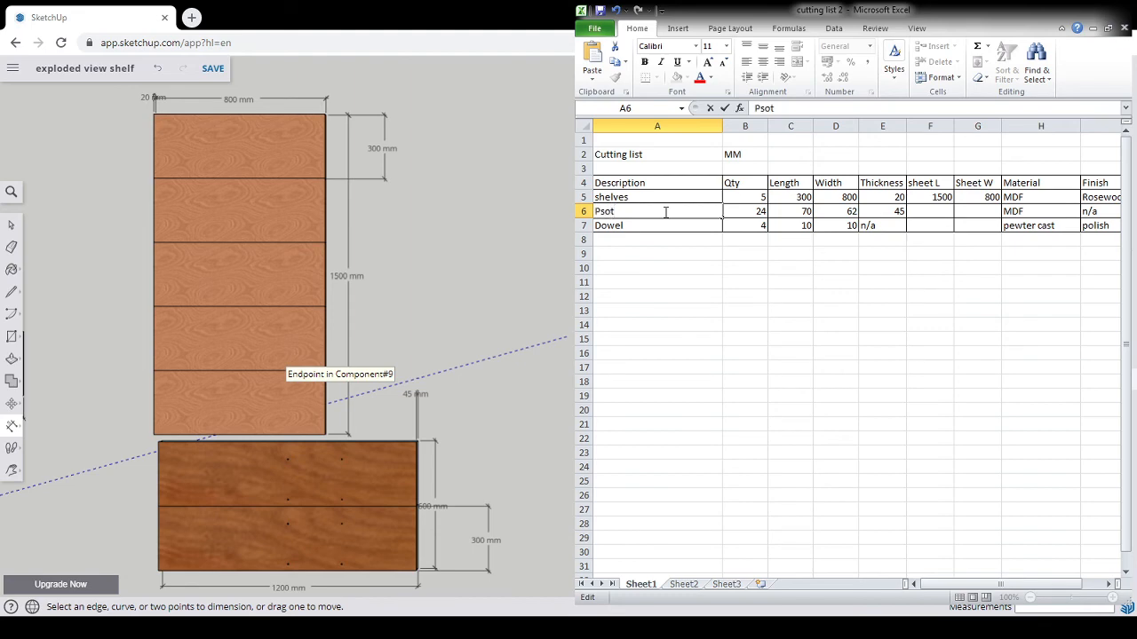
key(Backspace)
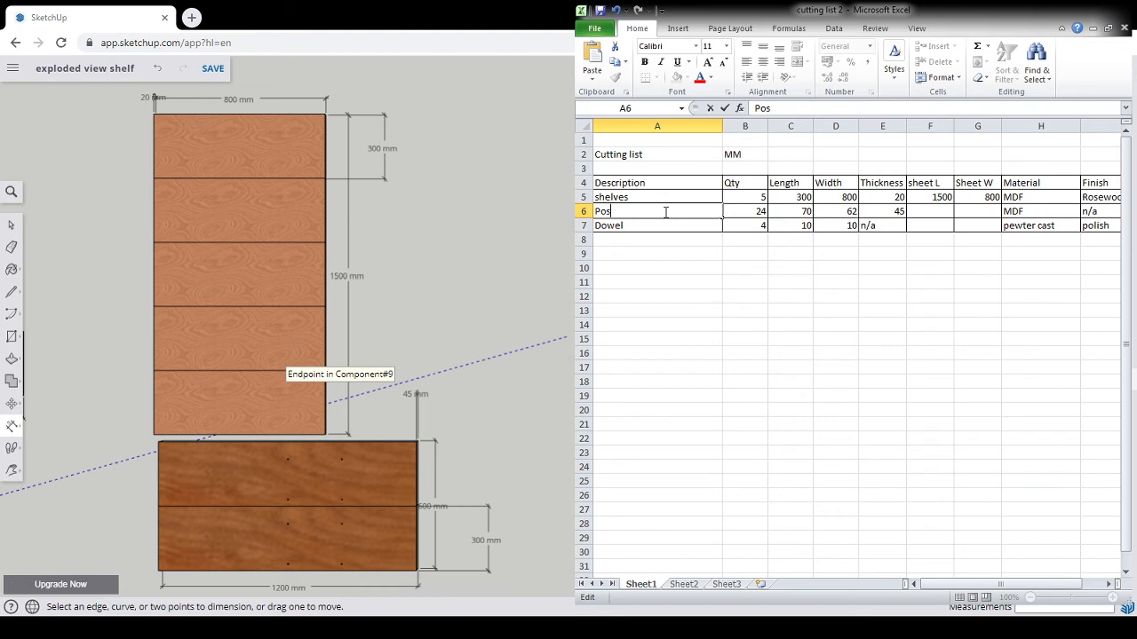
click(744, 211)
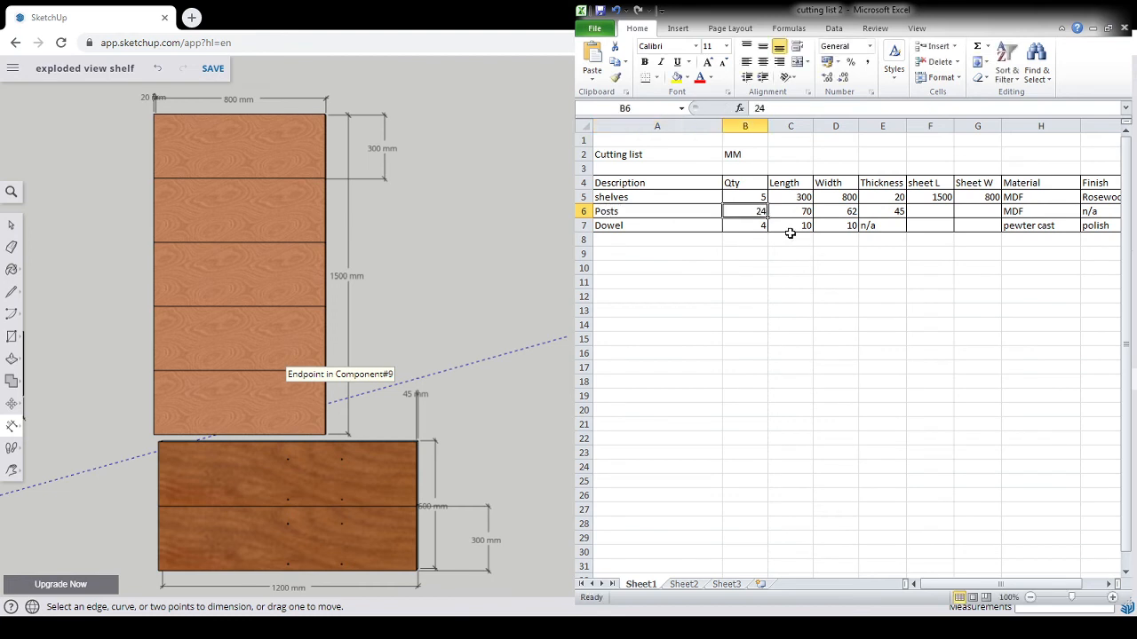
text(2)
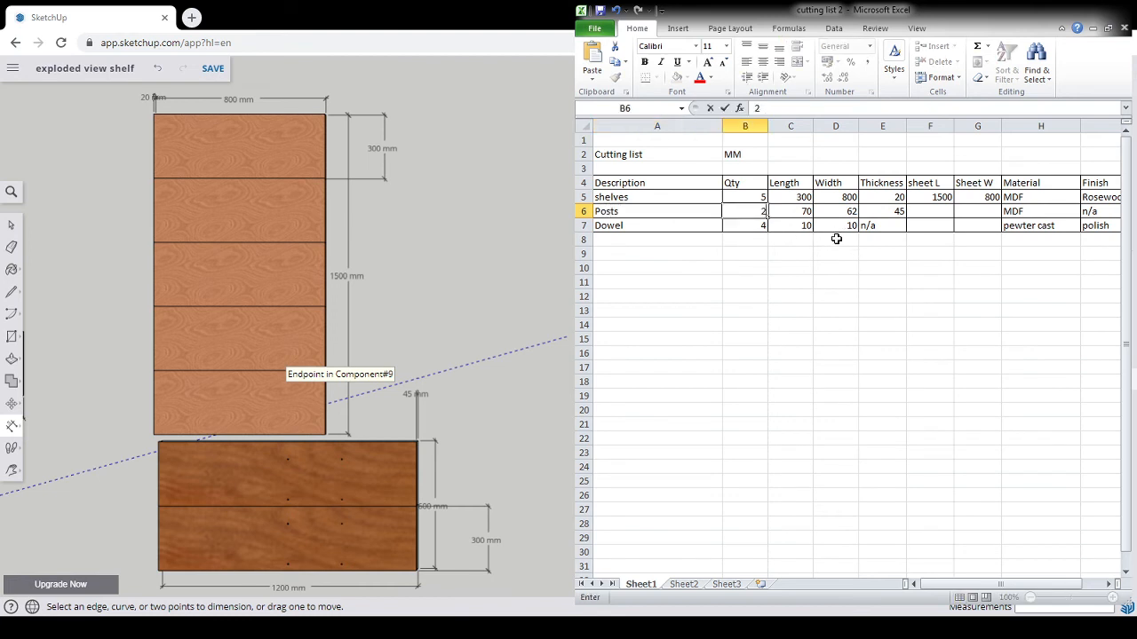
- Enter Posts sizes 1200 × 300, sheet 1200 × 600, and Mahogany material
click(790, 210)
text(1200)
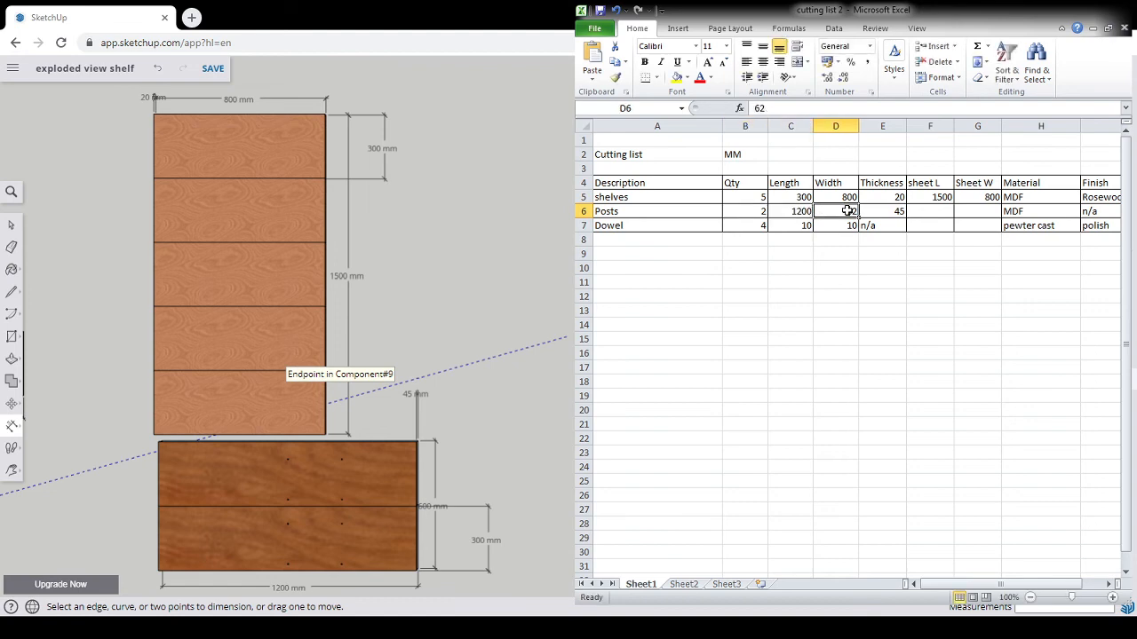
text(300)
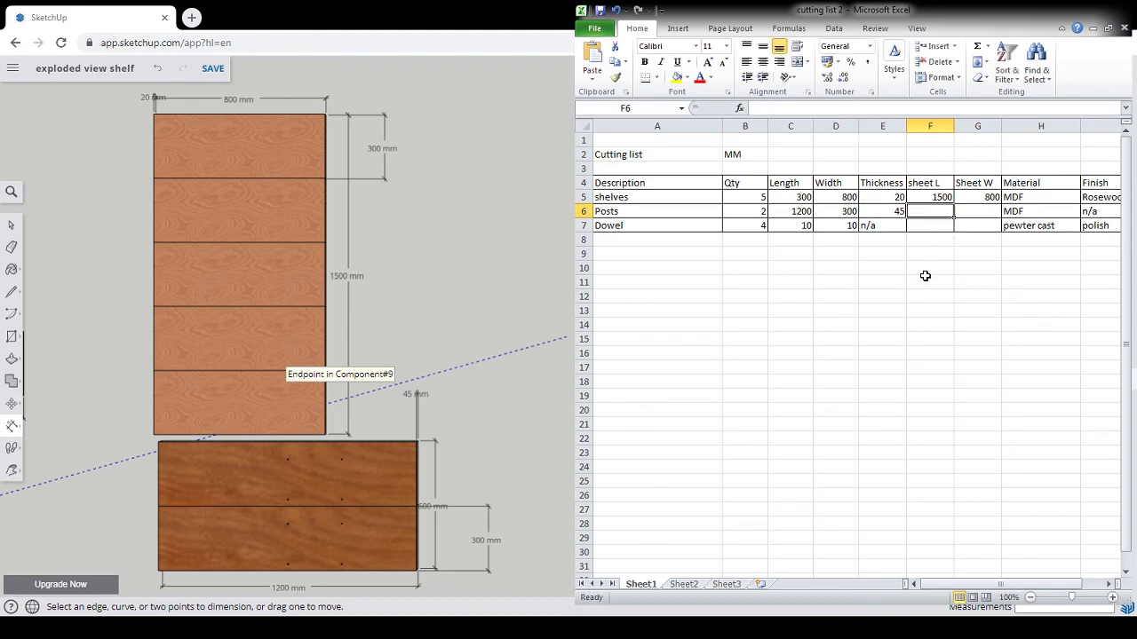
text(1200)
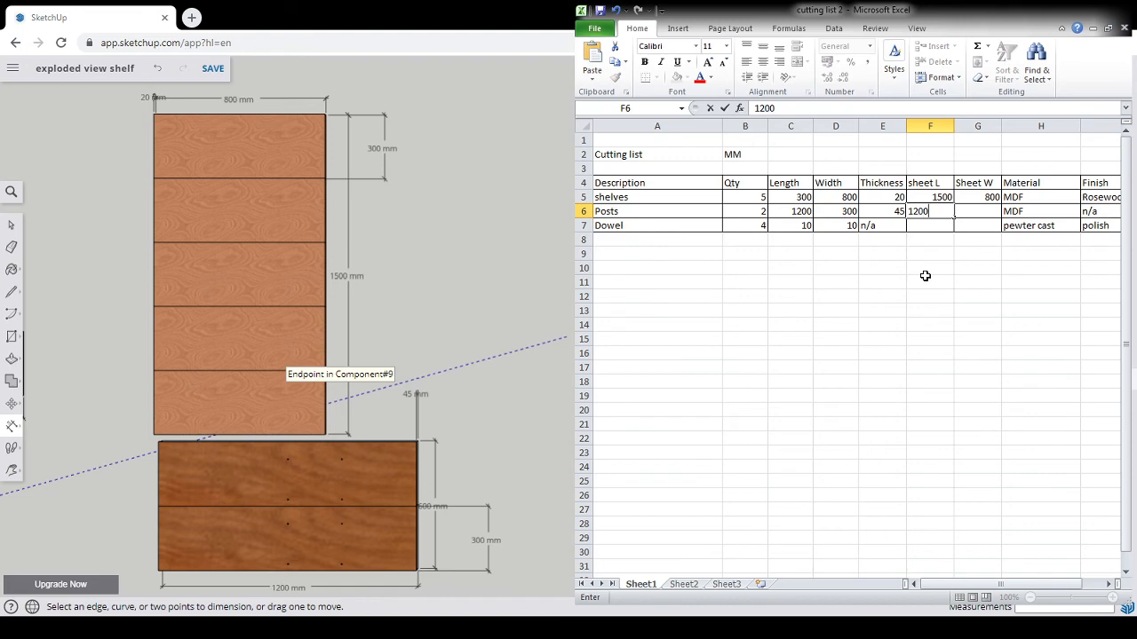
mouse_move(972, 212)
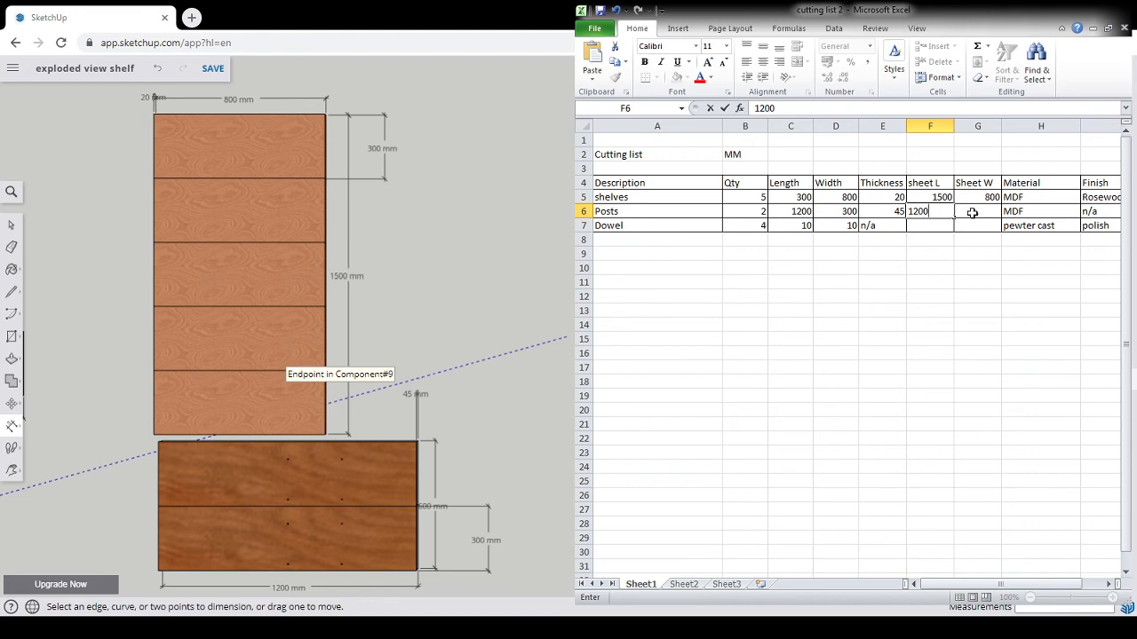
text(600)
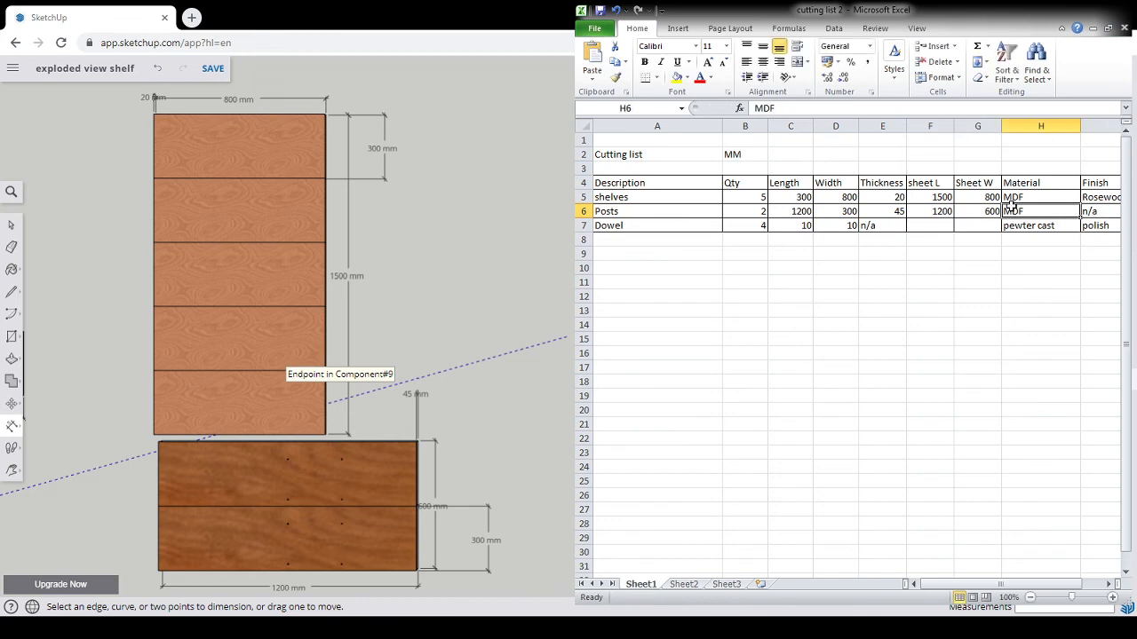
text(Mag)
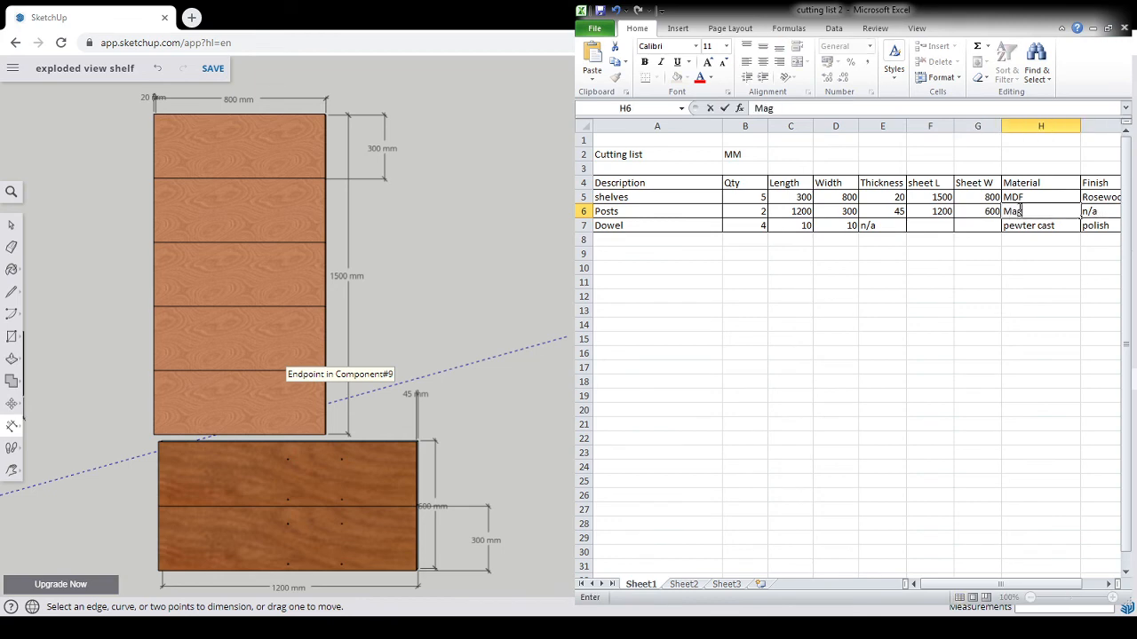
key(Backspace)
text(hogany)
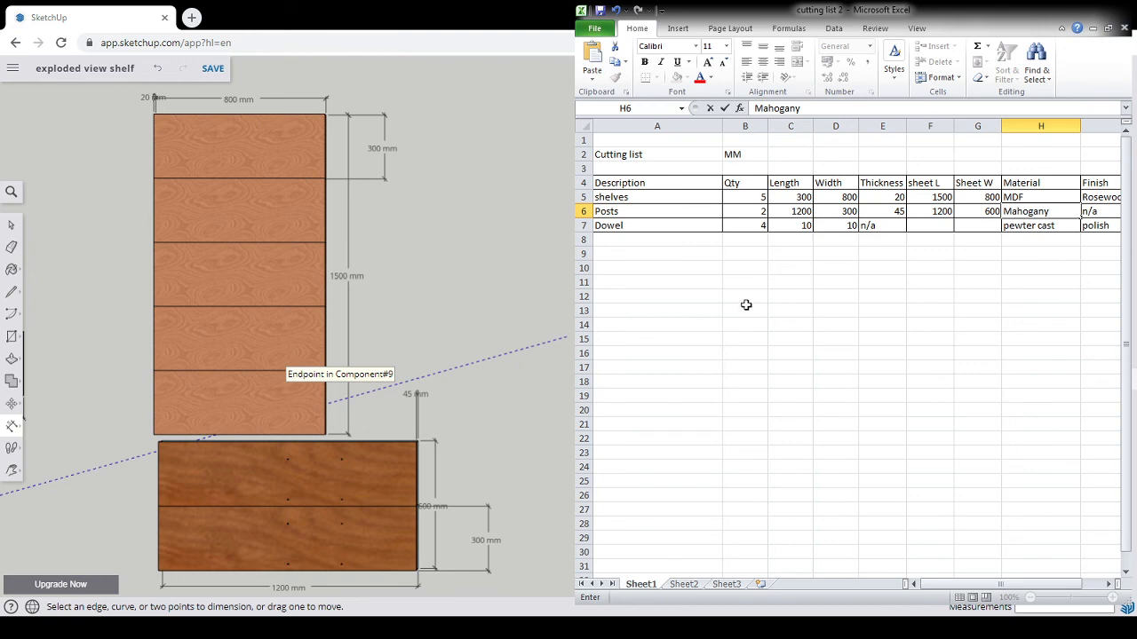
- Set the dowel material to pine, the Posts finish to polish, and dowel length 45
click(1040, 225)
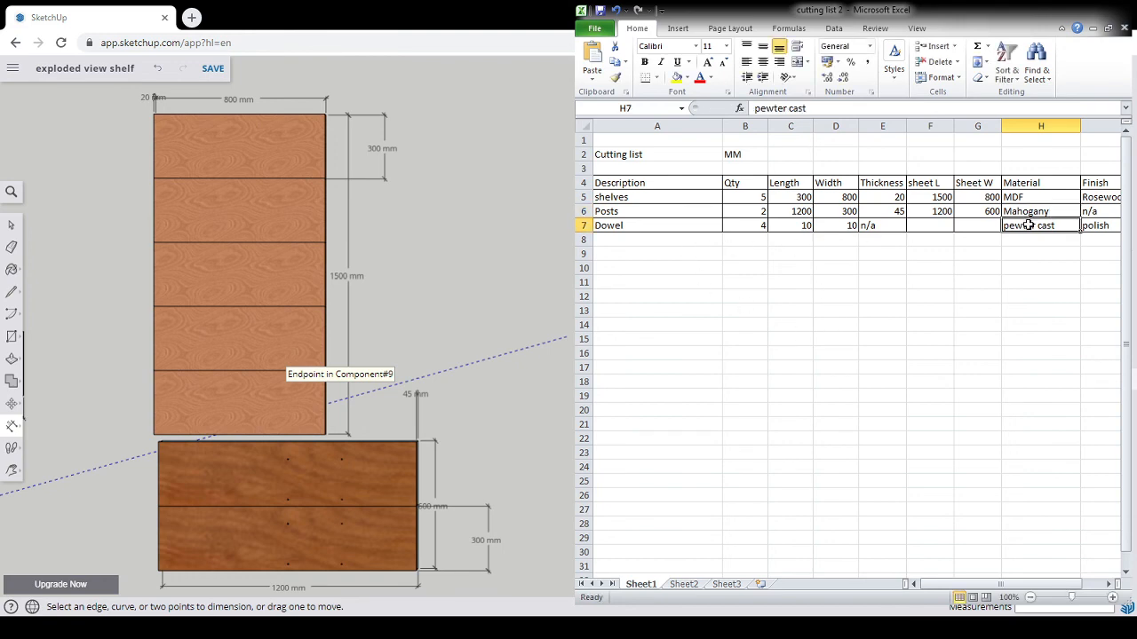
text(pine)
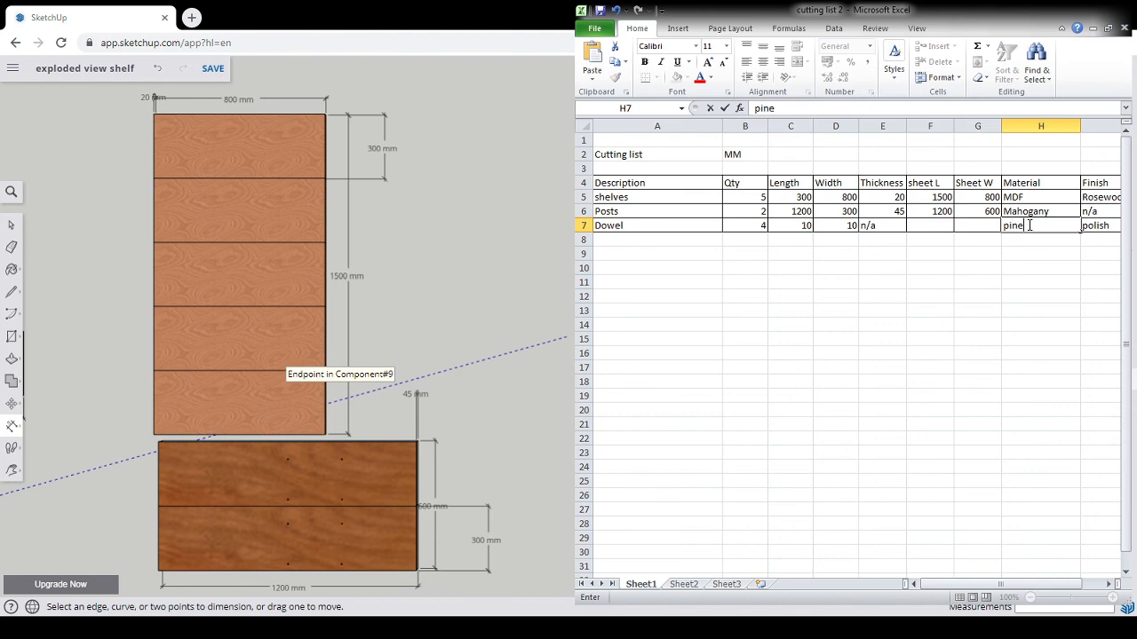
click(1100, 210)
text(polish)
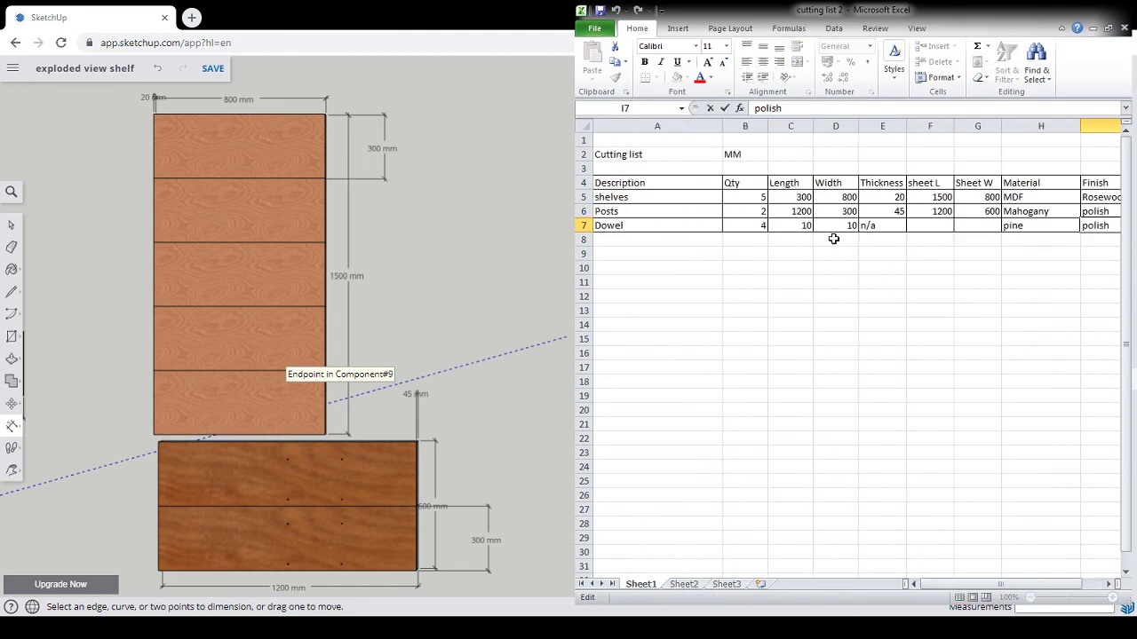
click(790, 225)
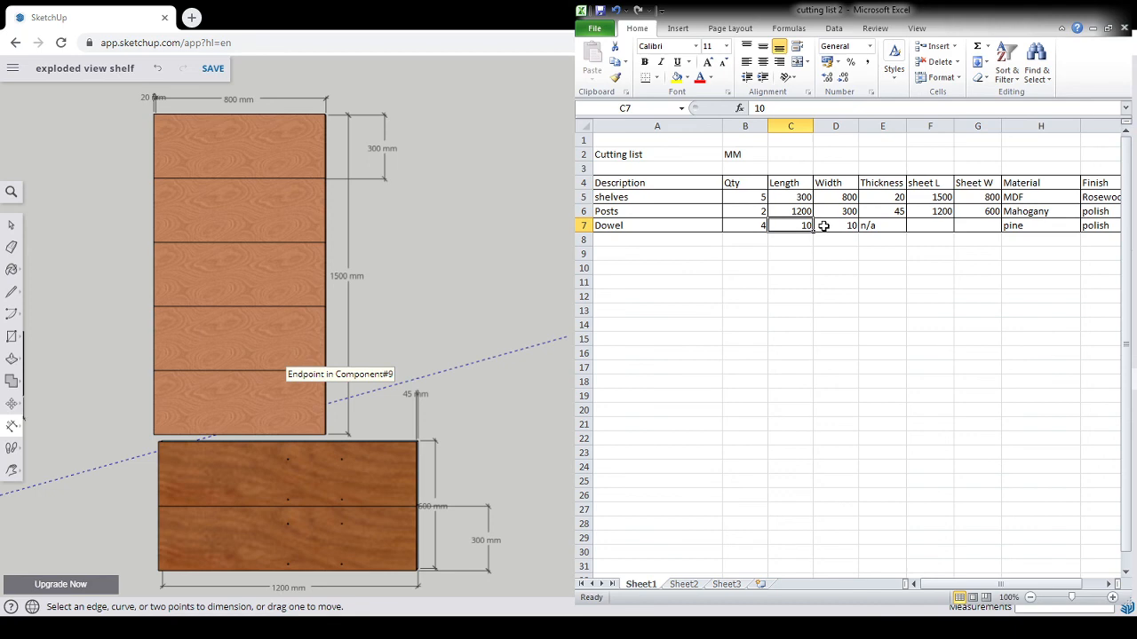
mouse_move(795, 224)
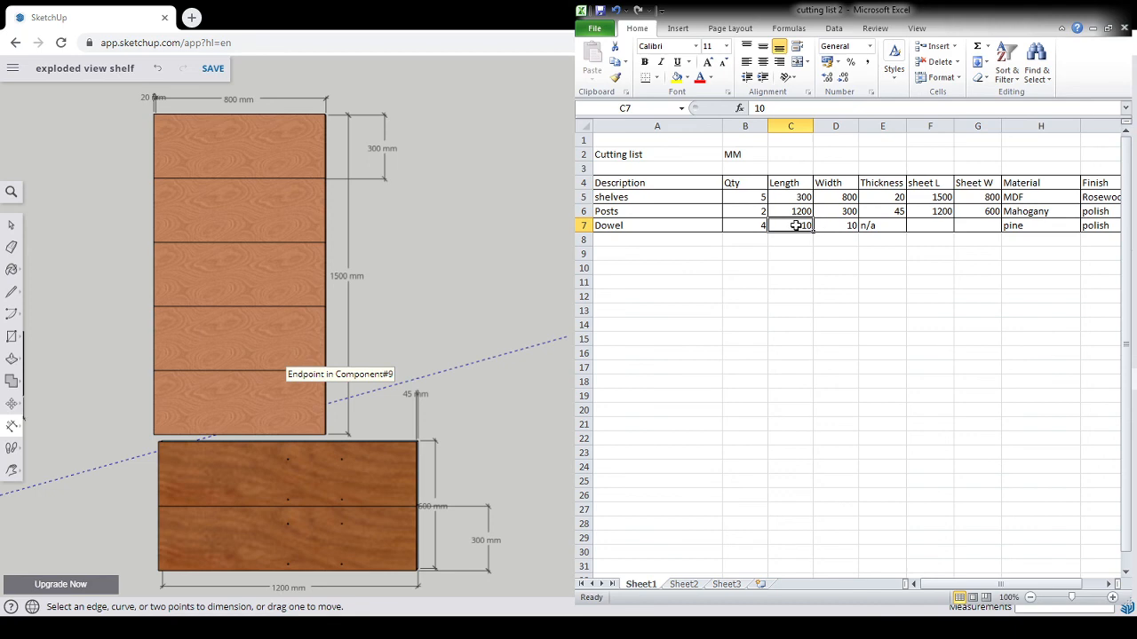
click(834, 225)
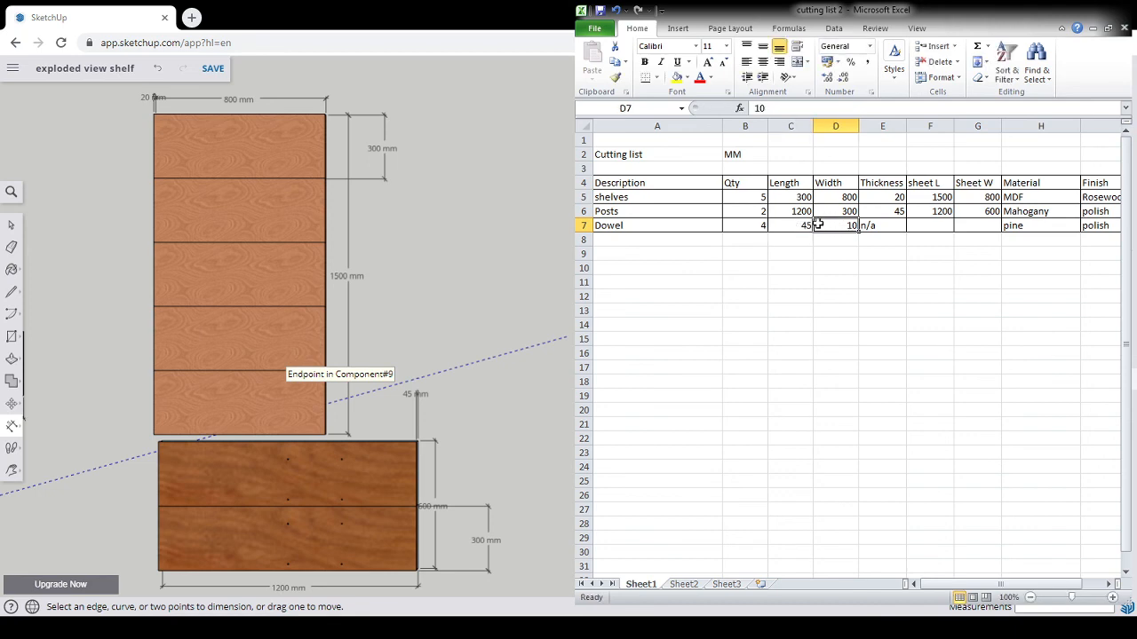
- Enter dowel quantity 20, thickness R 6, and n/a for both sheet sizes
click(744, 225)
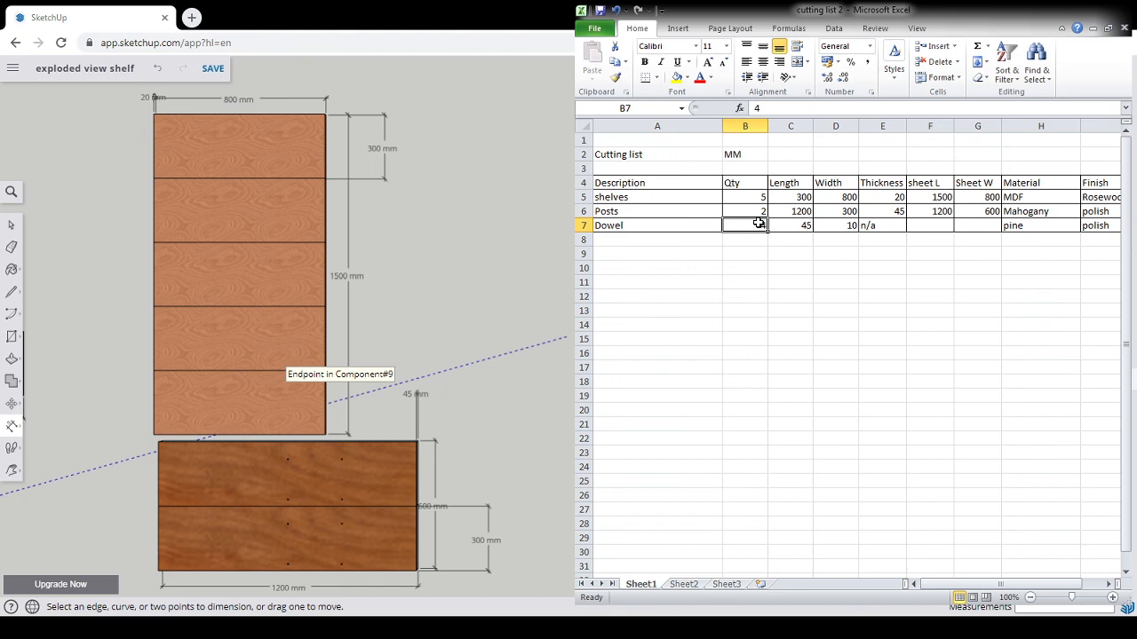
click(882, 224)
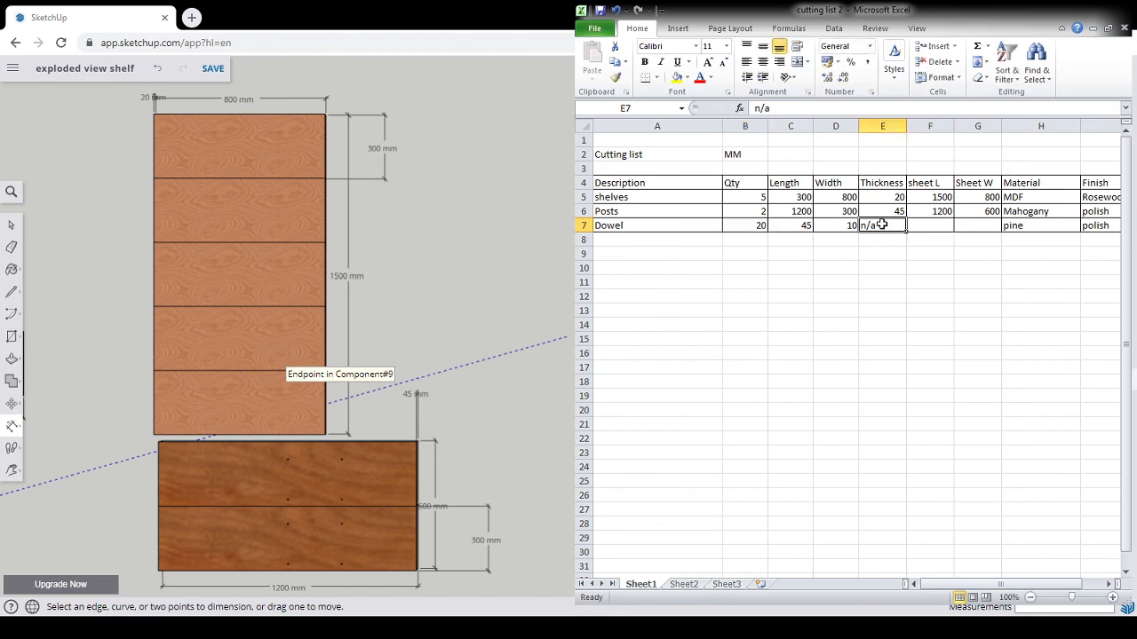
text(R 6)
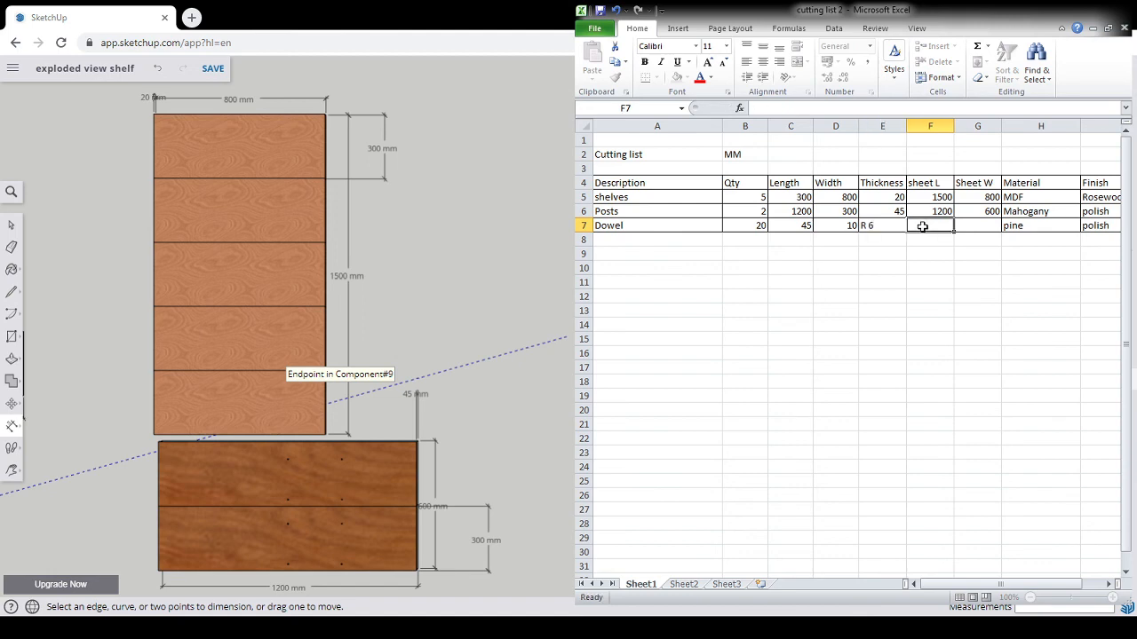
text(n)
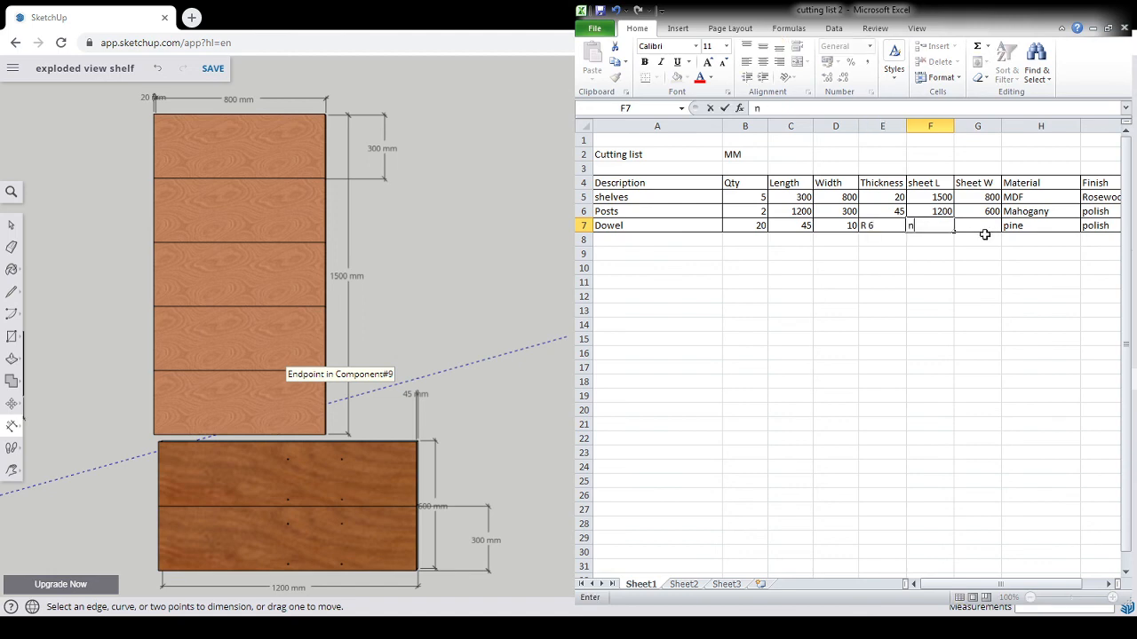
text(/a)
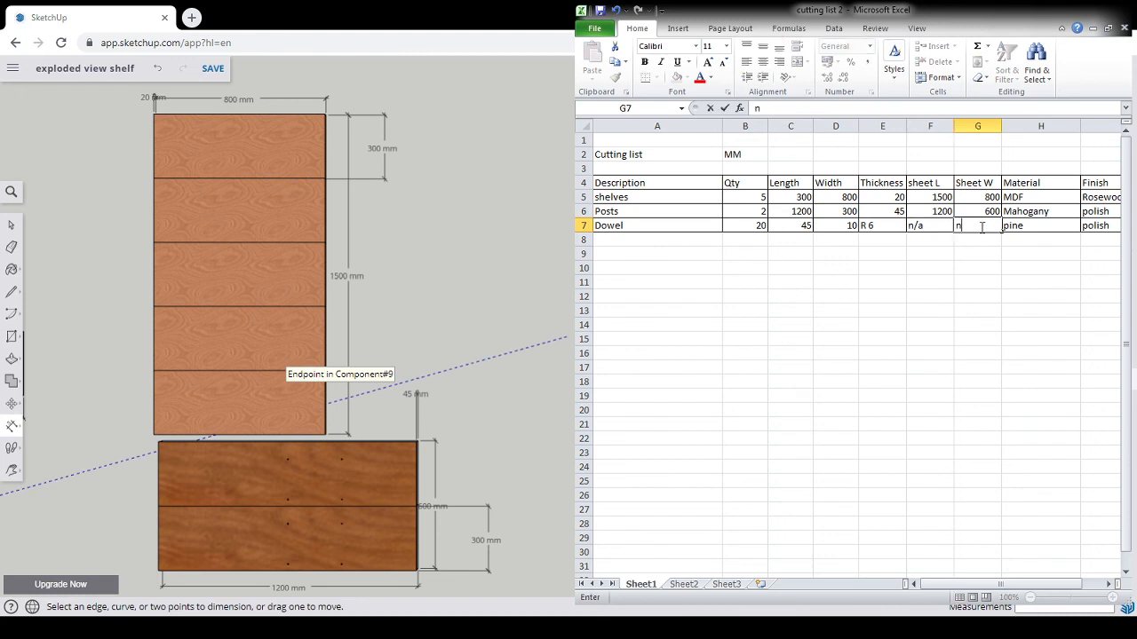
text(/a)
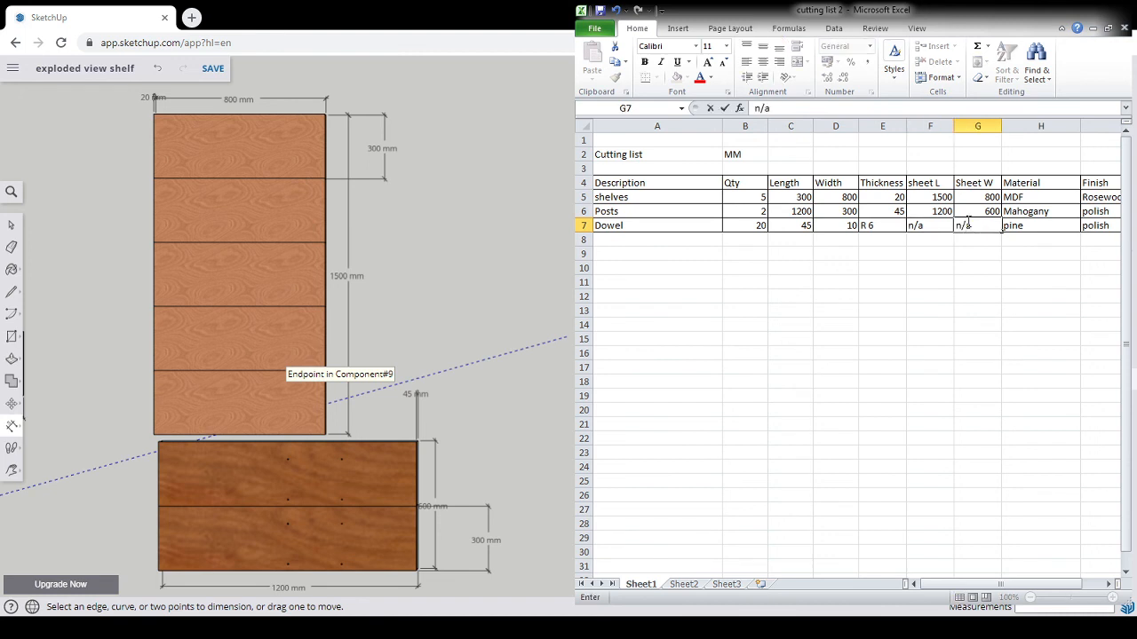
click(930, 310)
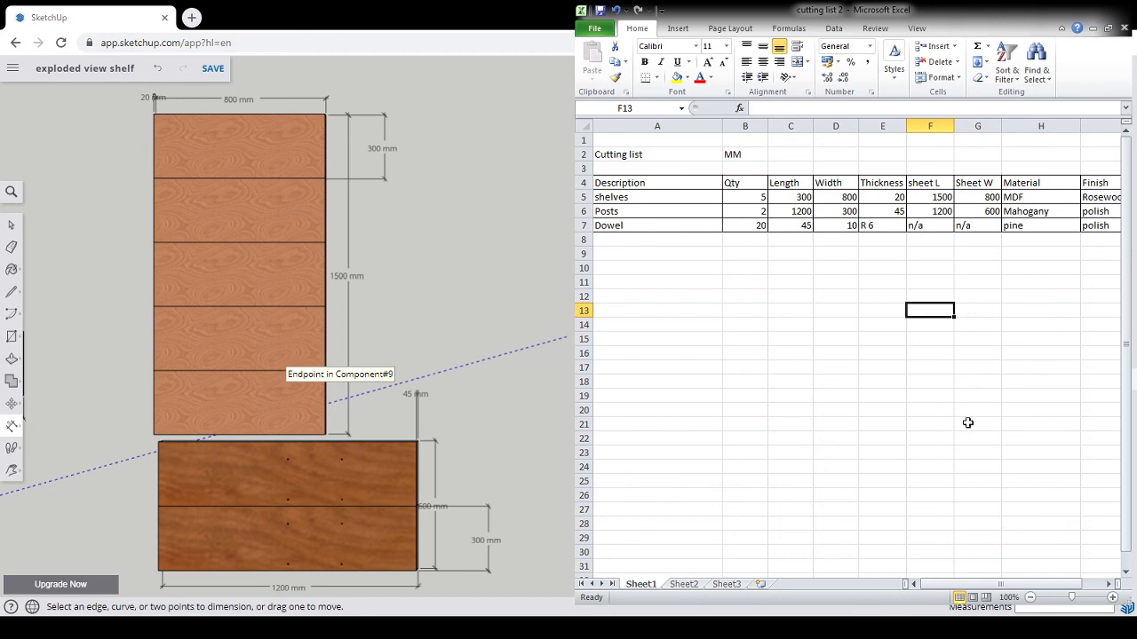
- Save the exploded-view shelf model in the SketchUp web app
click(213, 68)
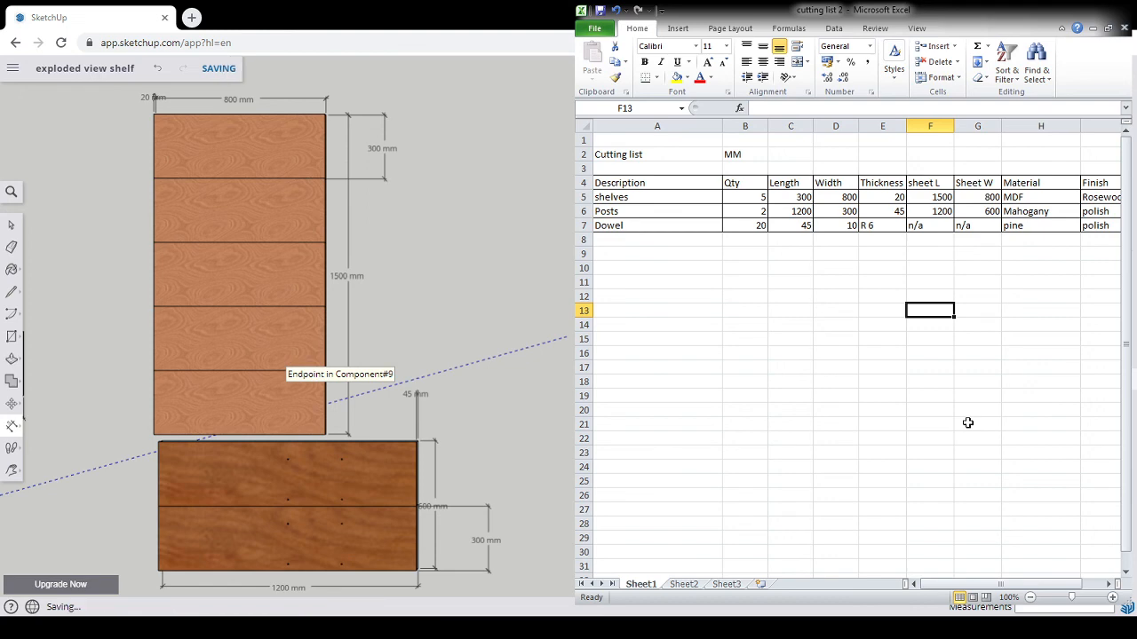